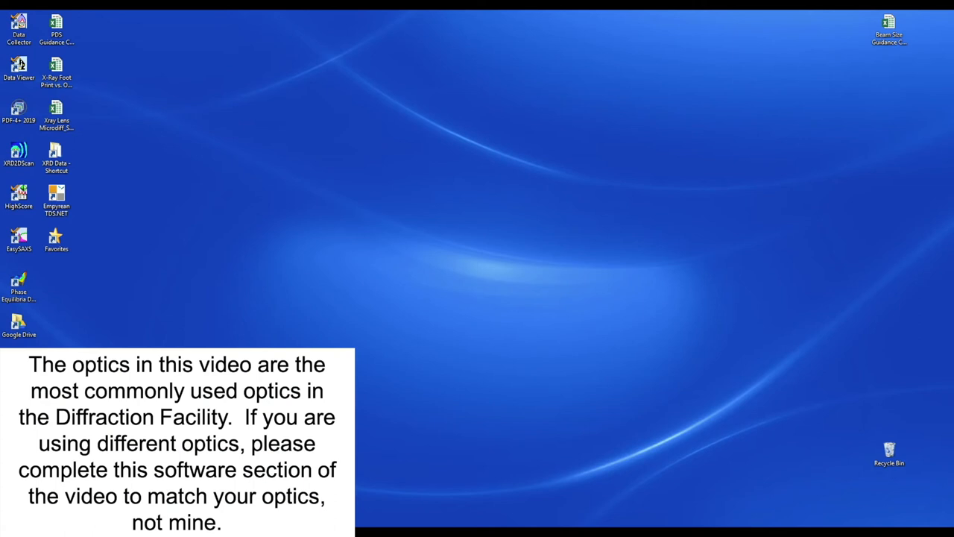
Launch Data Collector from the desktop icon and confirm the login to reach the main window
click(18, 28)
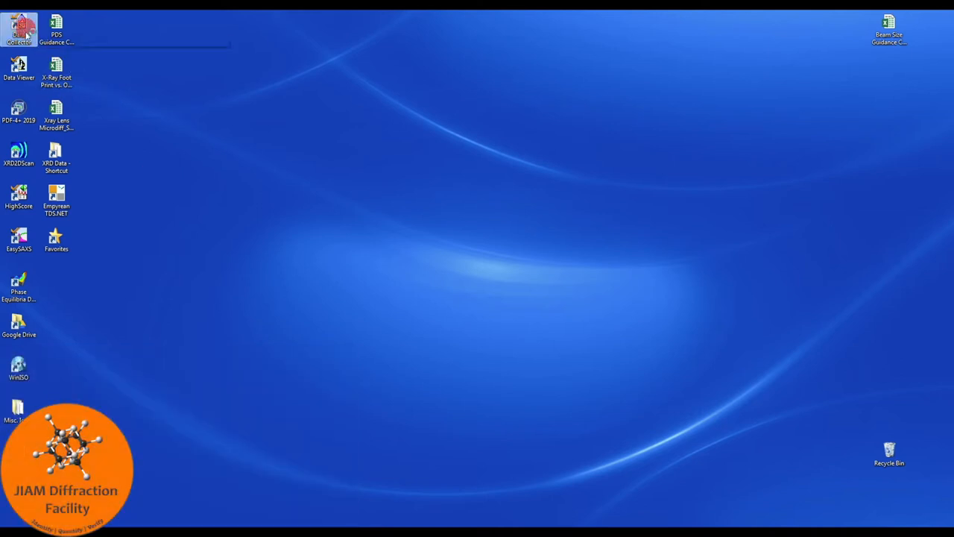
double_click(18, 27)
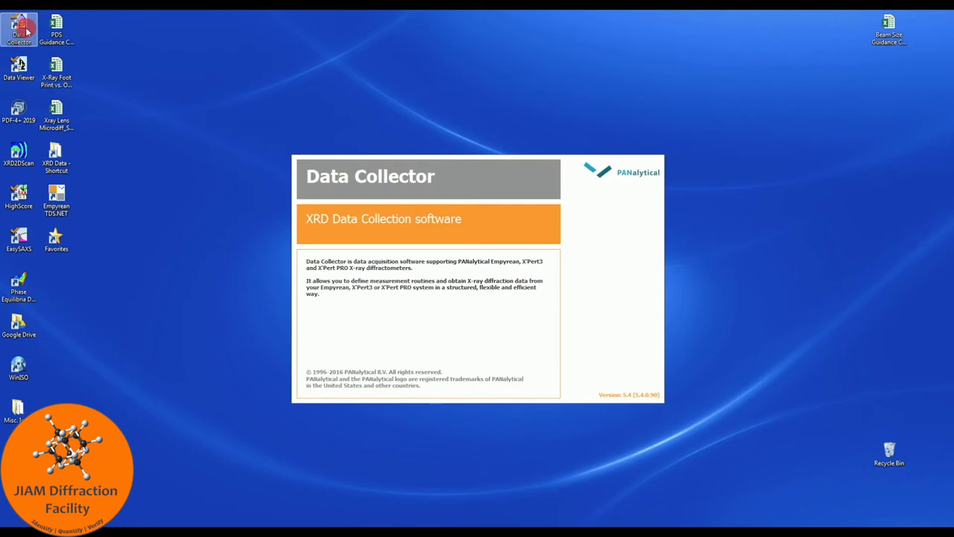
click(18, 29)
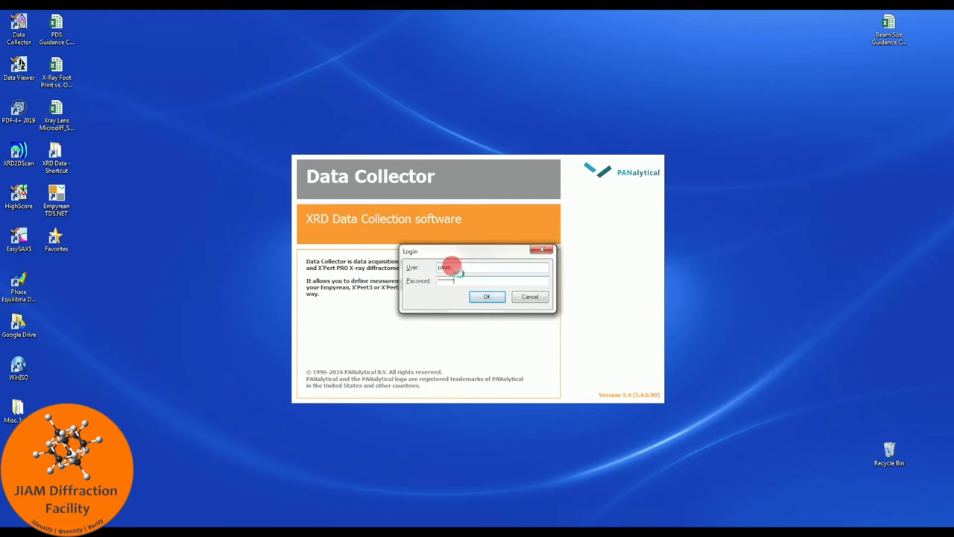
click(486, 295)
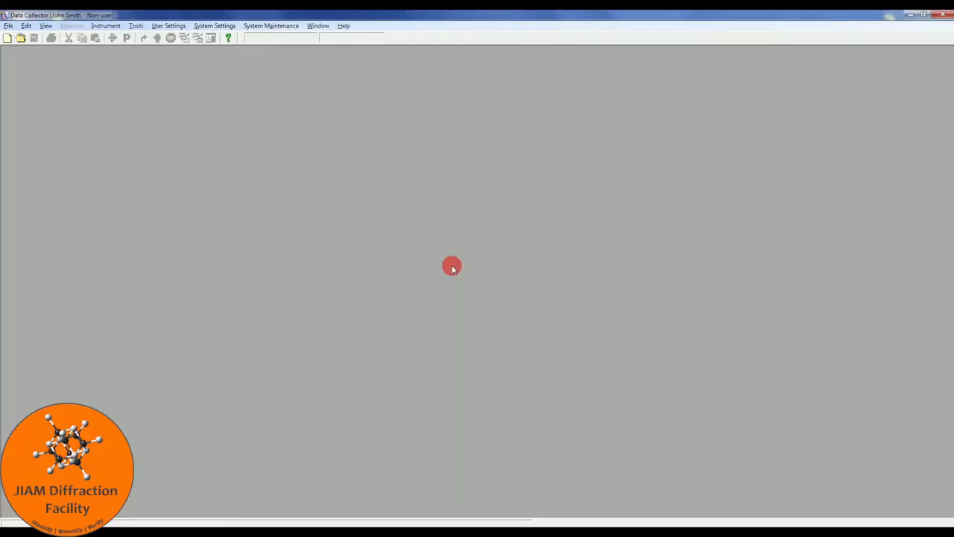
mouse_move(432, 261)
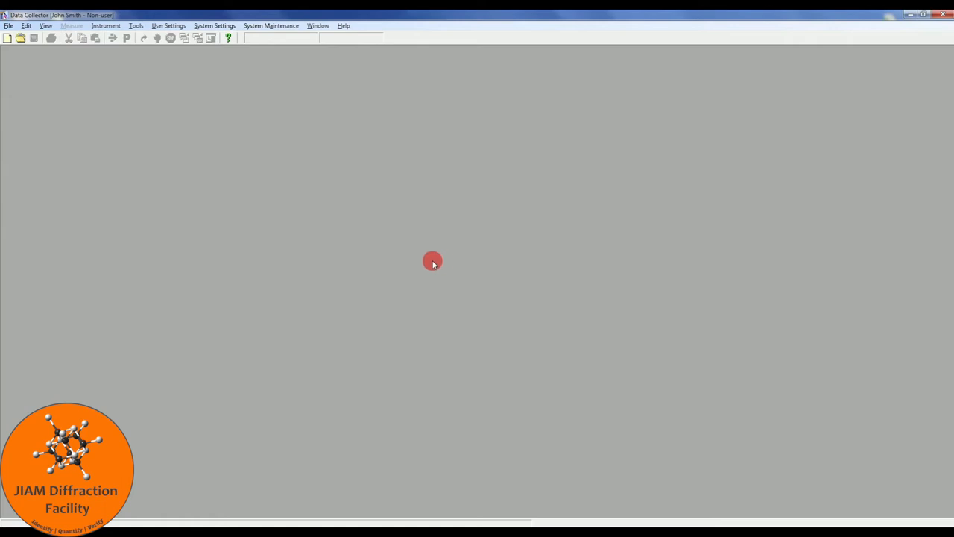
Connect via Instrument > Connect with the reflection/transmission stage configuration and dismiss the messages
click(106, 26)
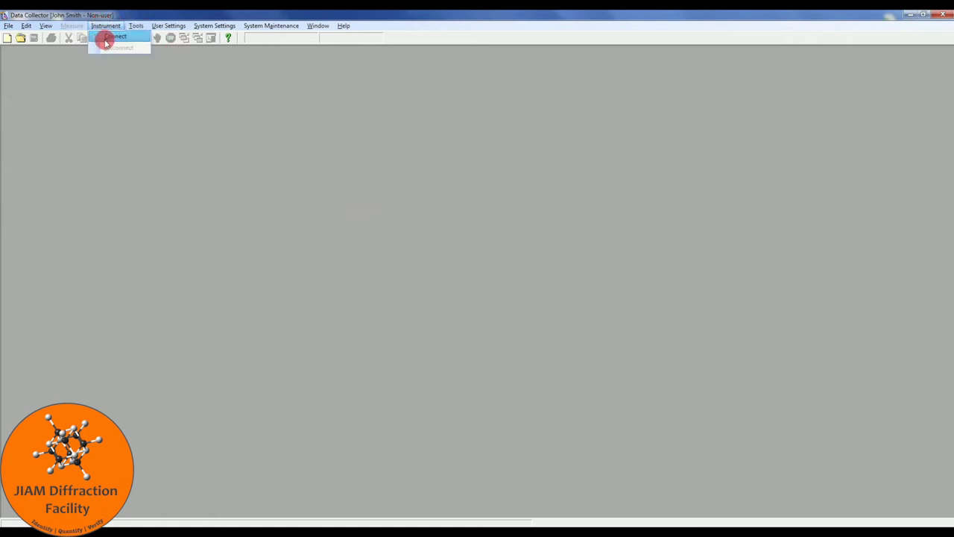
click(119, 36)
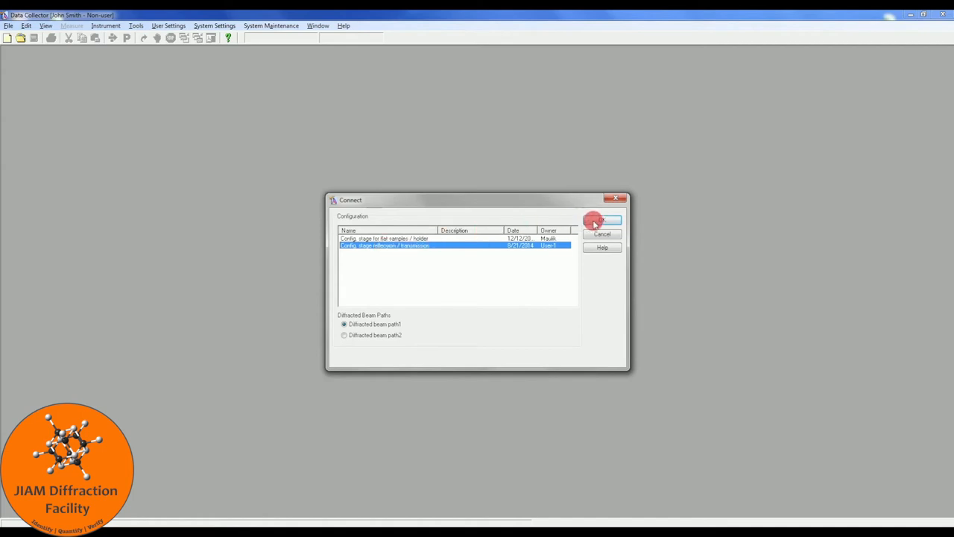
click(602, 219)
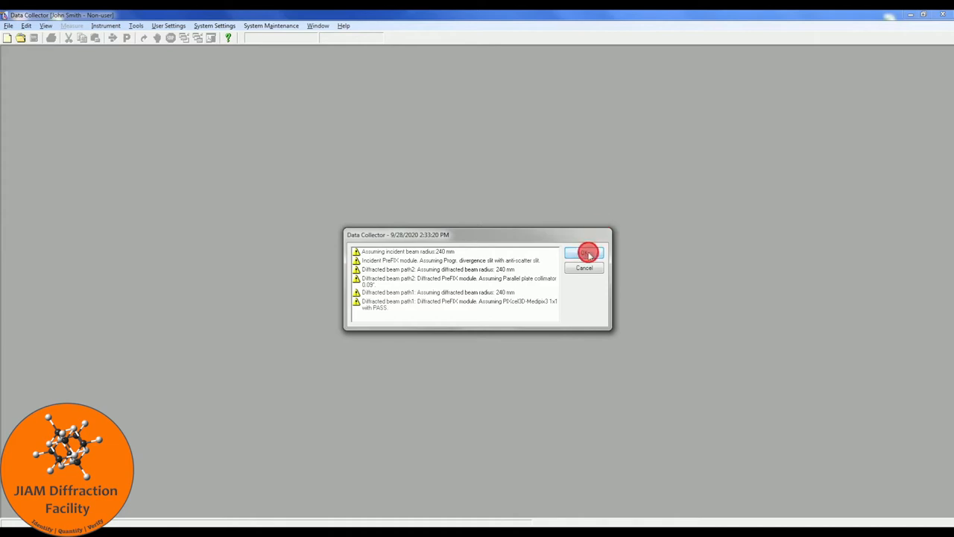
click(584, 254)
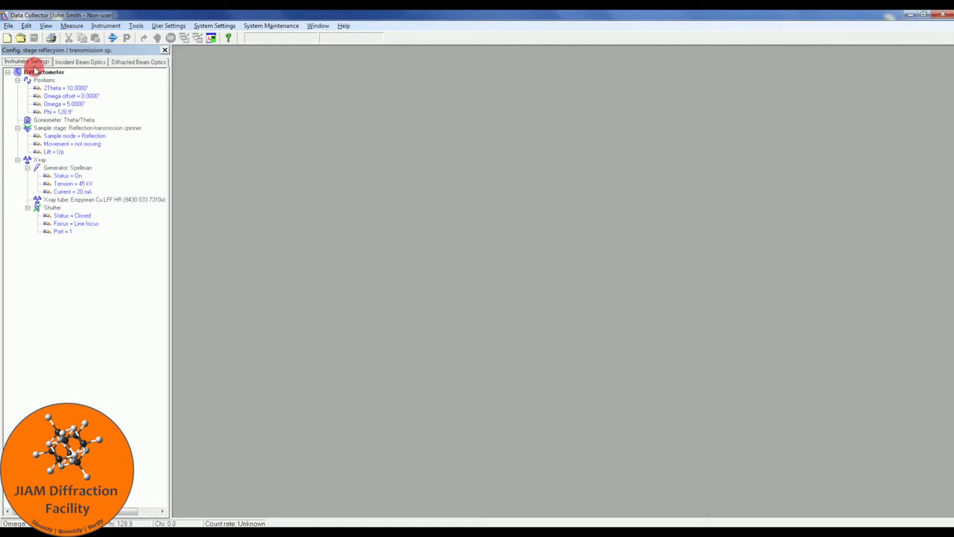
Set the X-ray generator to 45 kV tension and 40 mA current in the Diffractometer settings and apply
double_click(65, 95)
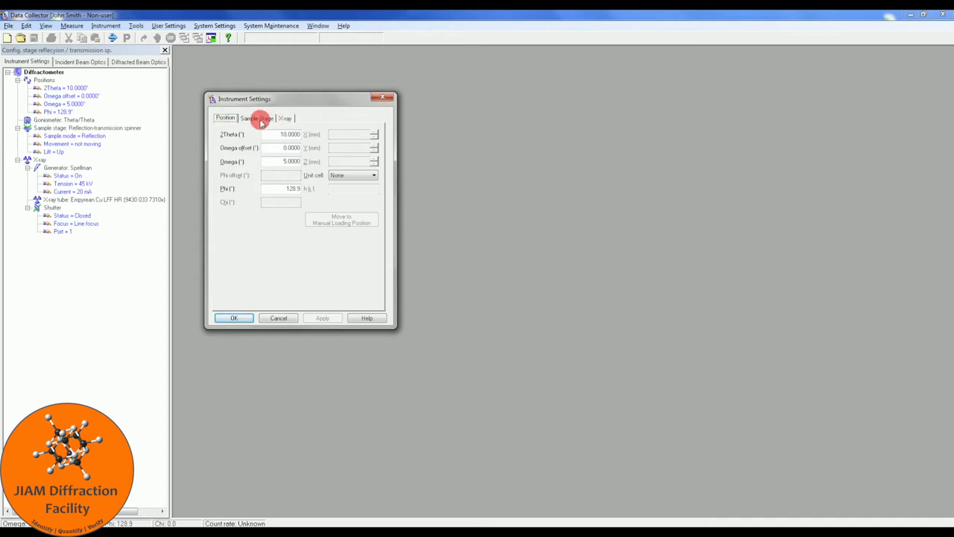
click(285, 118)
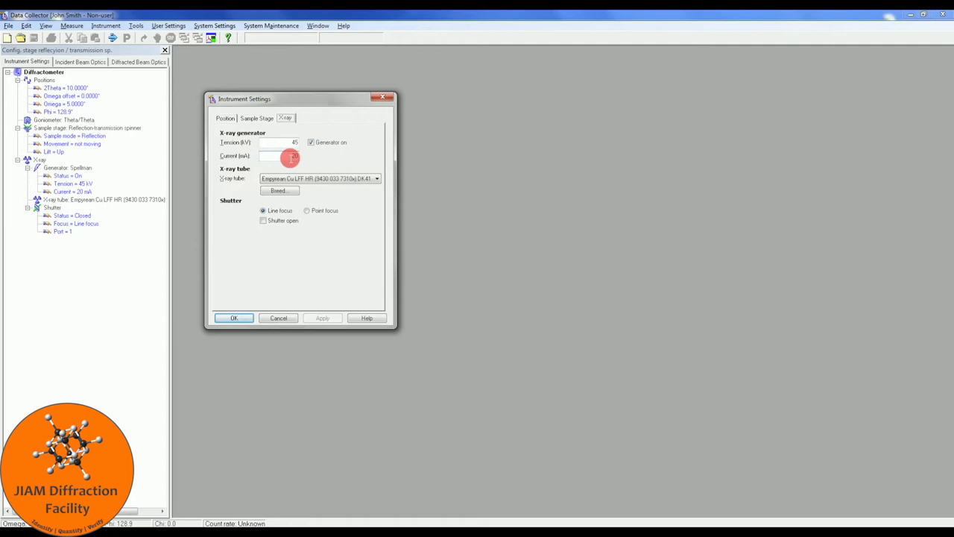
text(4)
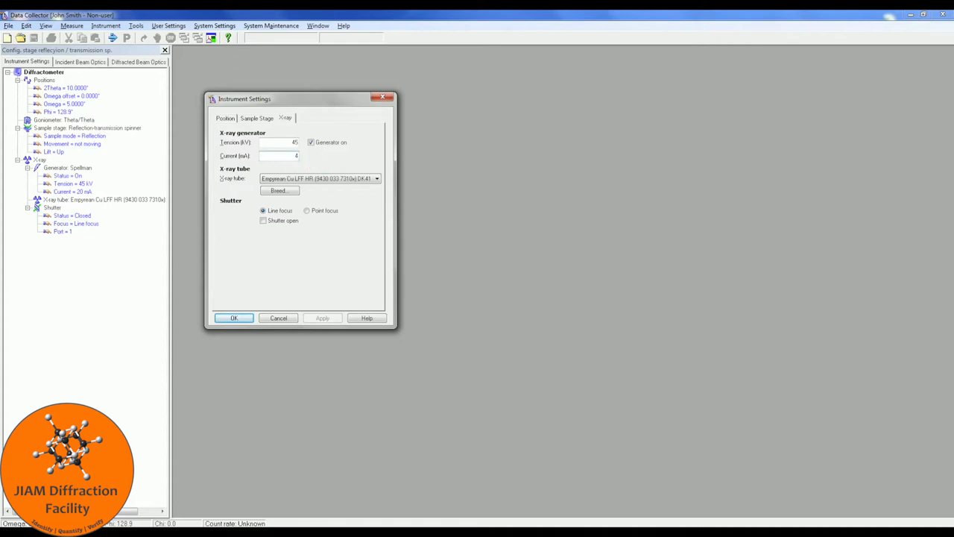
text(40)
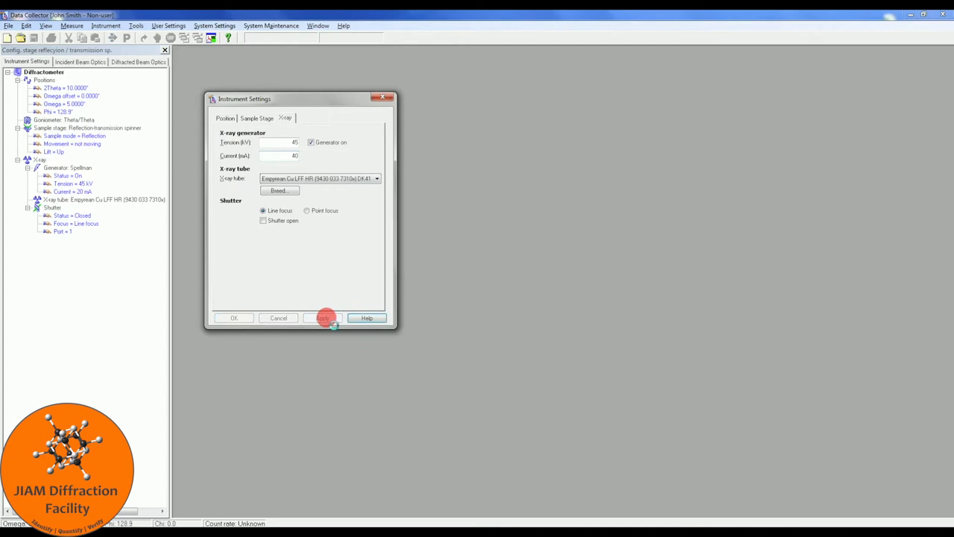
click(326, 318)
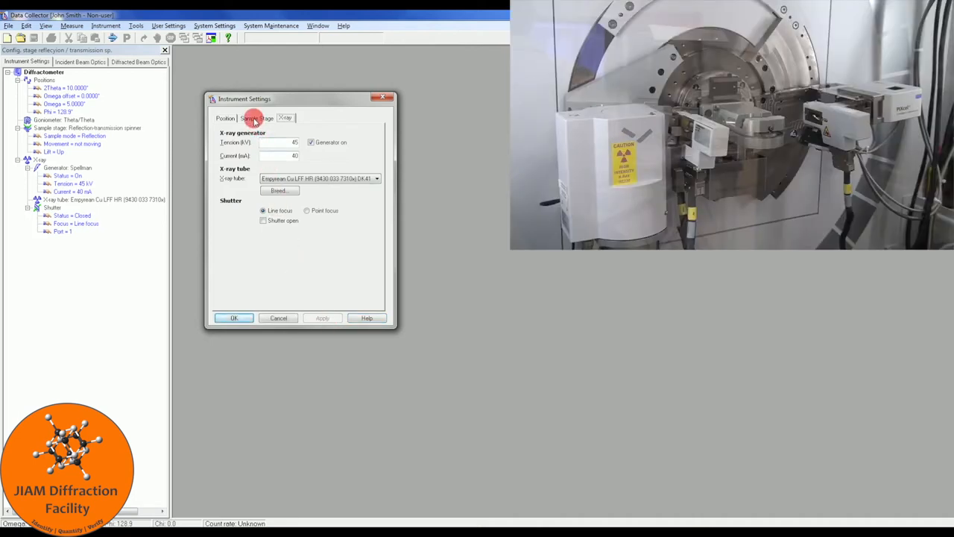
Review the Sample Stage settings and accept them to close Instrument Settings
click(256, 117)
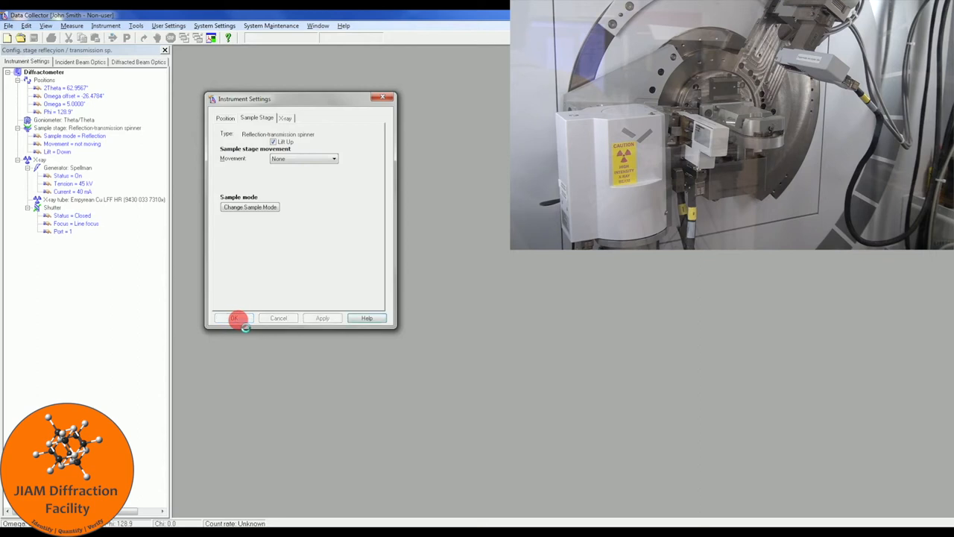
click(234, 319)
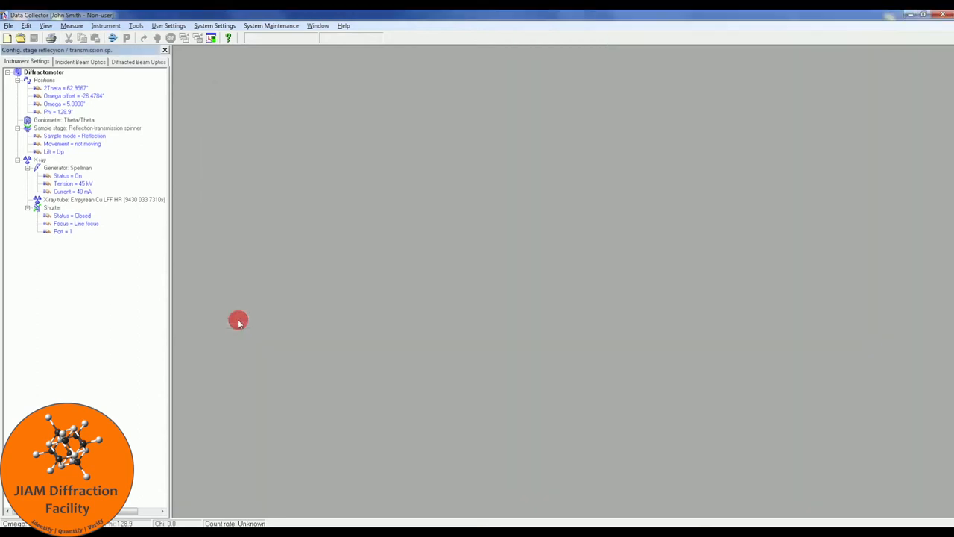
mouse_move(163, 177)
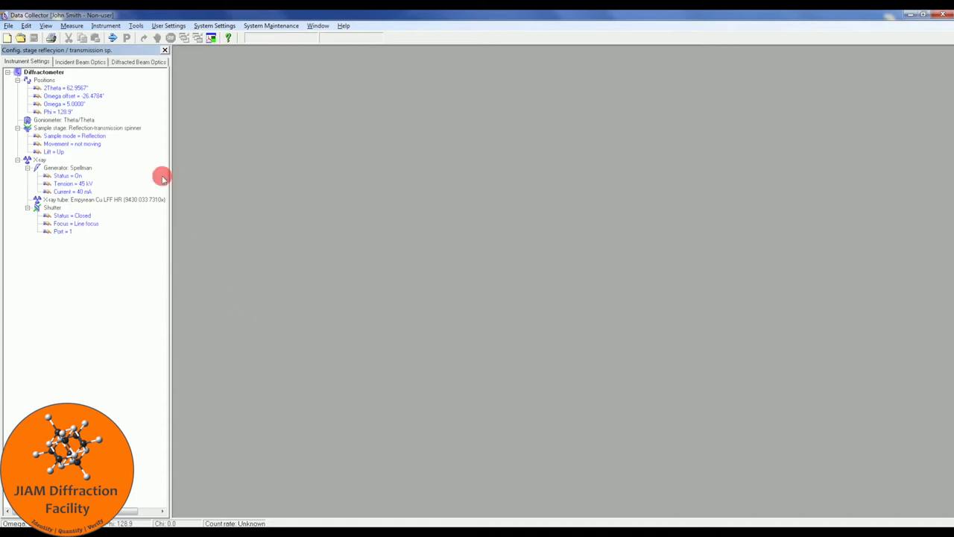
Show the incident beam optics configuration and open the PreFIX module settings
click(80, 63)
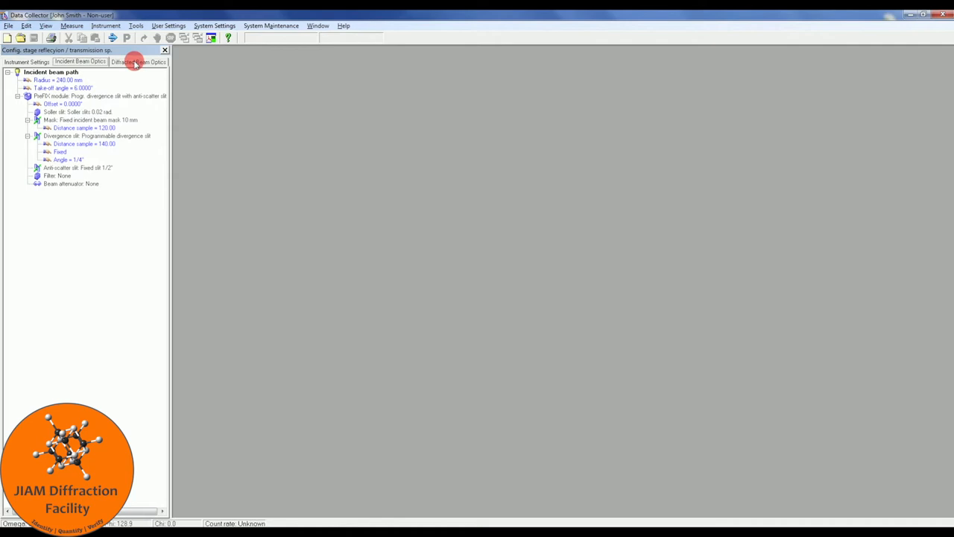
mouse_move(137, 61)
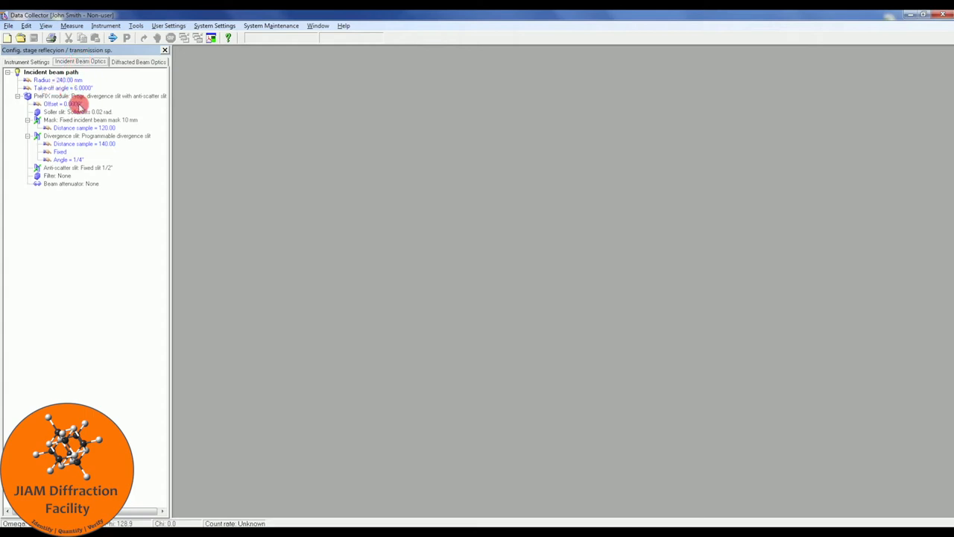
double_click(63, 96)
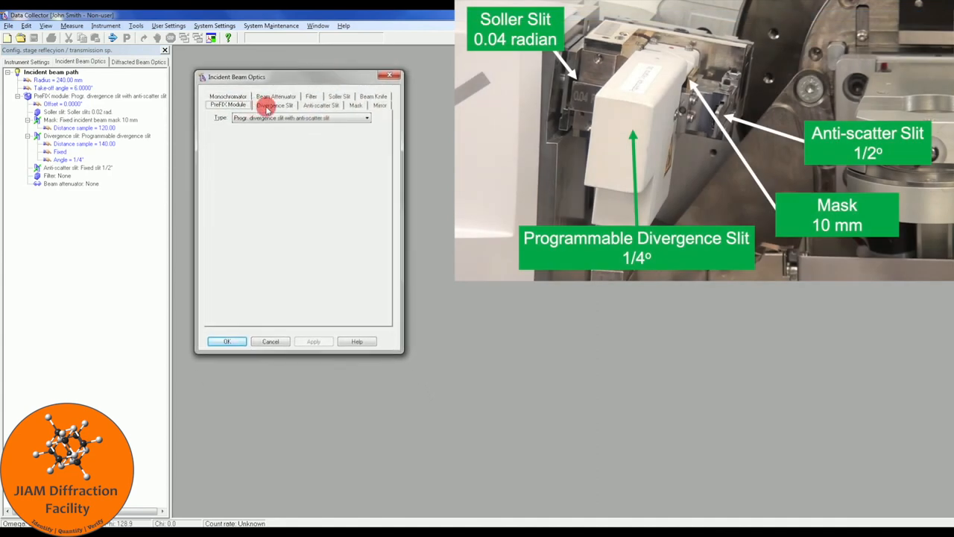
Review the divergence and anti-scatter slits and choose the 10 mm fixed incident beam mask
click(229, 104)
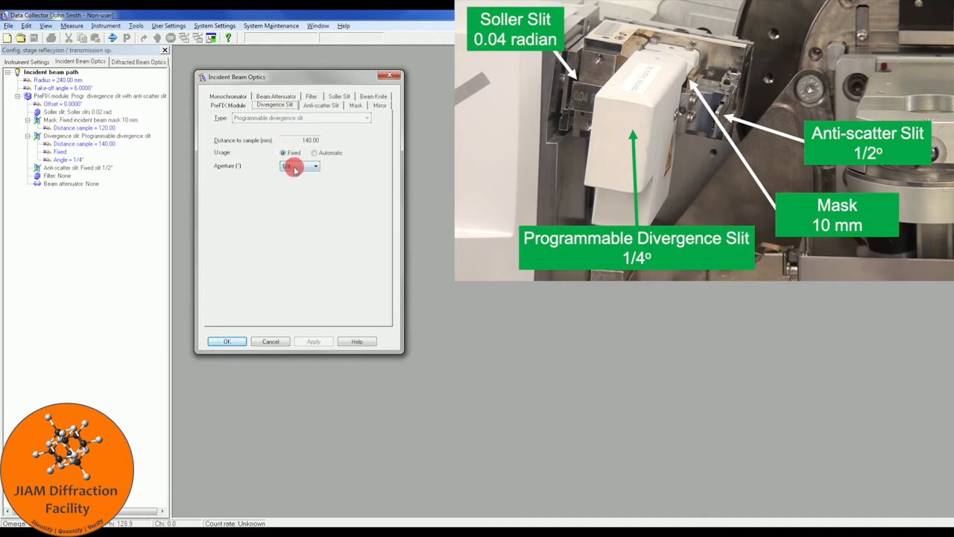
click(320, 104)
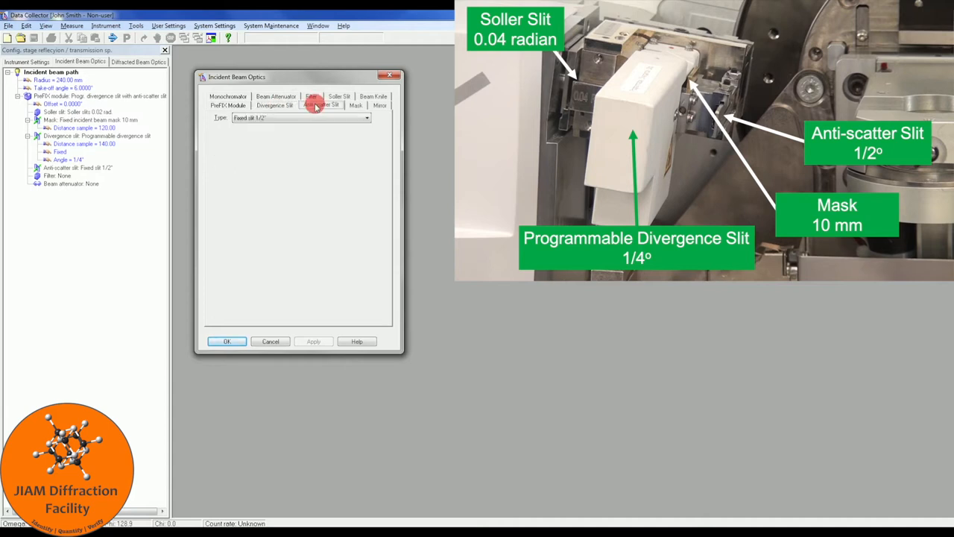
click(321, 104)
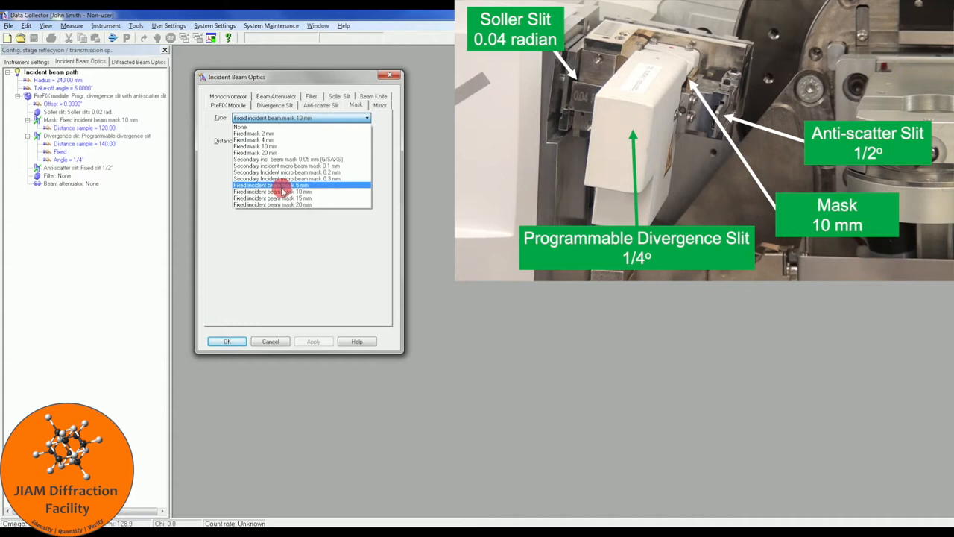
click(271, 185)
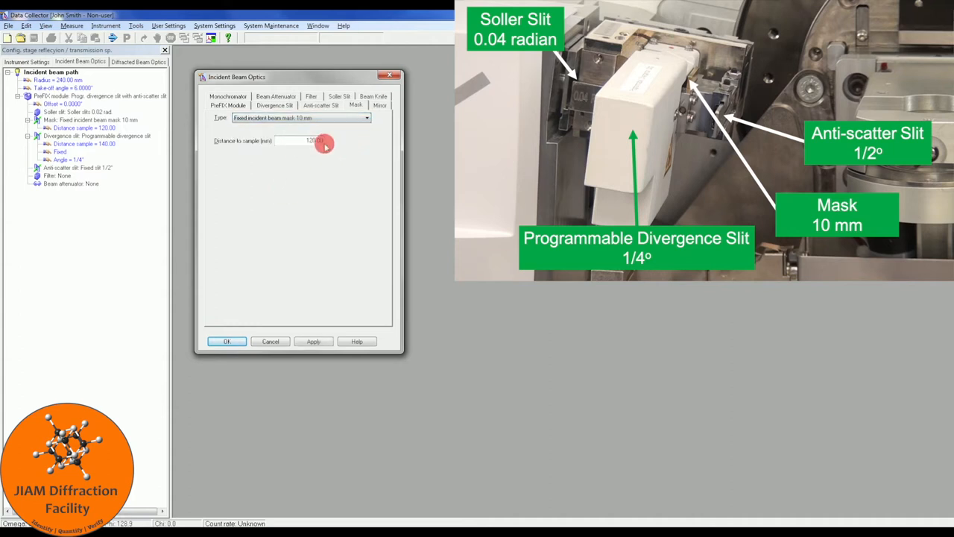
Review the beam knife settings and confirm the monochromator type is None
click(379, 105)
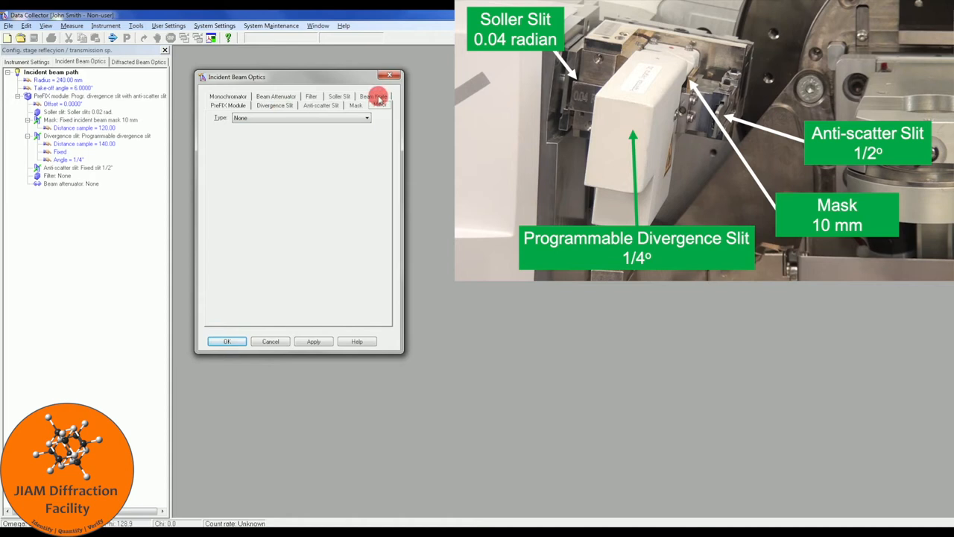
click(380, 102)
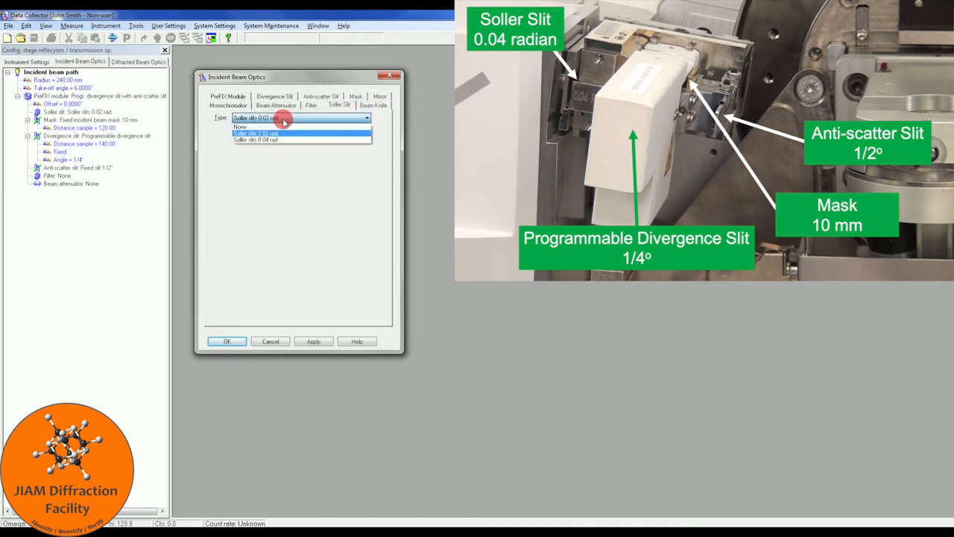
mouse_move(280, 141)
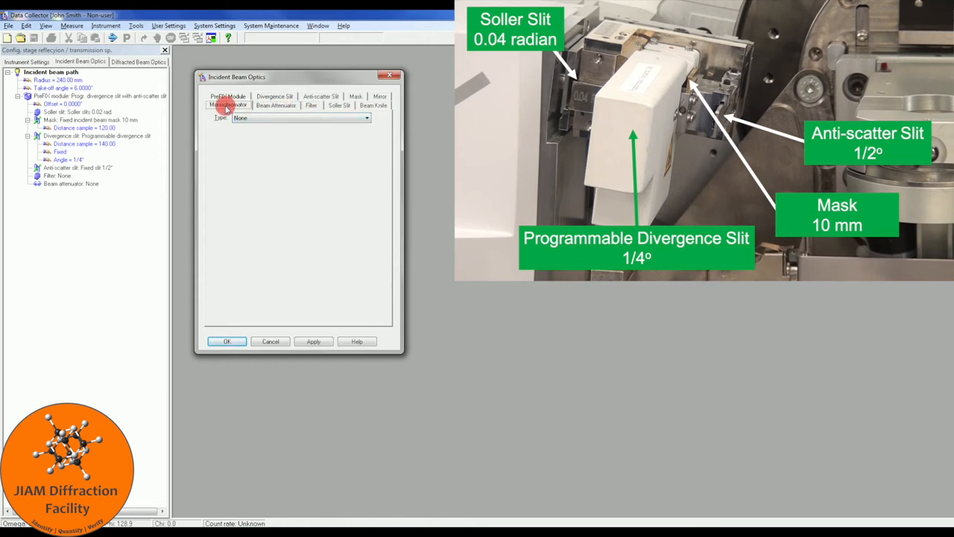
click(227, 342)
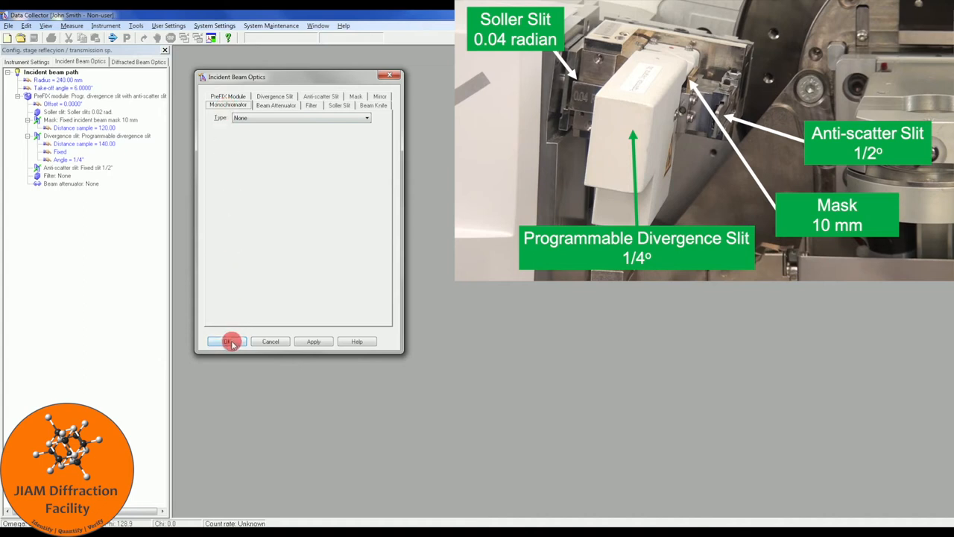
Apply the incident beam optics and confirm swapping the 0.02 rad Soller slit for 0.04 rad
click(230, 341)
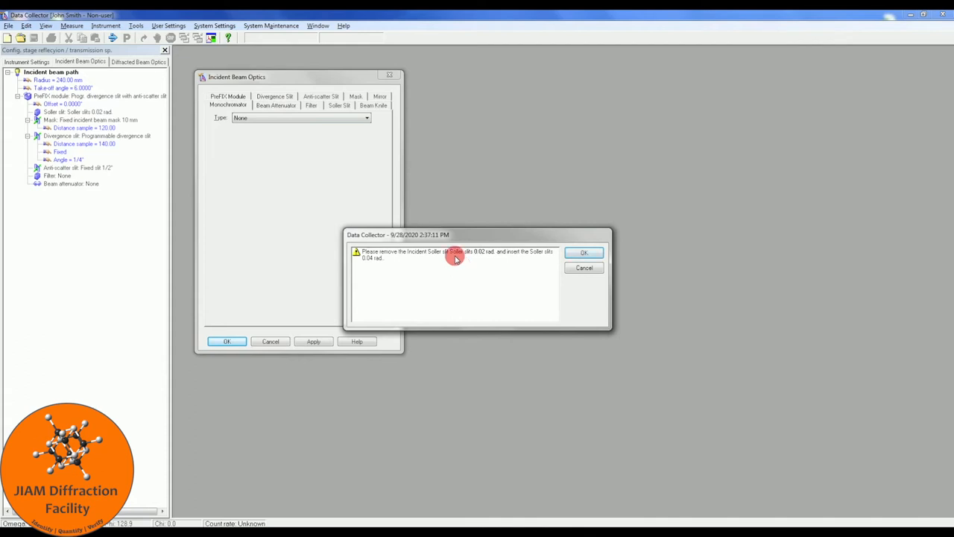
mouse_move(335, 134)
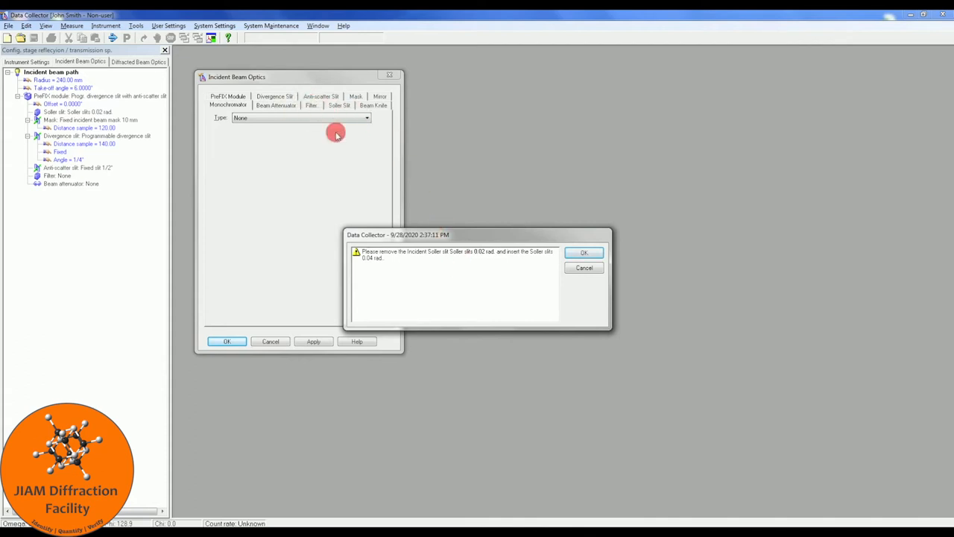
mouse_move(477, 252)
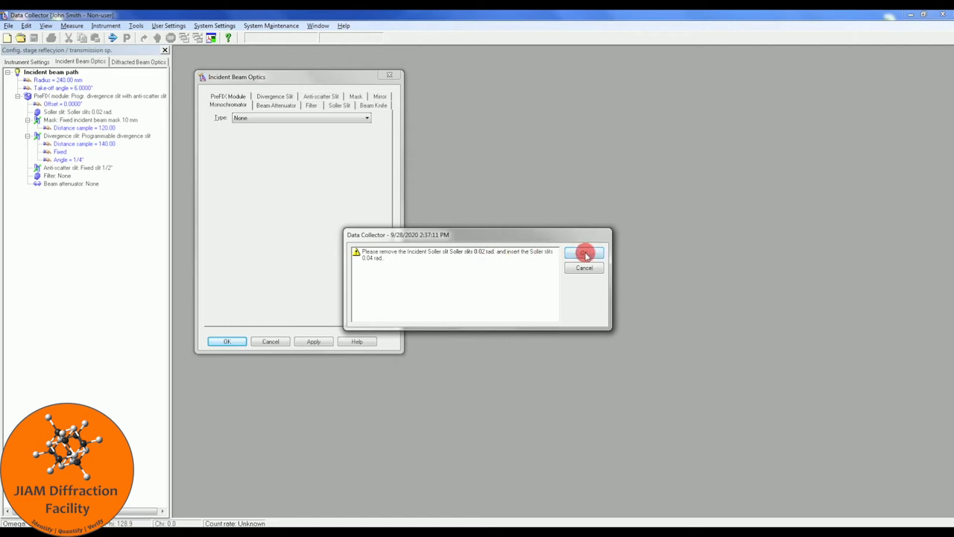
click(584, 252)
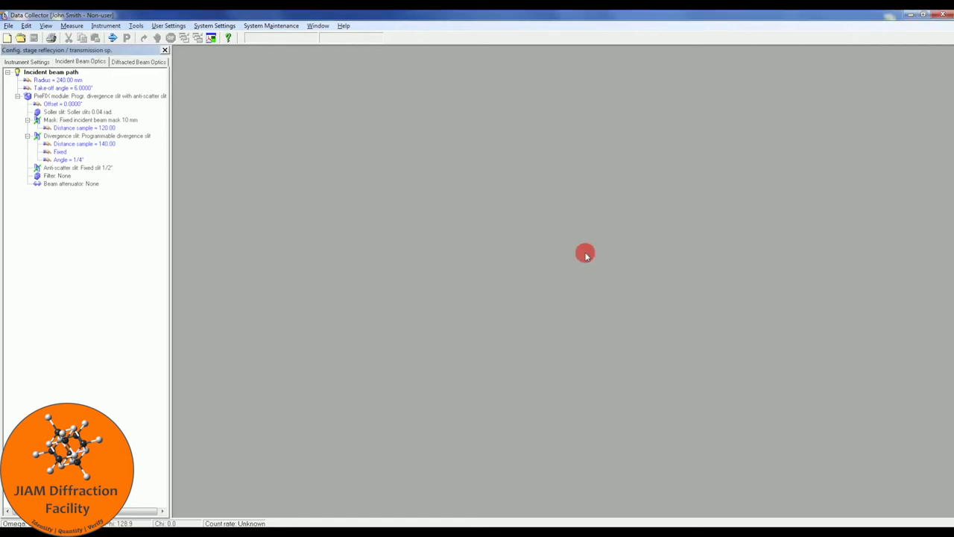
mouse_move(193, 101)
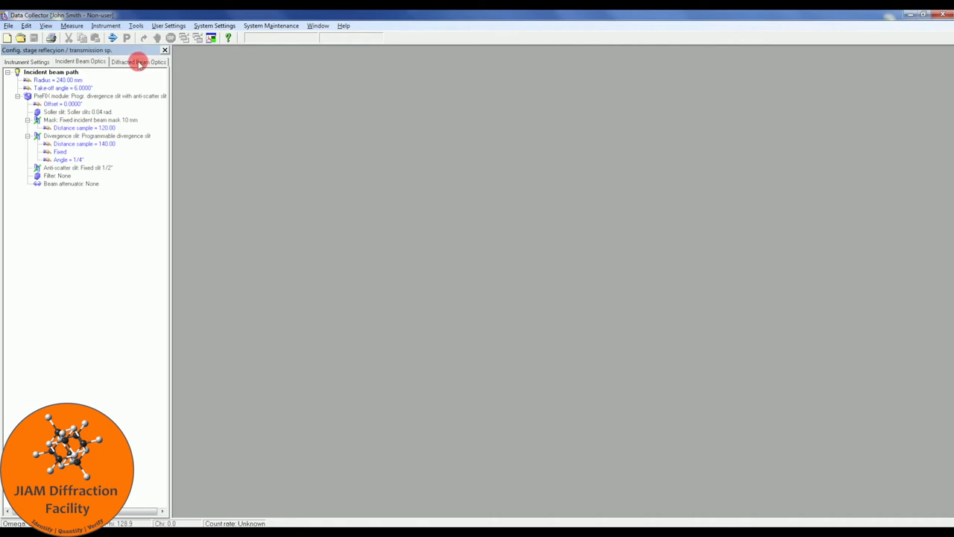
Keep the PIXcel3D-Medipix3 PASS module, review the slits and choose the Beta-filter Nickel
click(137, 61)
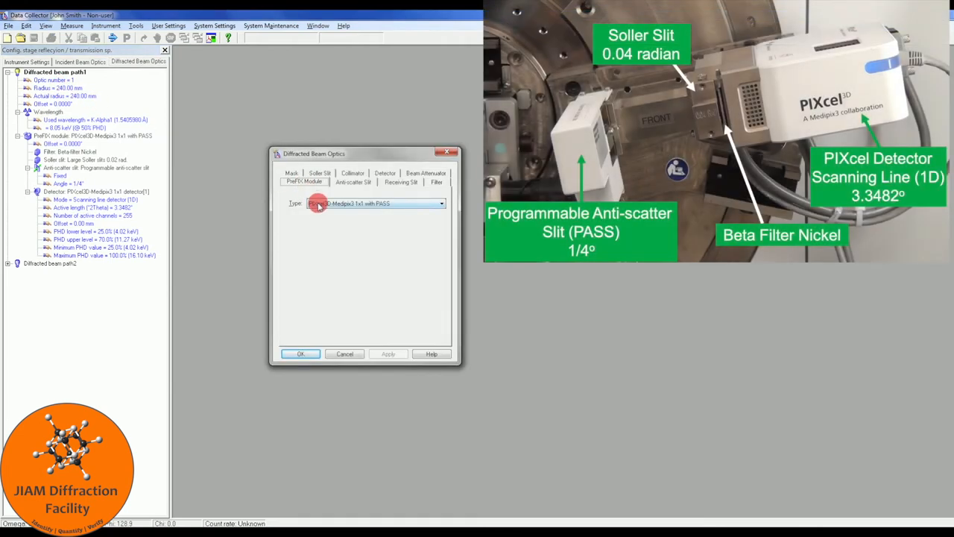
mouse_move(379, 208)
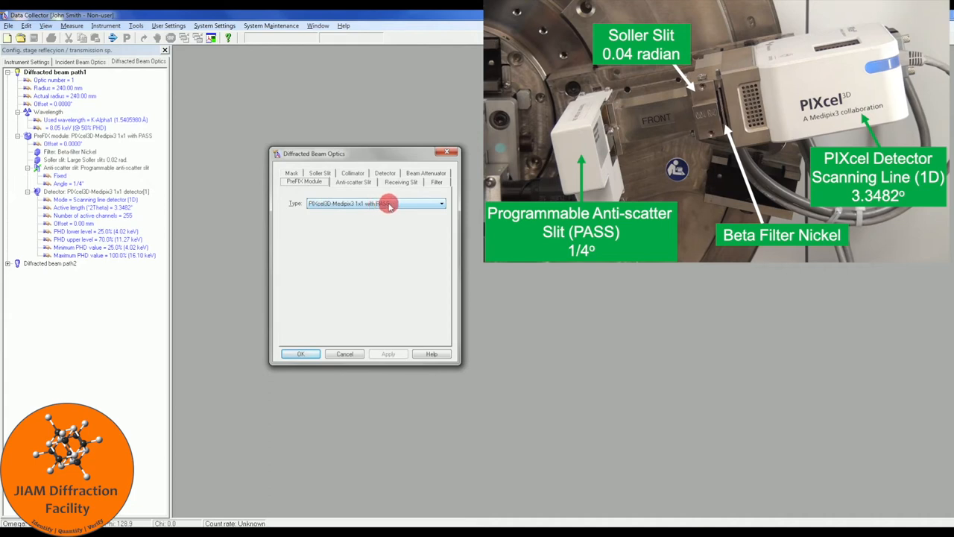
click(441, 203)
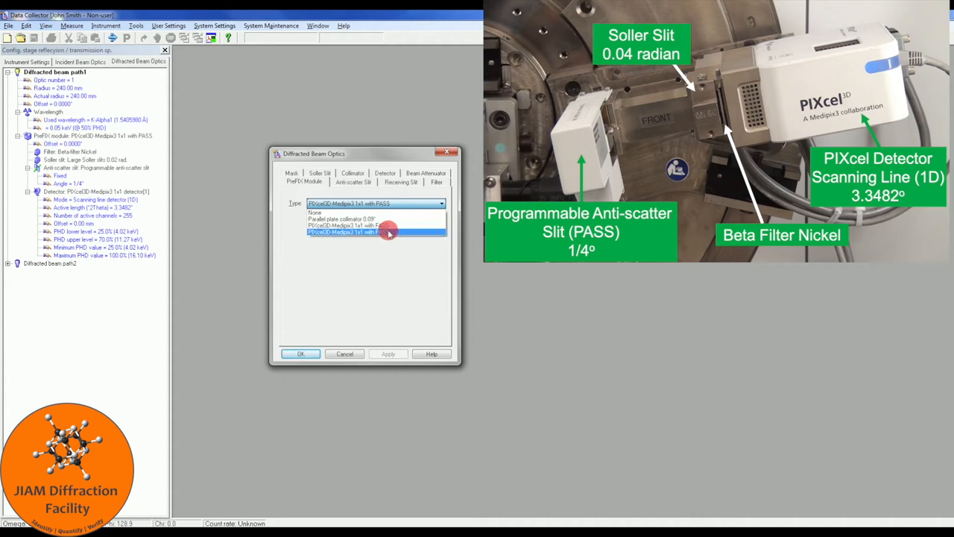
click(388, 232)
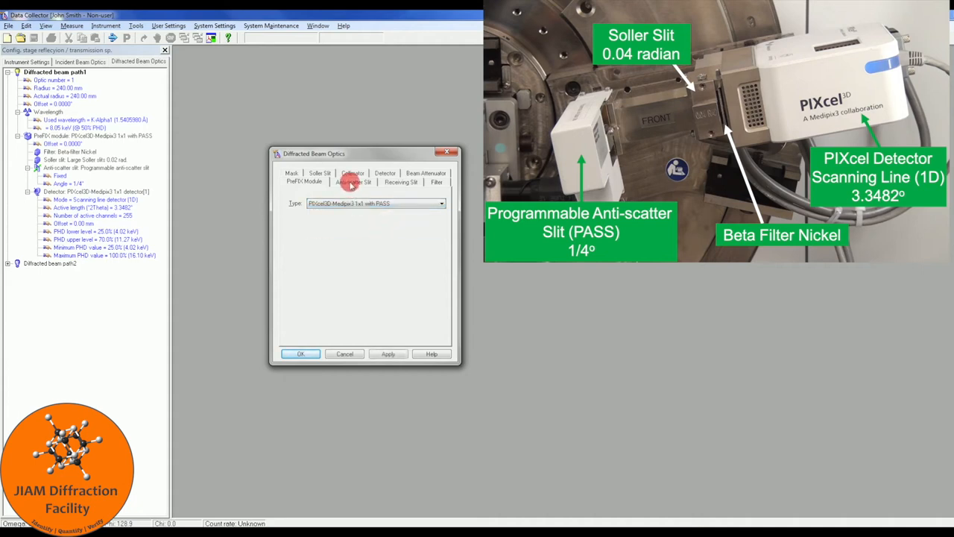
click(352, 182)
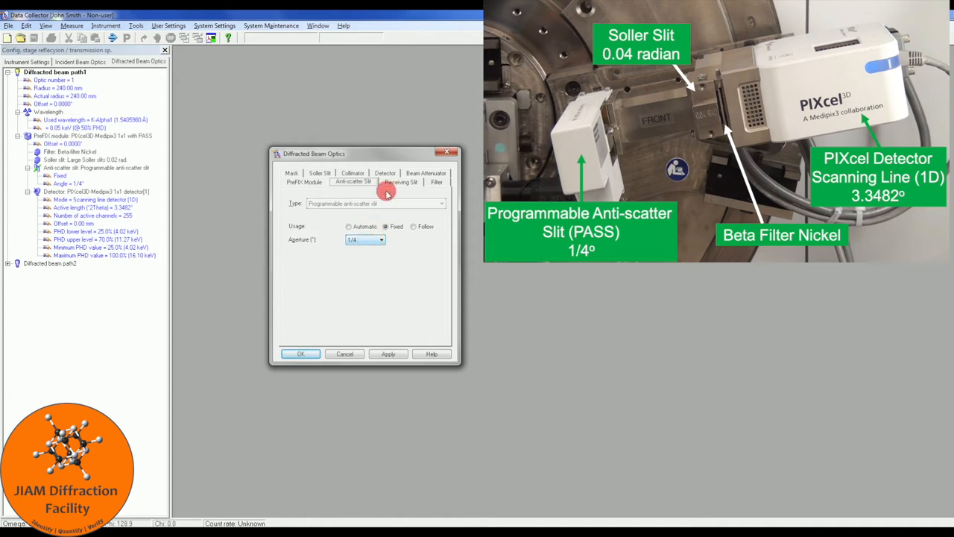
click(401, 181)
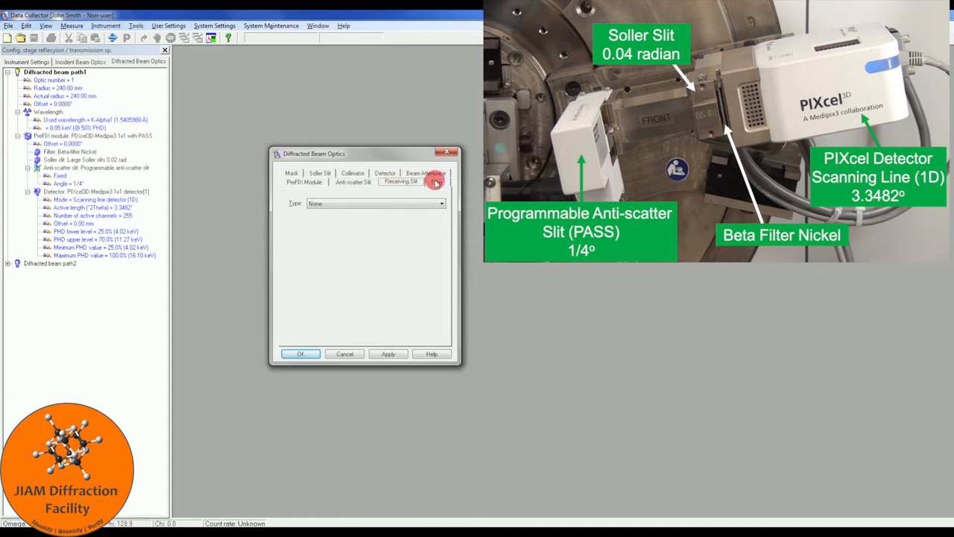
click(436, 182)
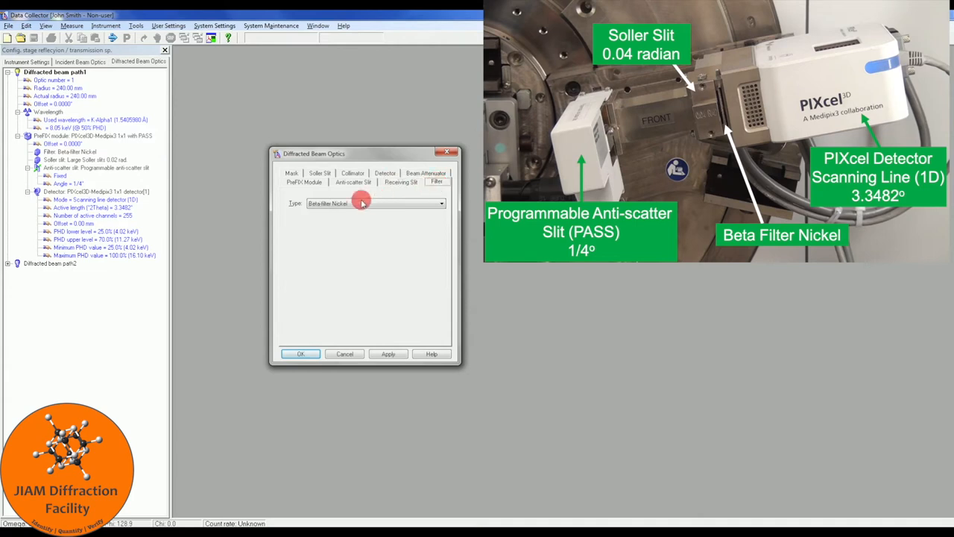
click(441, 202)
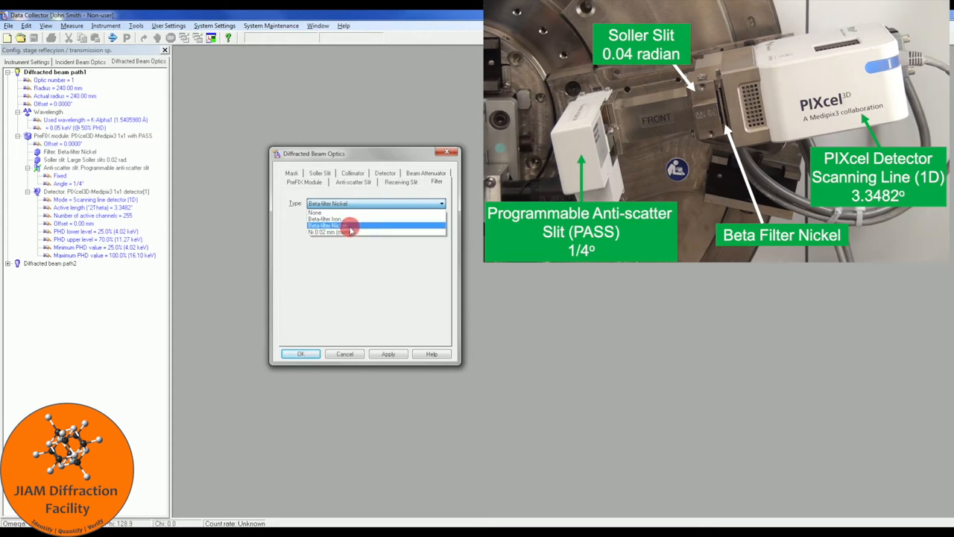
click(351, 226)
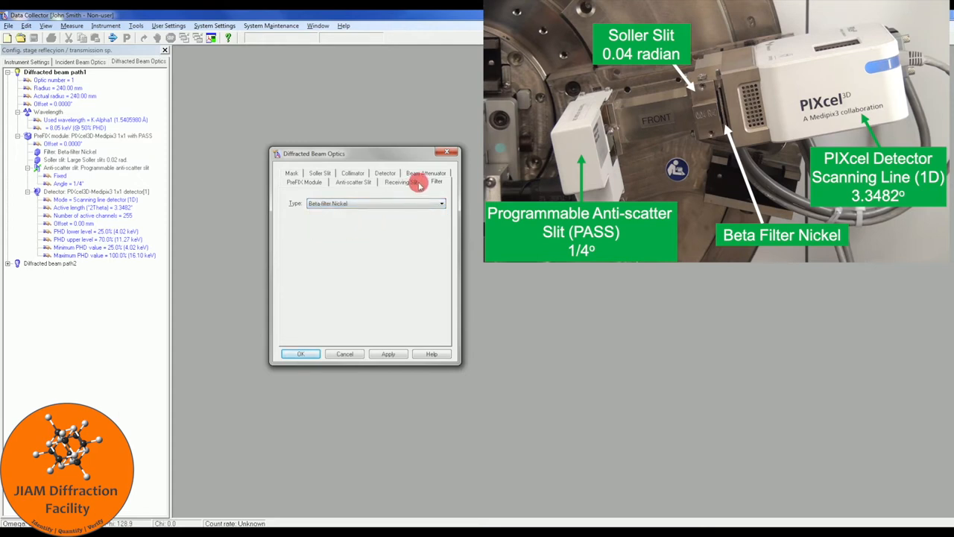
Set the diffracted Soller slits to Large 0.04 rad, apply the optics and confirm the slit swap
click(435, 178)
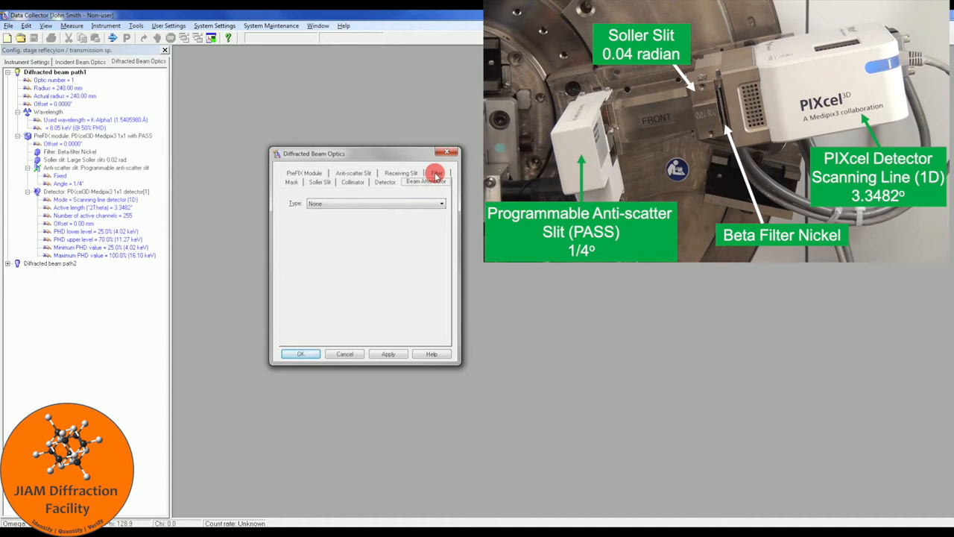
click(385, 182)
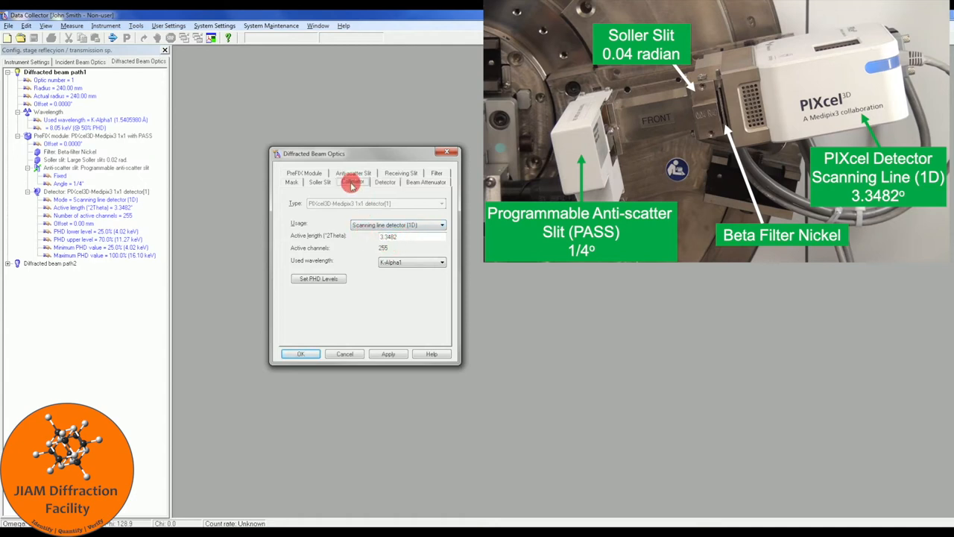
click(292, 182)
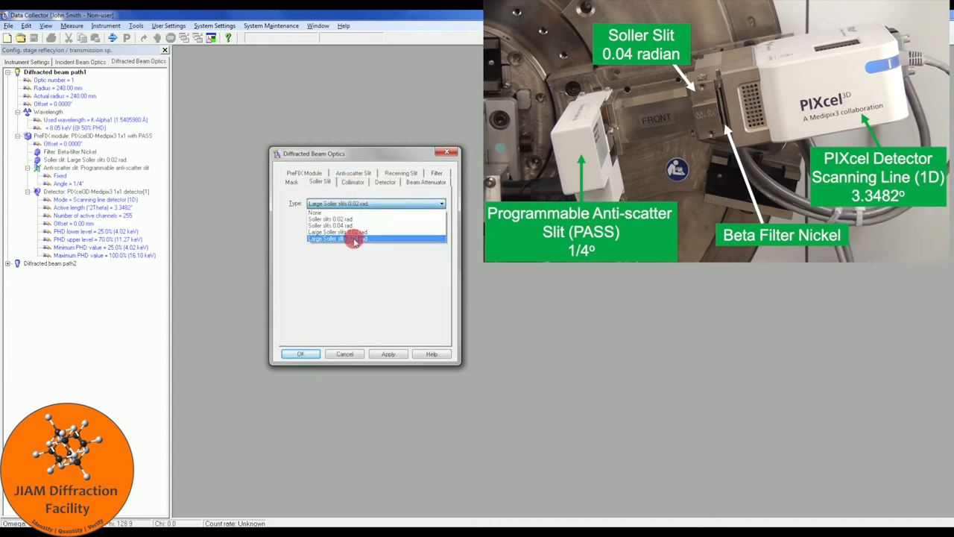
click(355, 239)
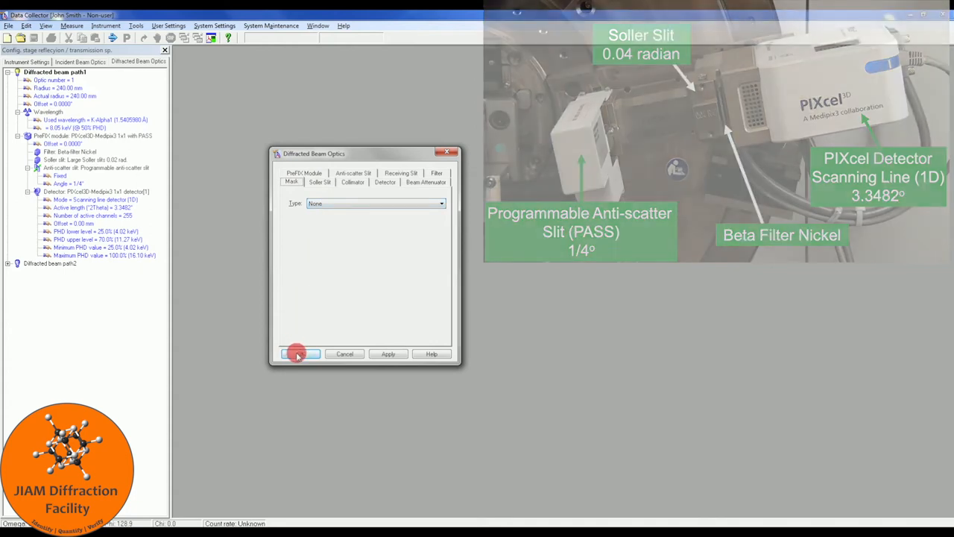
click(297, 353)
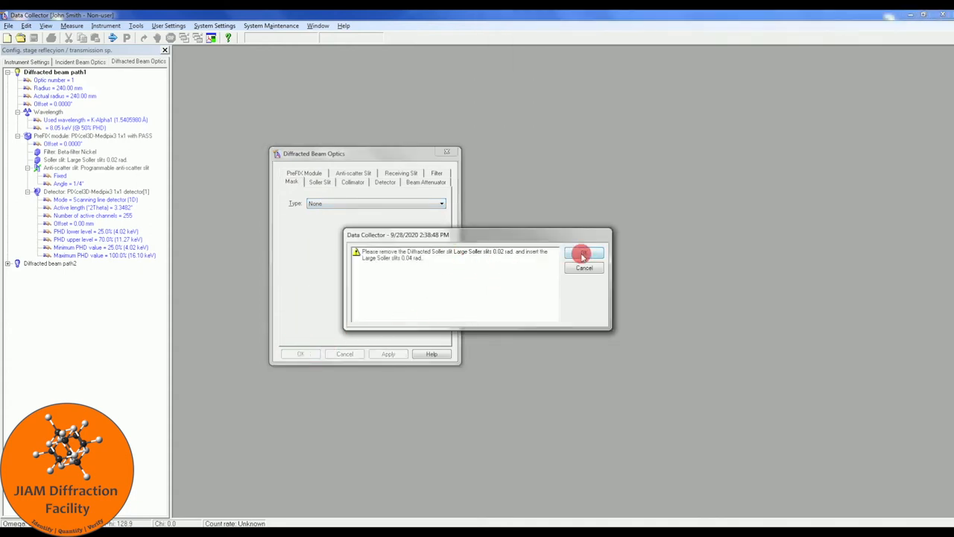
click(585, 254)
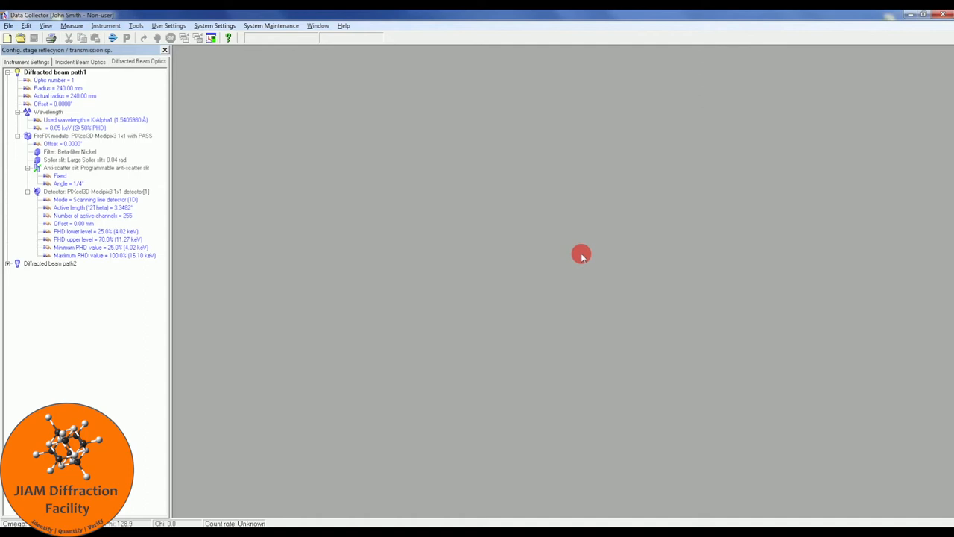
mouse_move(265, 138)
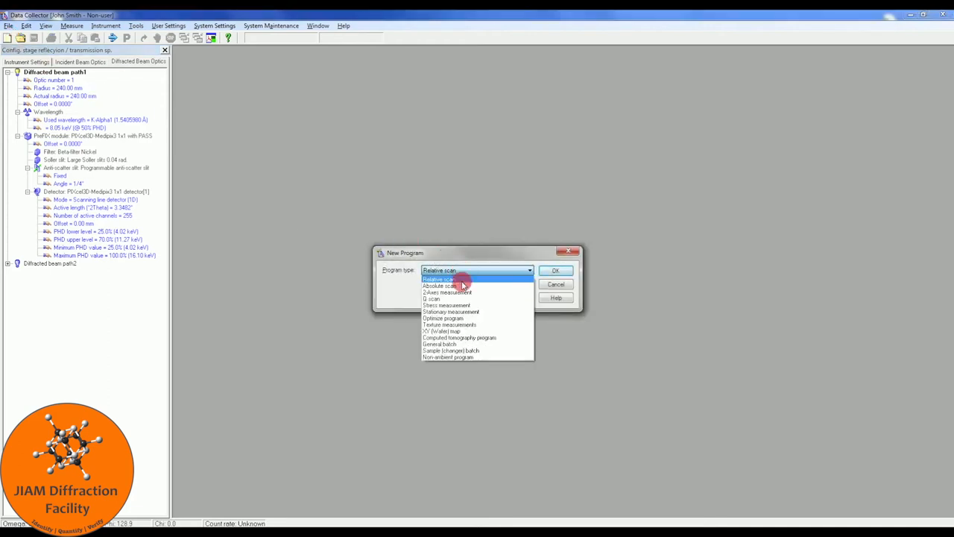
Create a new program of type Absolute scan, opening its scan preparation settings
click(438, 286)
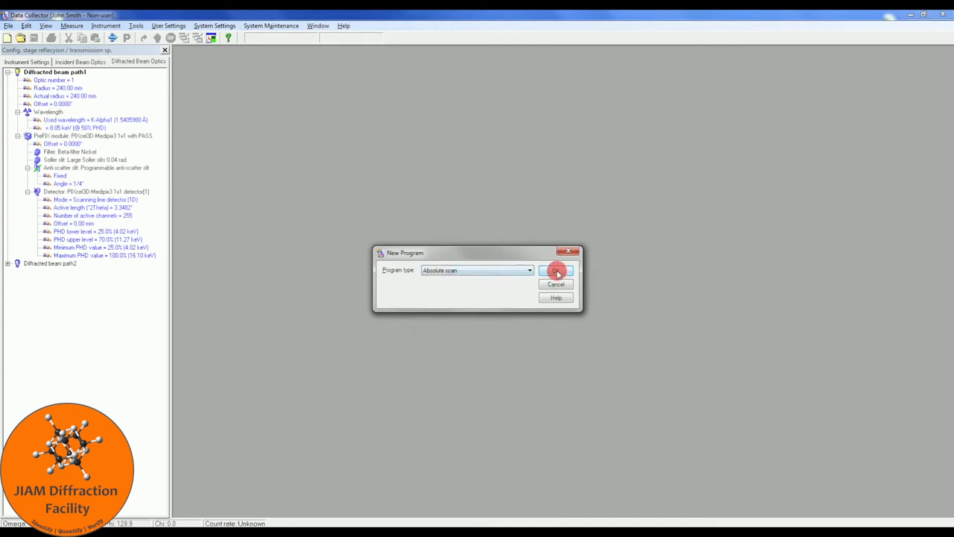
click(556, 269)
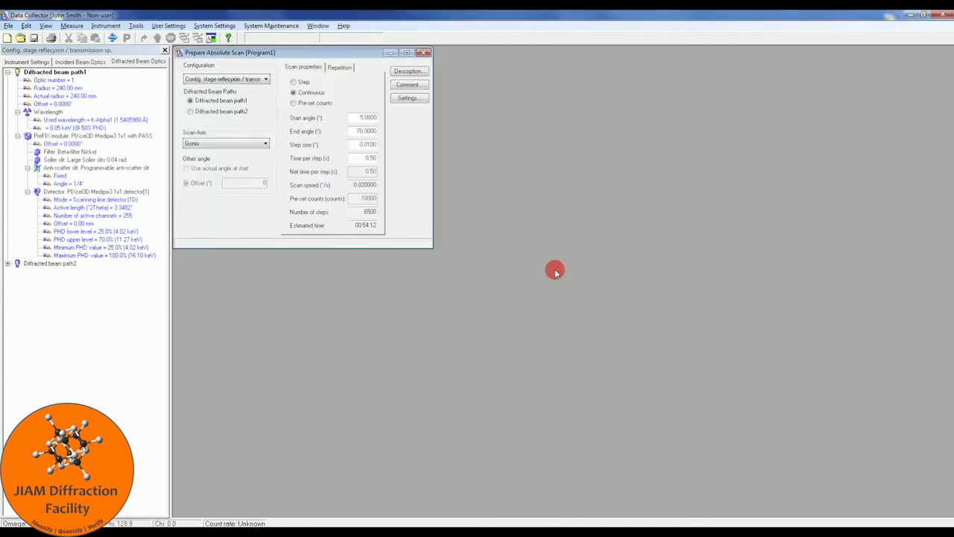
mouse_move(272, 120)
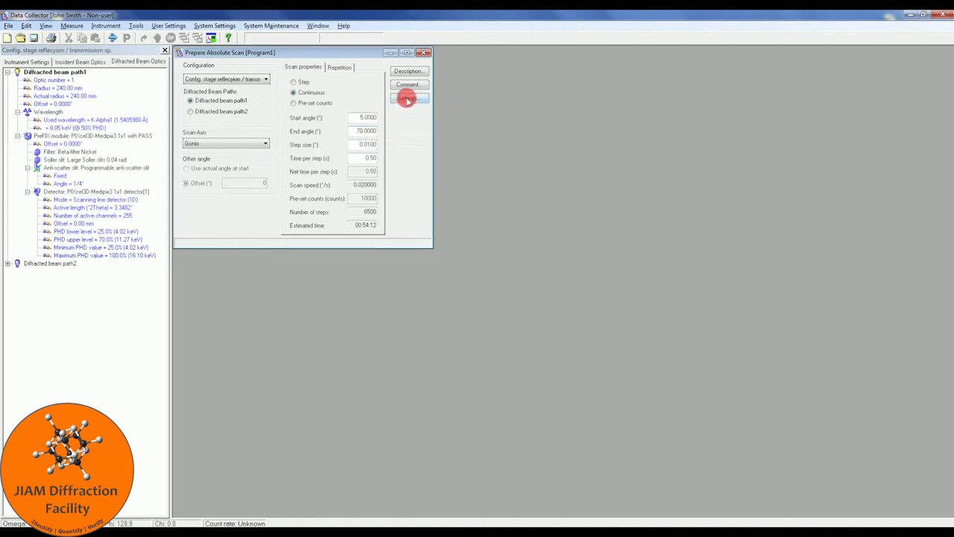
Set the program's sample stage to Spinning with a 4-second revolution time
click(409, 98)
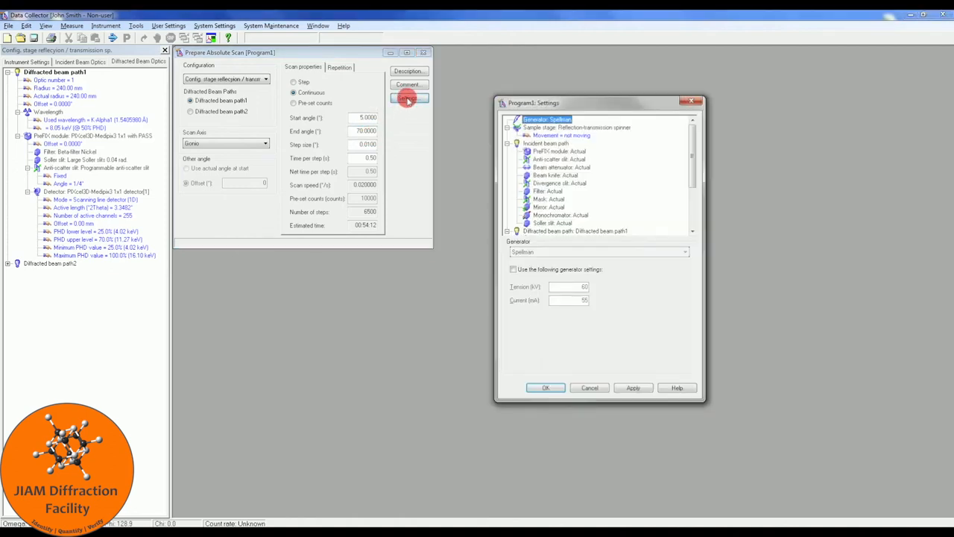
click(559, 134)
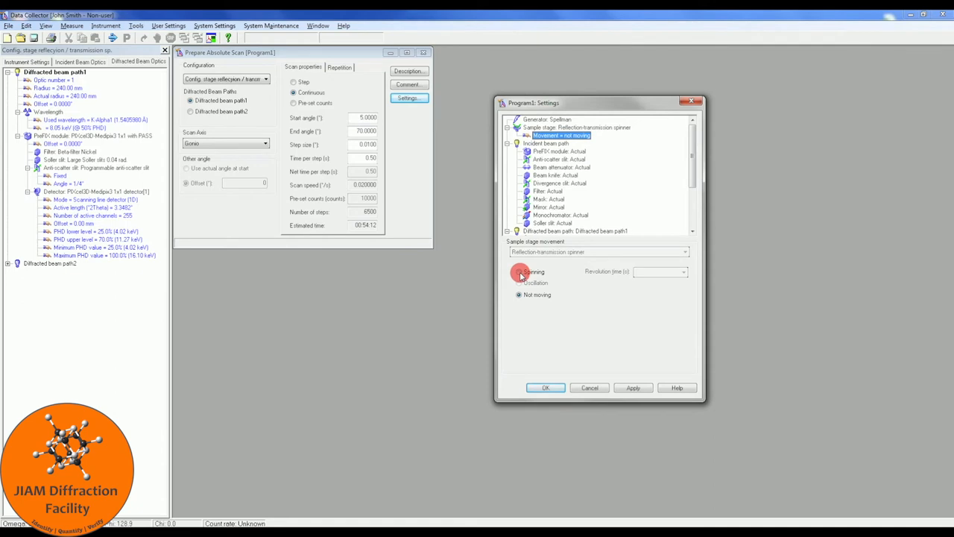
click(518, 271)
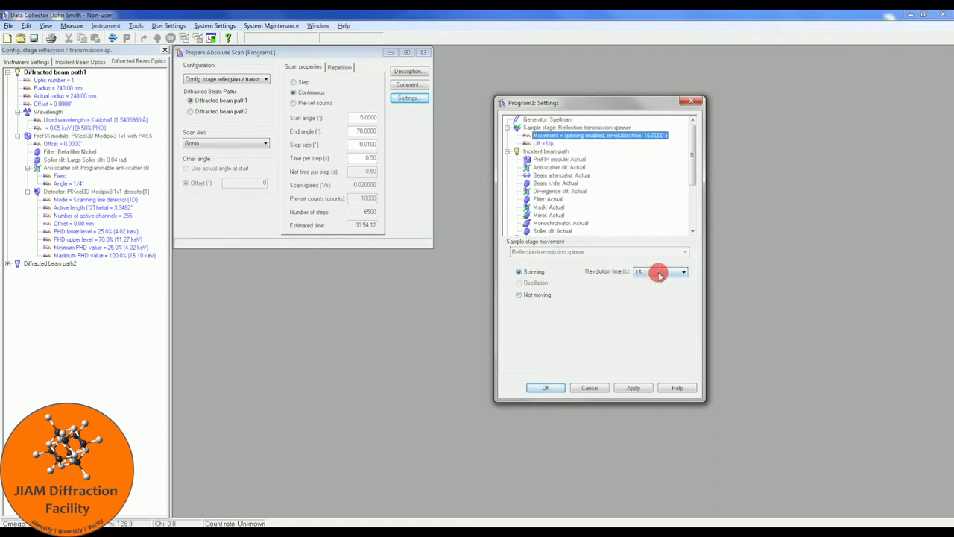
click(682, 271)
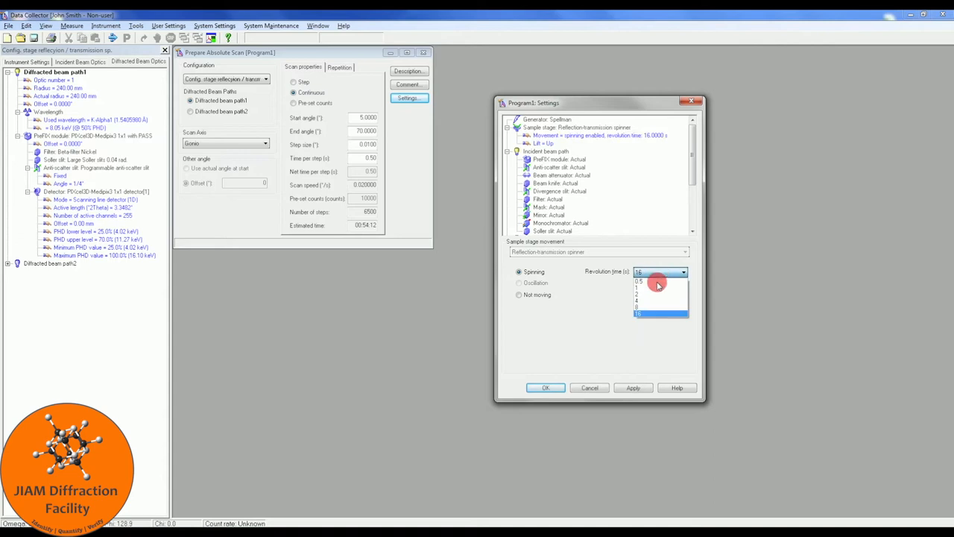
click(638, 299)
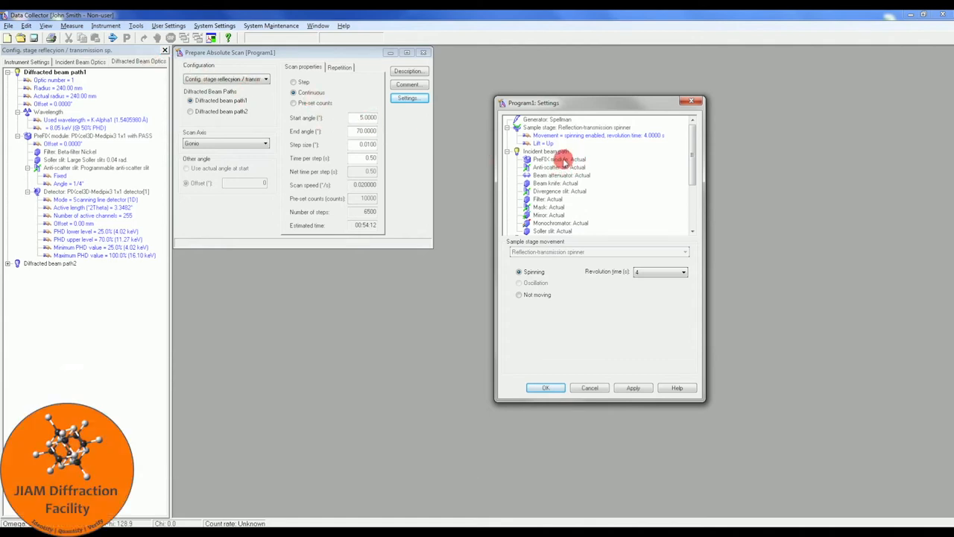
Set the incident PreFIX module to programmable divergence slit with anti-scatter, fixed 1/4°, no filter, 0.04 rad Soller
click(557, 158)
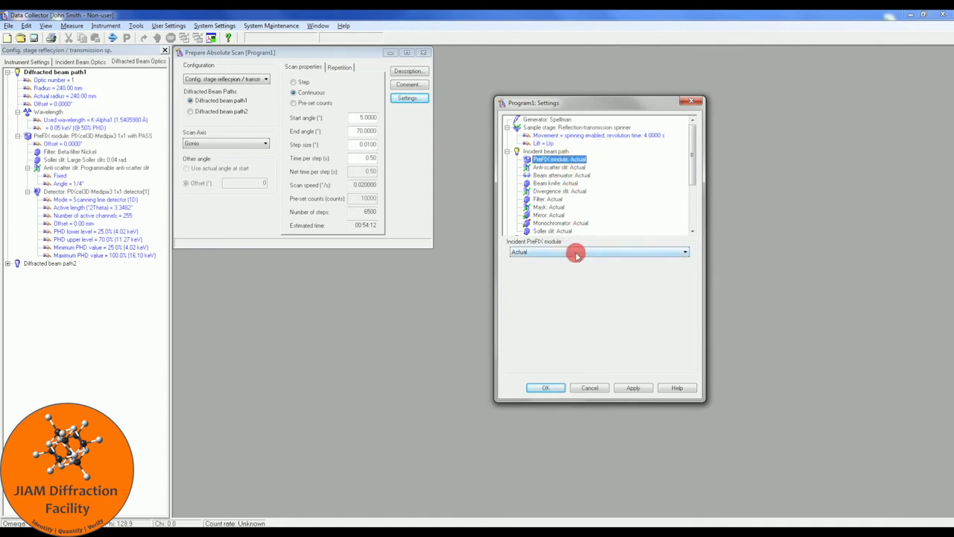
click(683, 250)
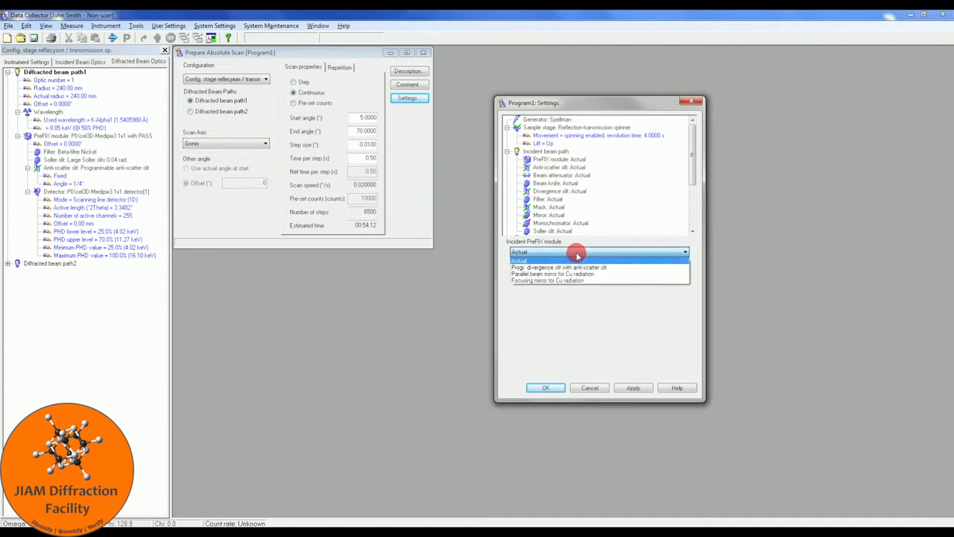
mouse_move(552, 267)
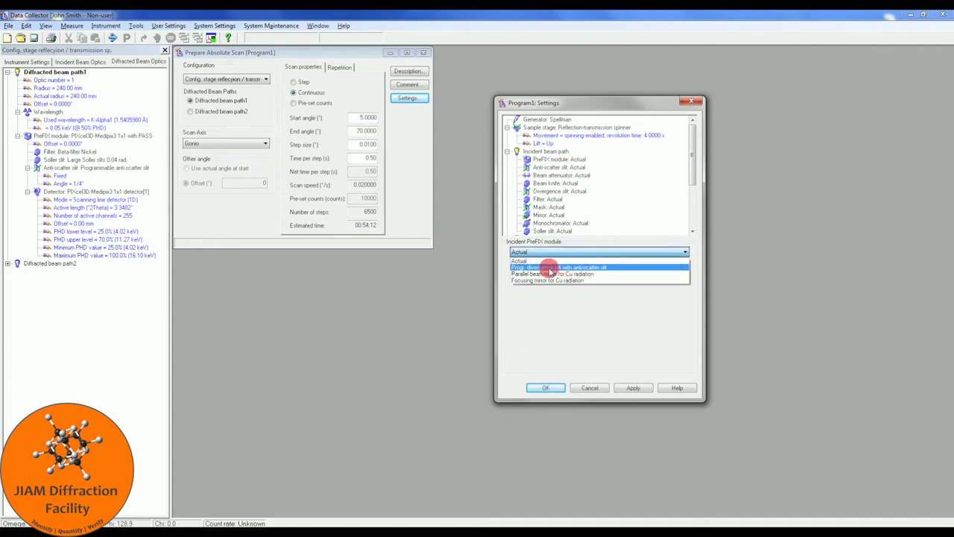
click(552, 267)
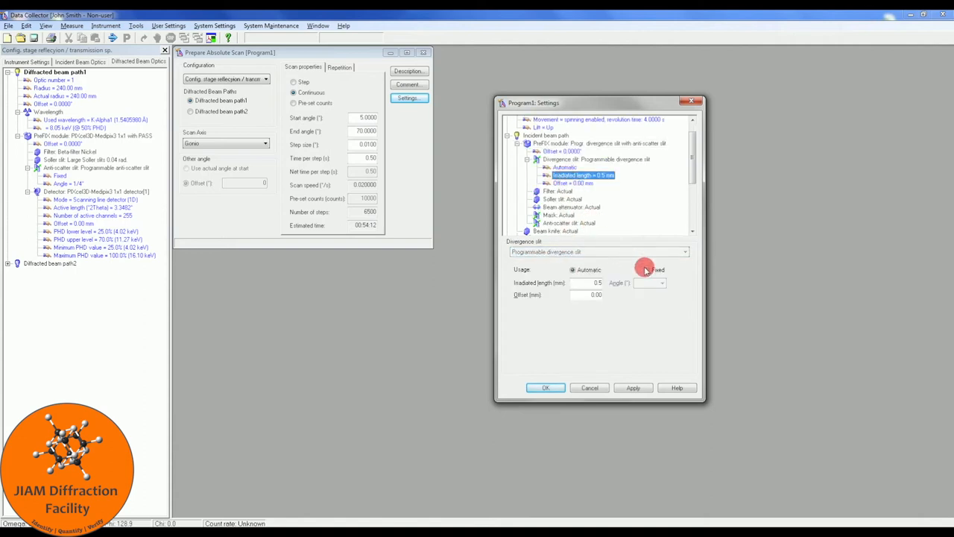
click(647, 269)
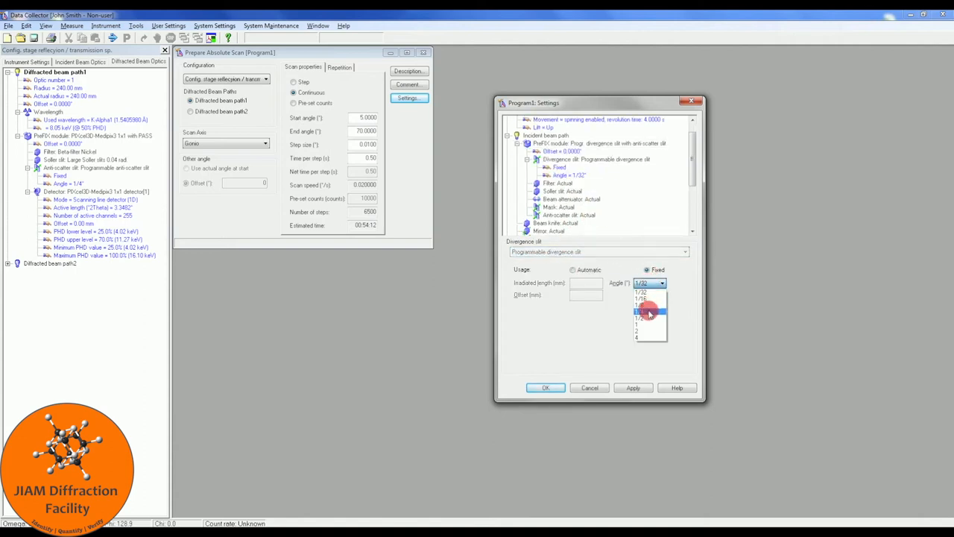
click(649, 312)
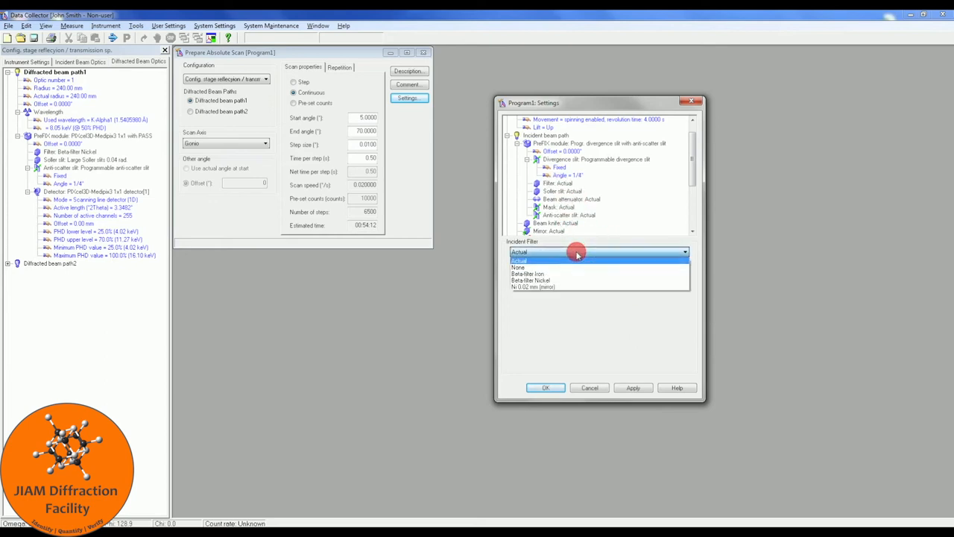
click(517, 267)
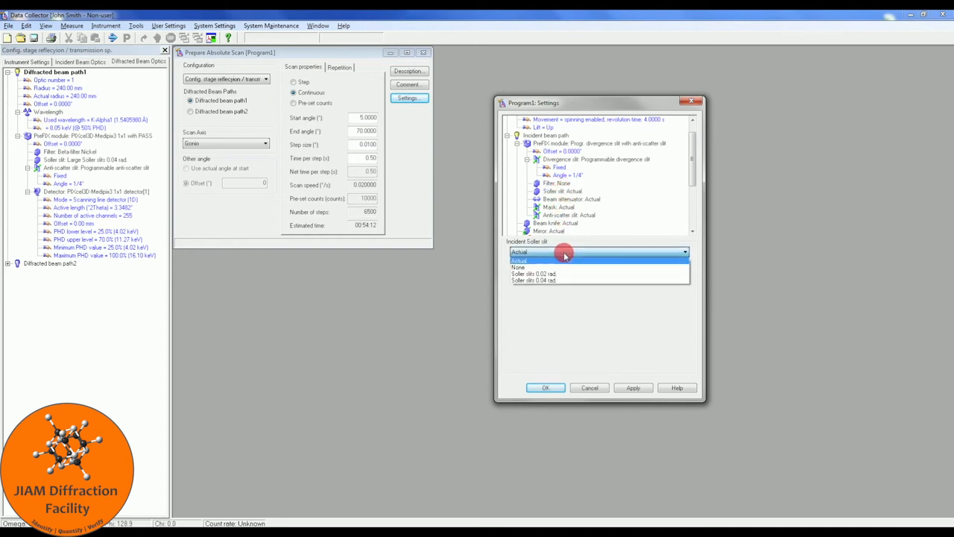
click(533, 280)
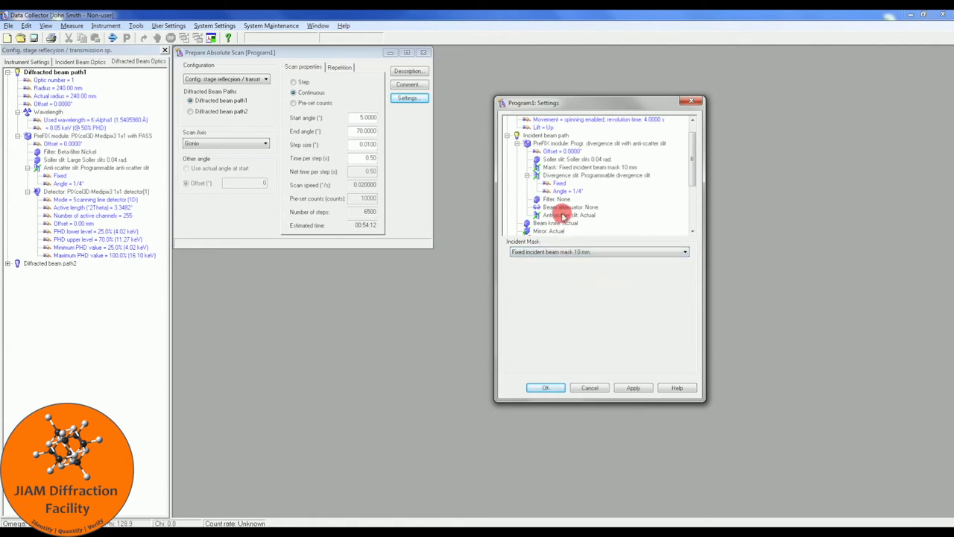
Set the incident anti-scatter slit to fixed 1/2° with no beam knife, mirror or monochromator
click(570, 214)
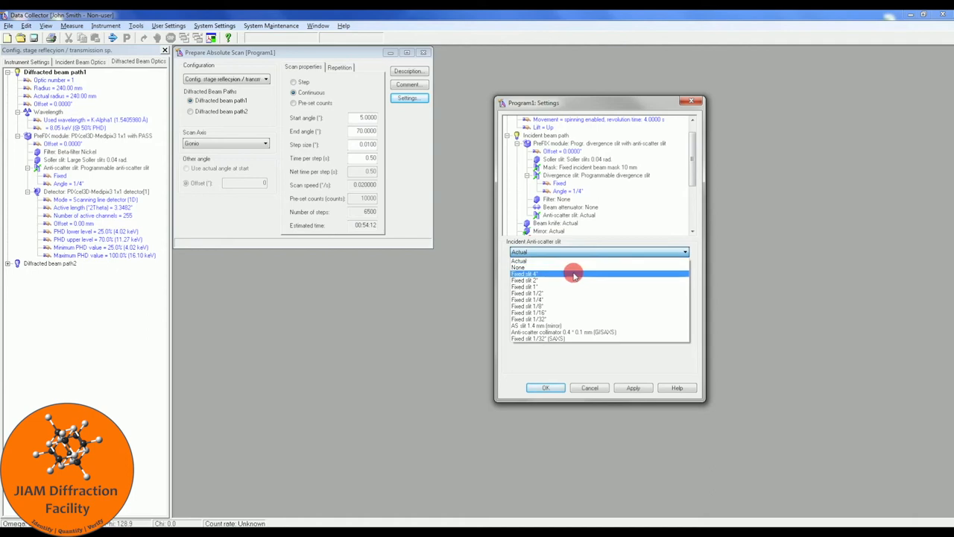
click(529, 292)
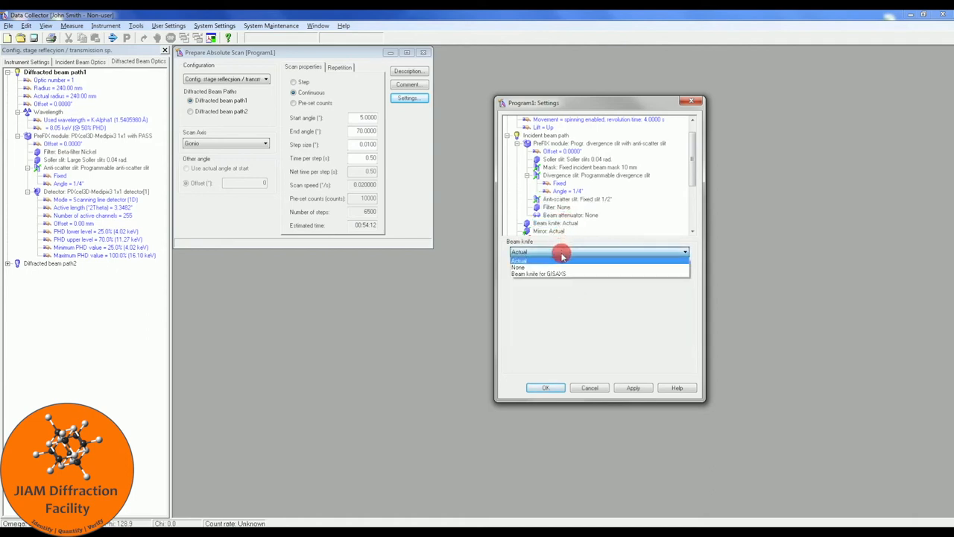
click(519, 259)
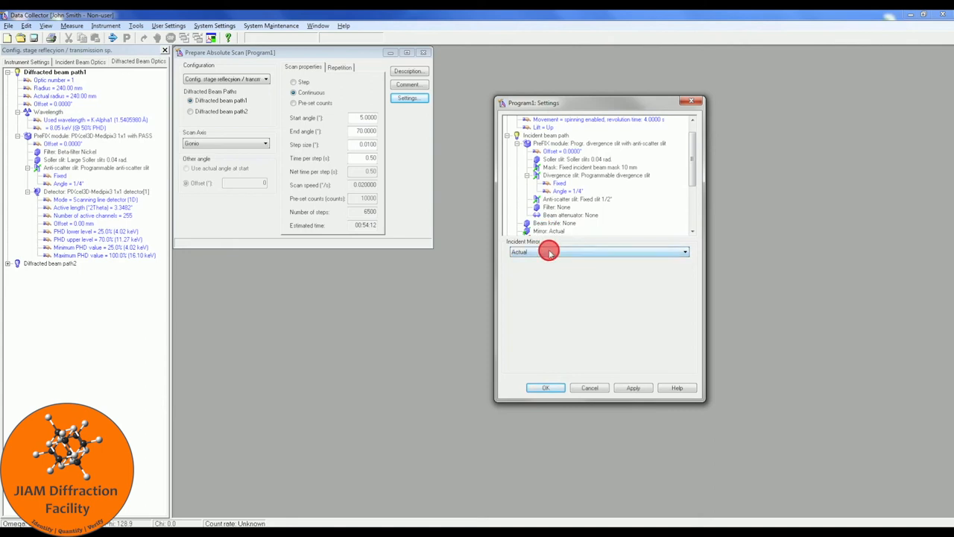
click(561, 231)
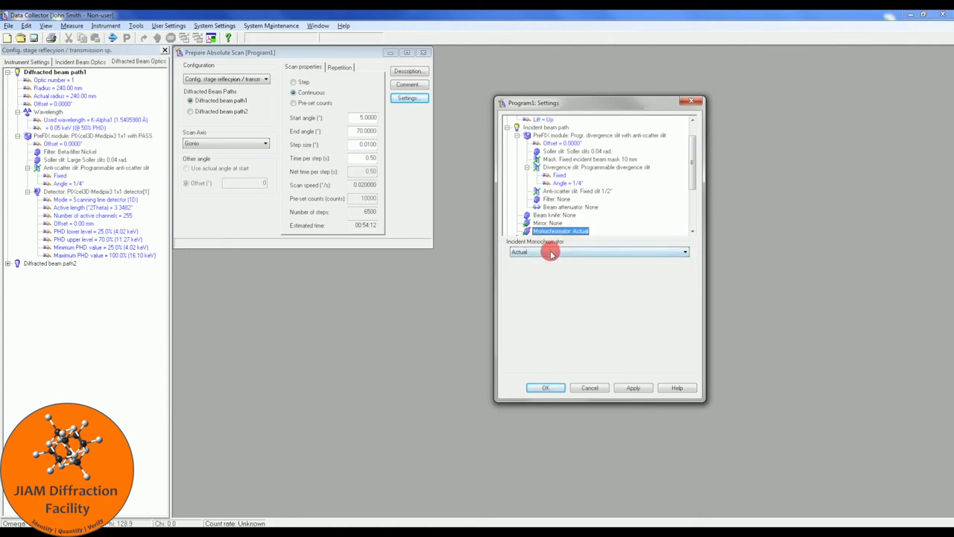
click(600, 250)
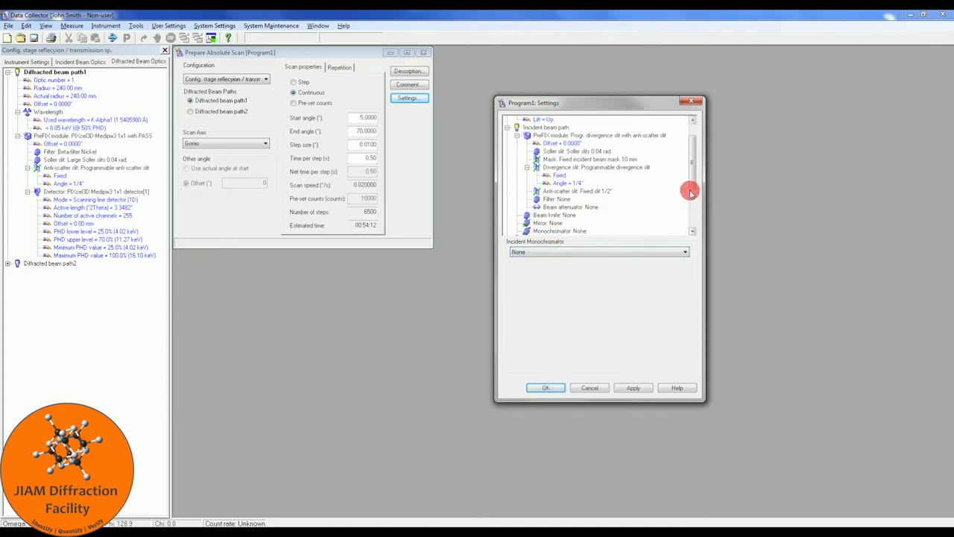
scroll(down, 3)
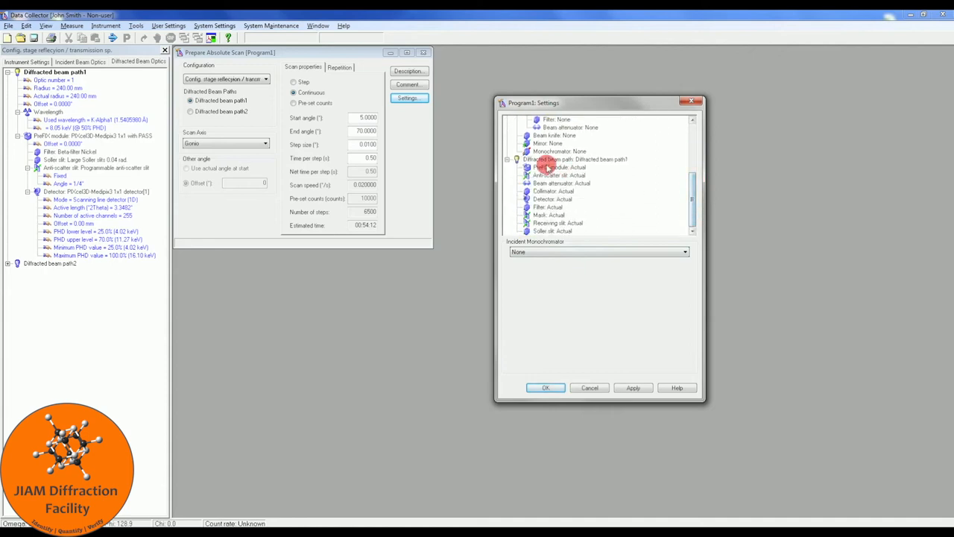
Choose the PIXcel3D-Medipix3 1x1 with PASS diffracted module with a fixed anti-scatter slit
click(559, 167)
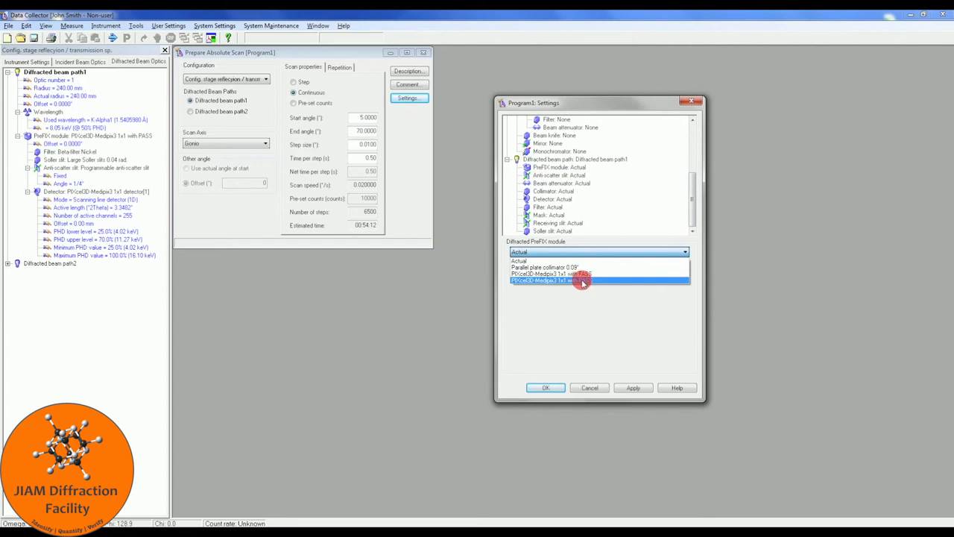
click(581, 280)
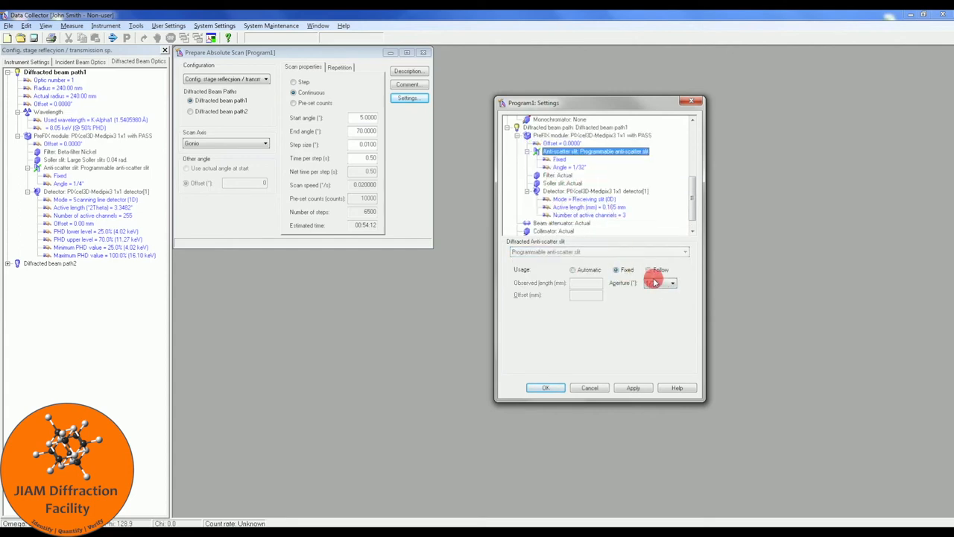
click(617, 270)
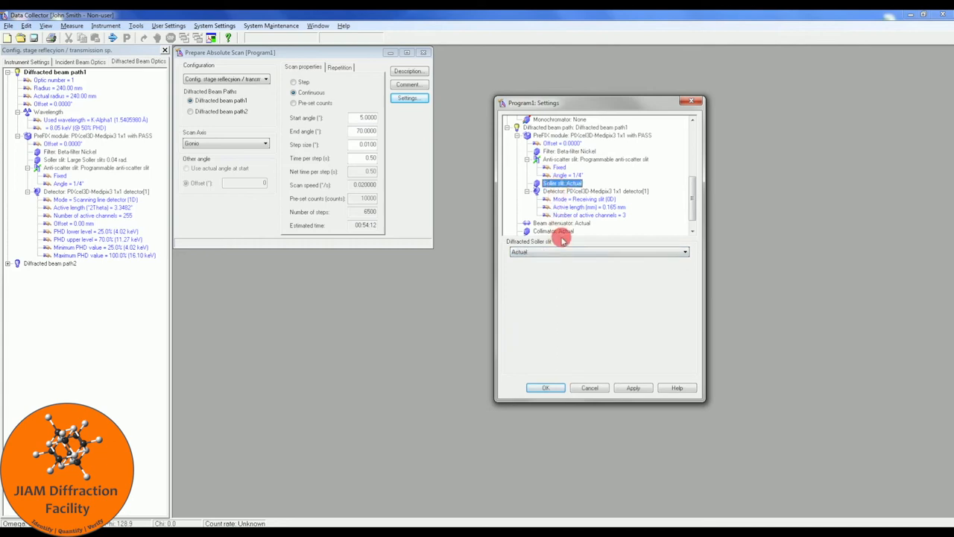
Set the detector to scanning line (1D) mode with no attenuator or receiving slit and accept the optics
click(683, 250)
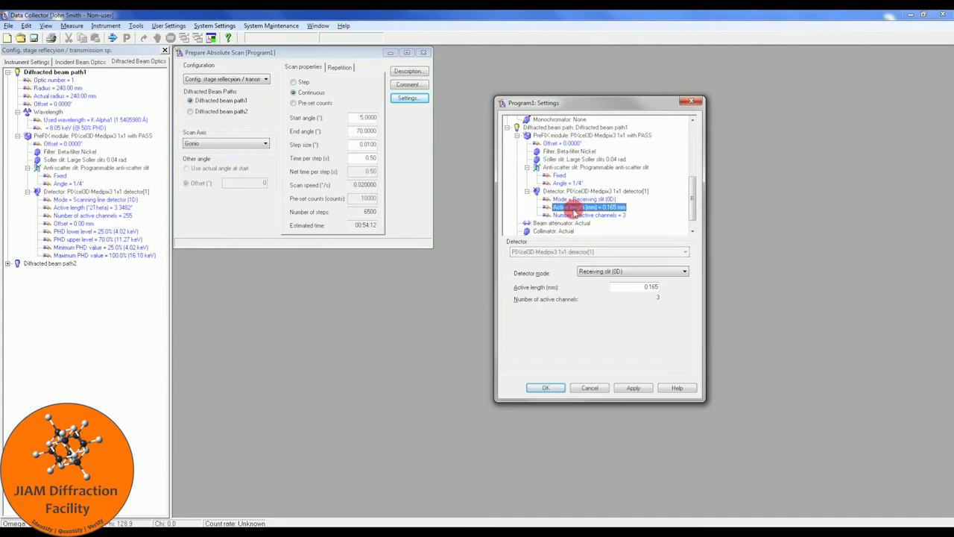
click(682, 271)
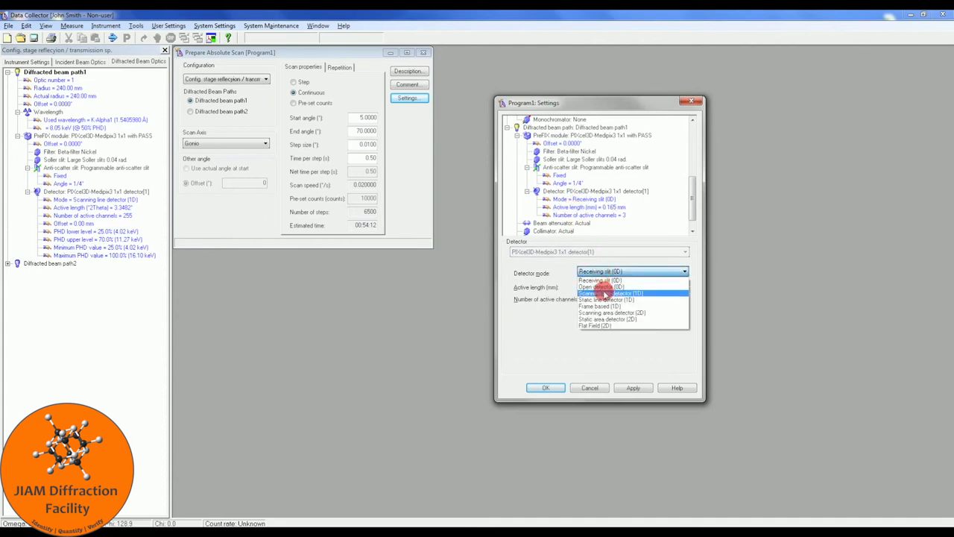
click(610, 292)
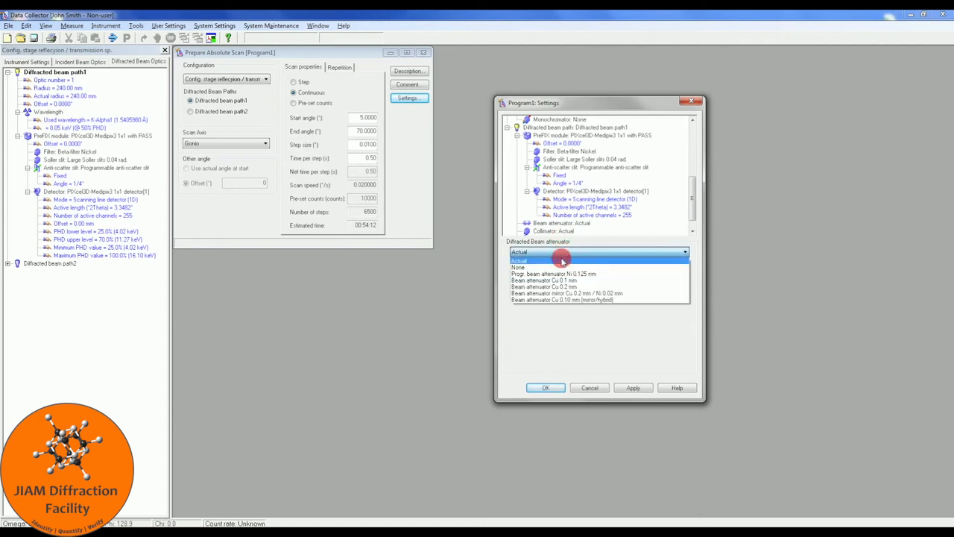
click(519, 265)
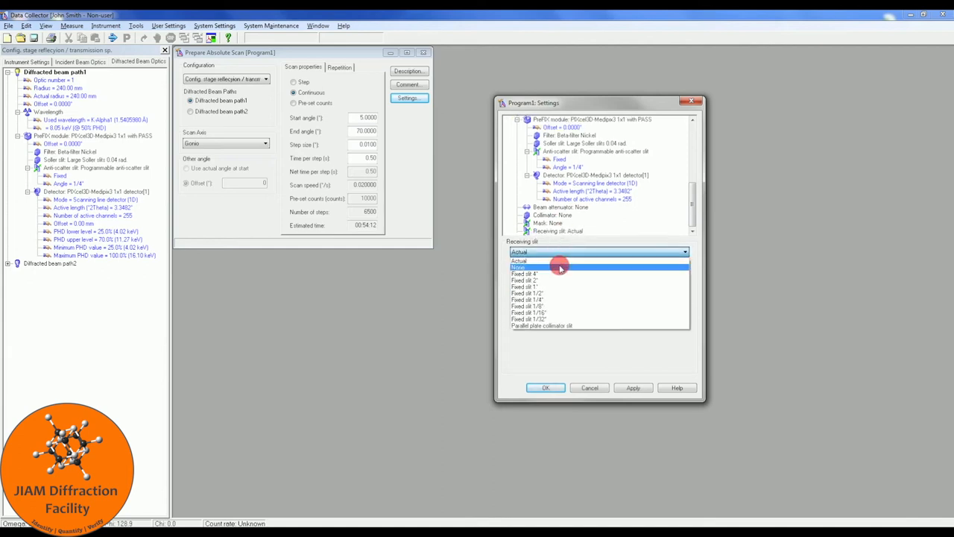
click(518, 267)
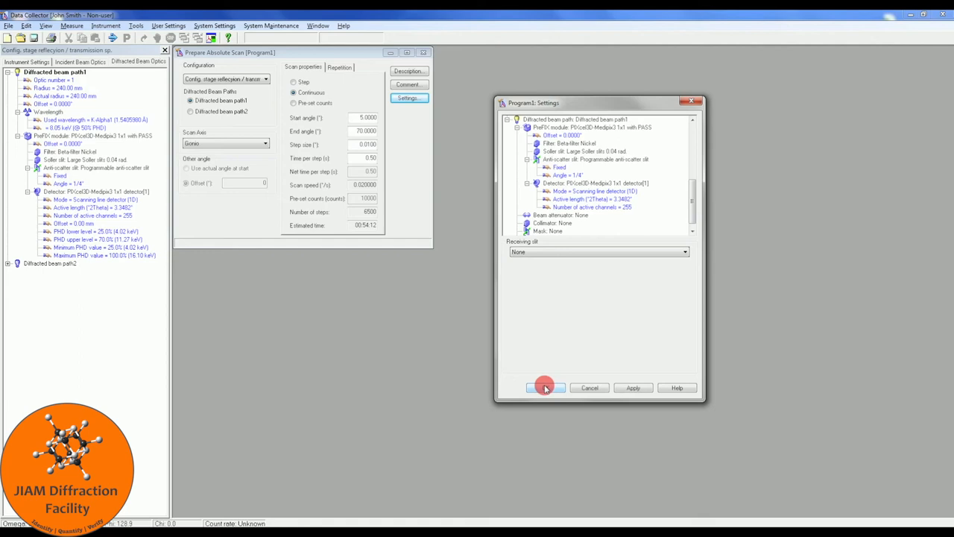
click(544, 388)
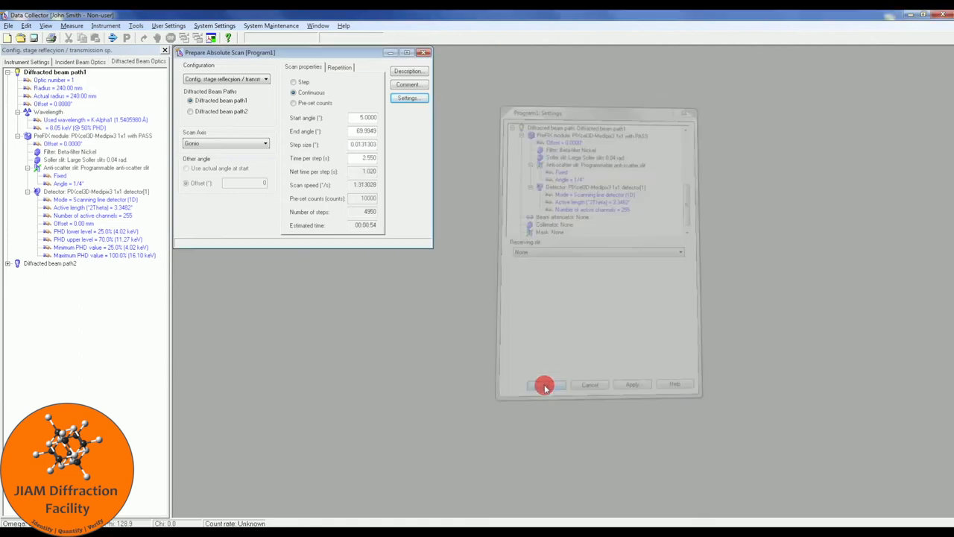
Edit the absolute scan's time per step to about 50 s for the 0.026° step
click(544, 384)
text(90.0000)
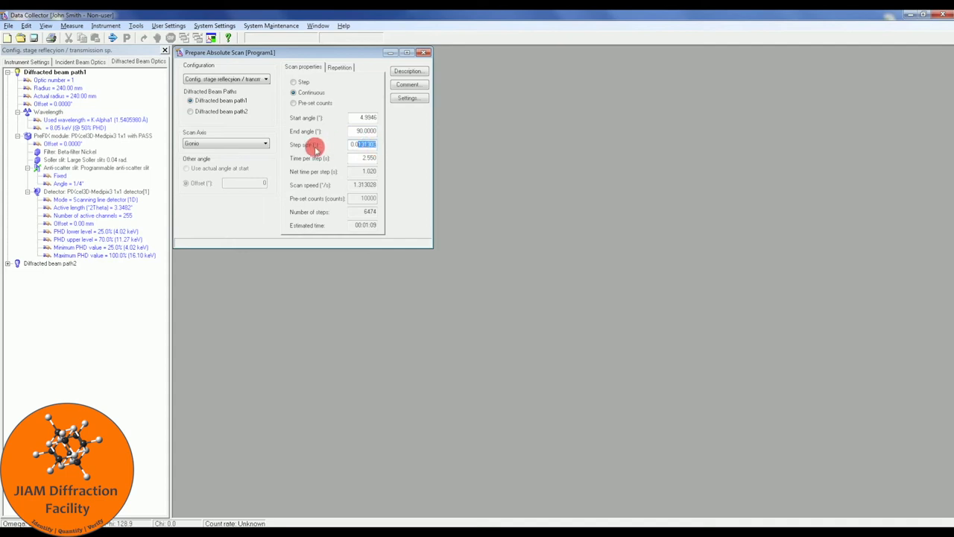
mouse_move(331, 145)
text(0.0262606)
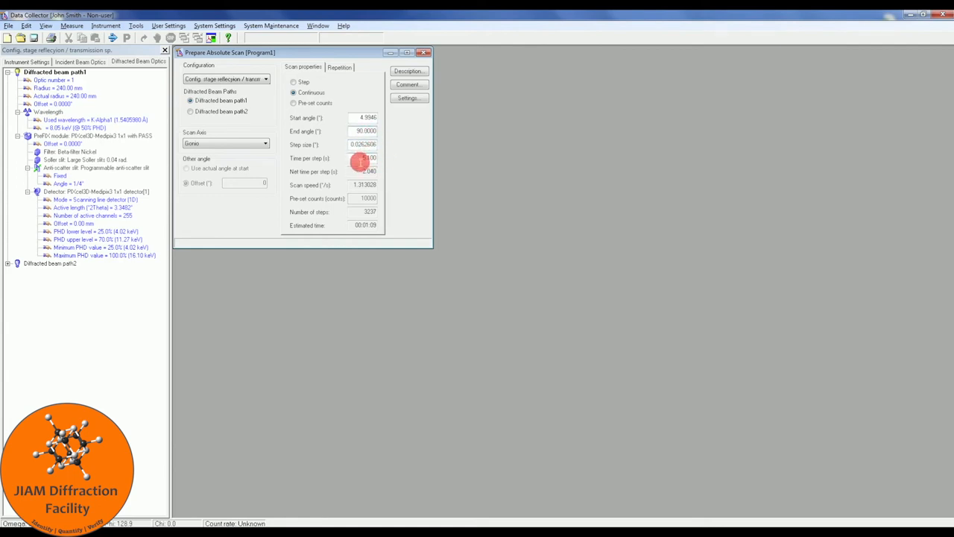
click(363, 158)
text(49.725)
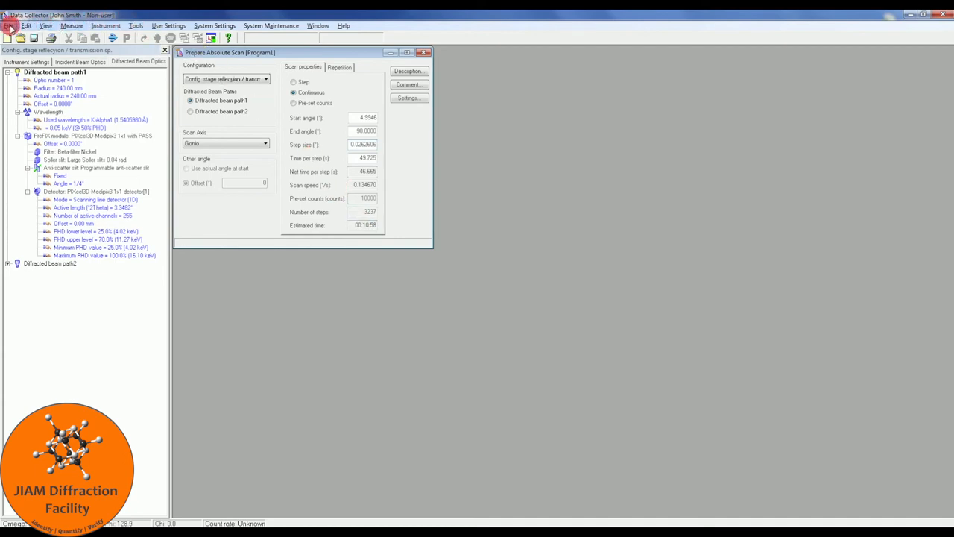
Save the scan into the Programs folder under a name reflecting its 5–90°, 50 s, 11-minute settings
click(9, 25)
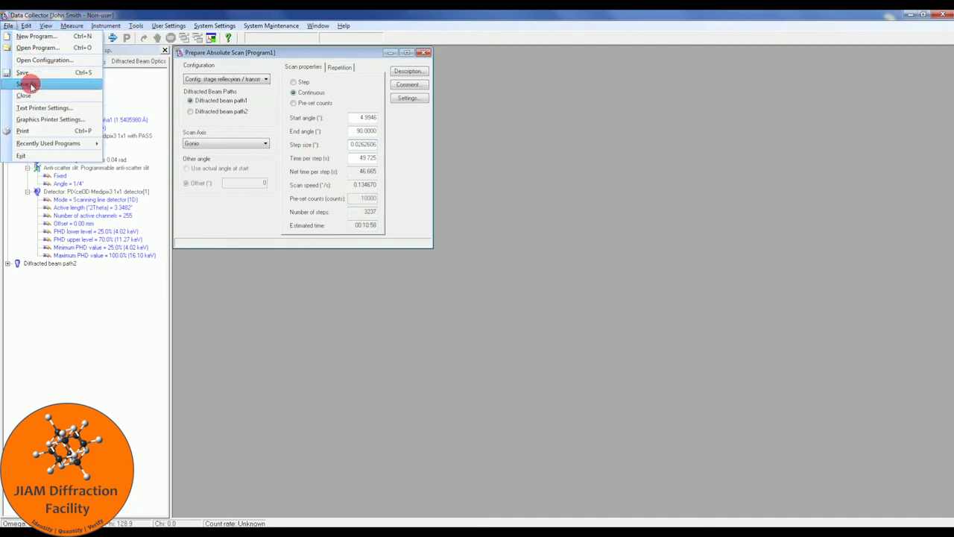
click(24, 83)
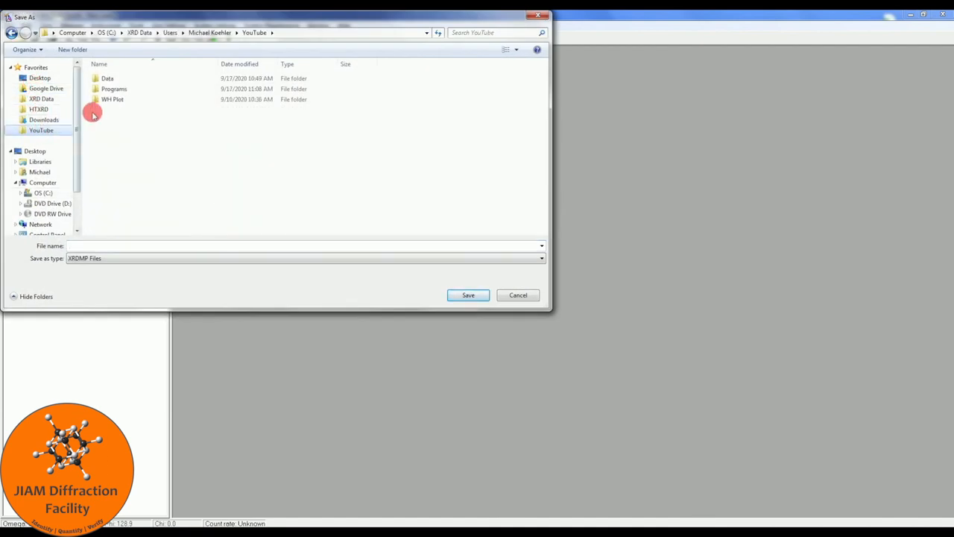
mouse_move(113, 90)
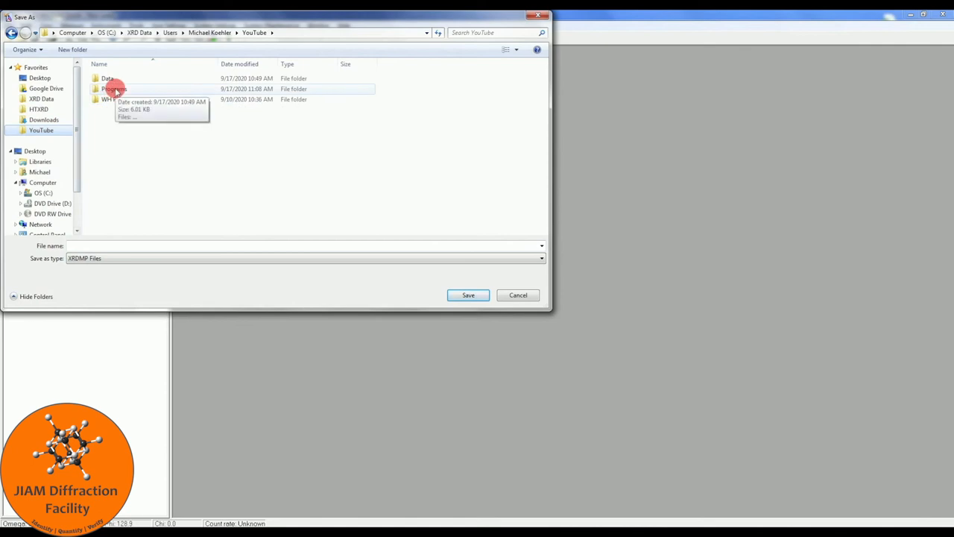
double_click(113, 90)
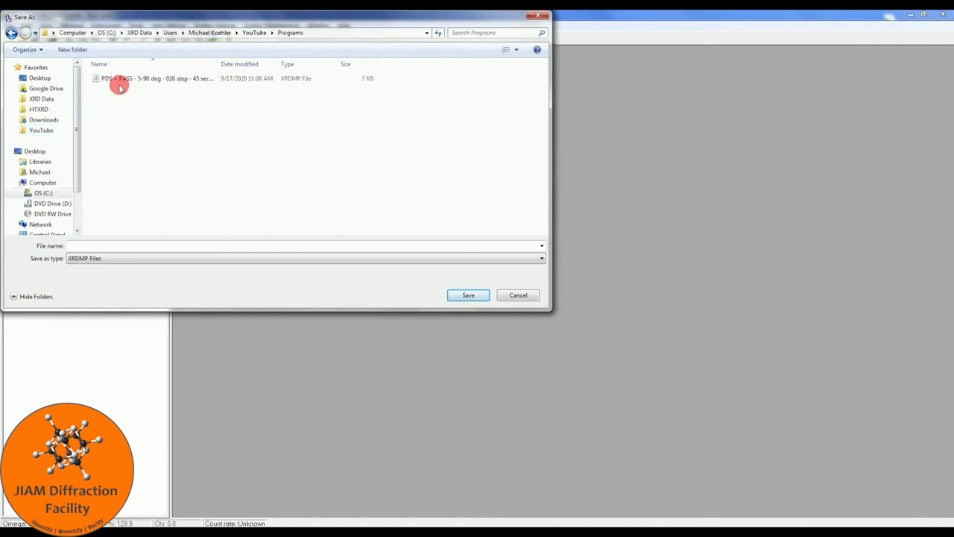
click(156, 78)
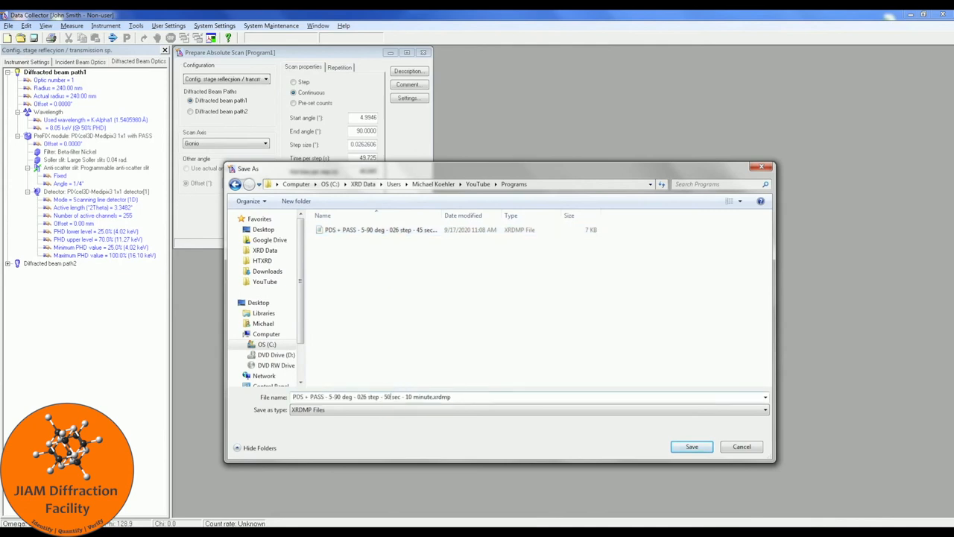
click(414, 396)
text(1)
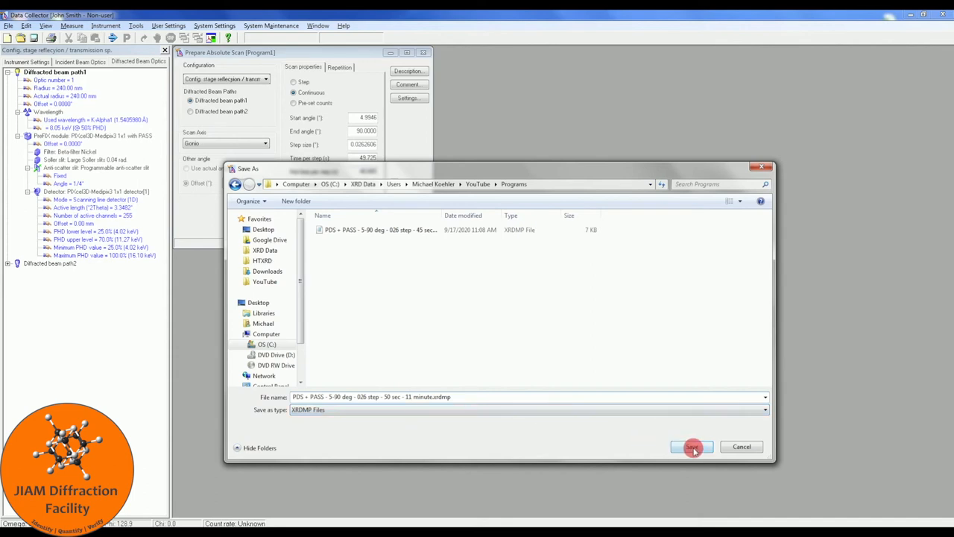
click(692, 447)
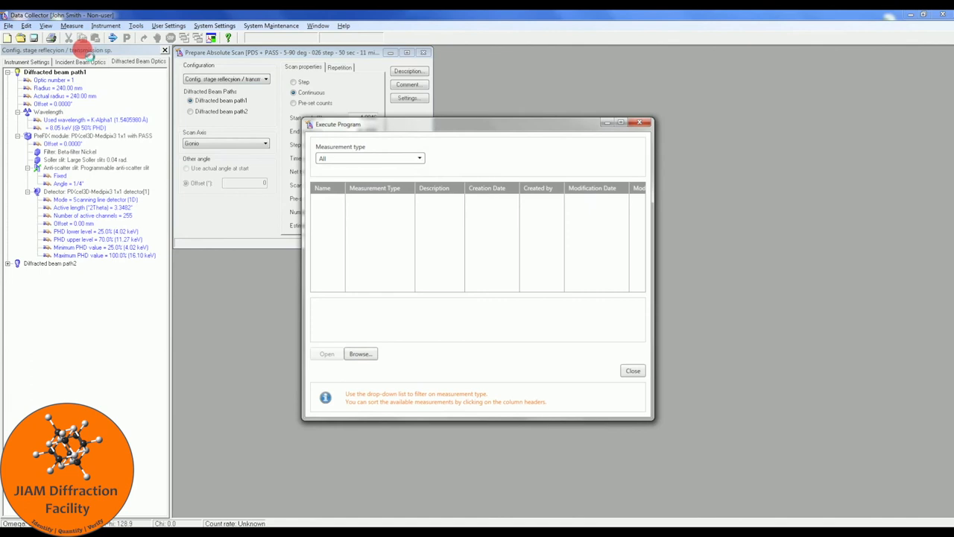
Browse in Execute Program and load the newly saved 11-minute .xrdmp program
click(361, 353)
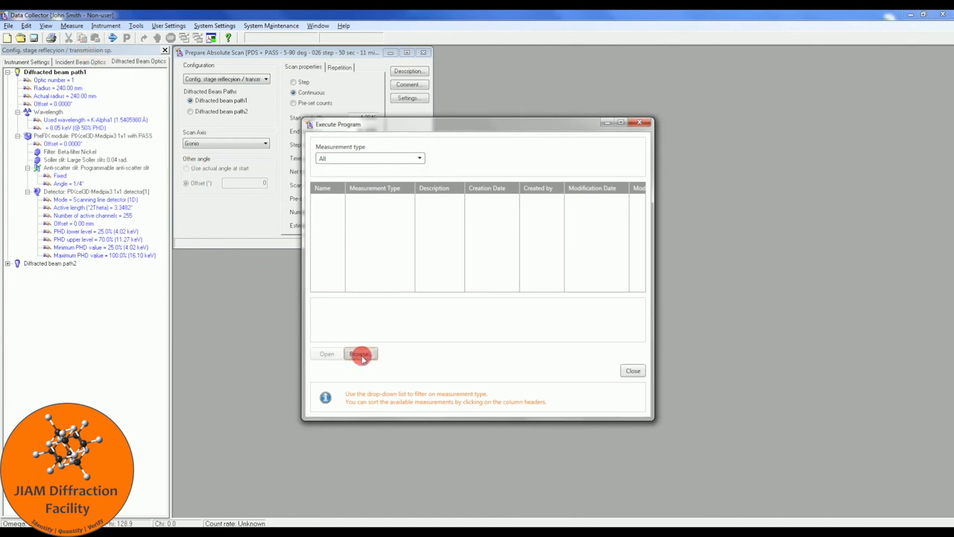
click(361, 353)
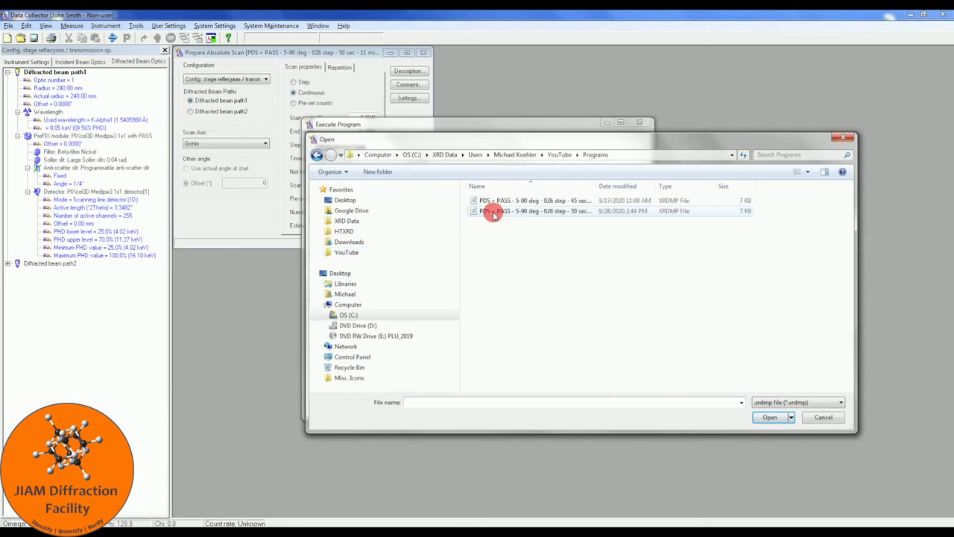
mouse_move(580, 211)
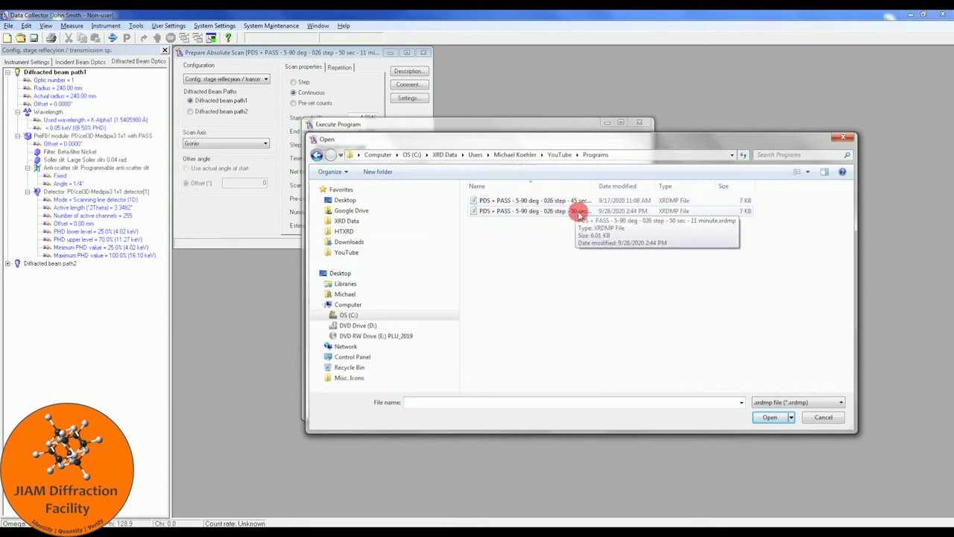
click(578, 212)
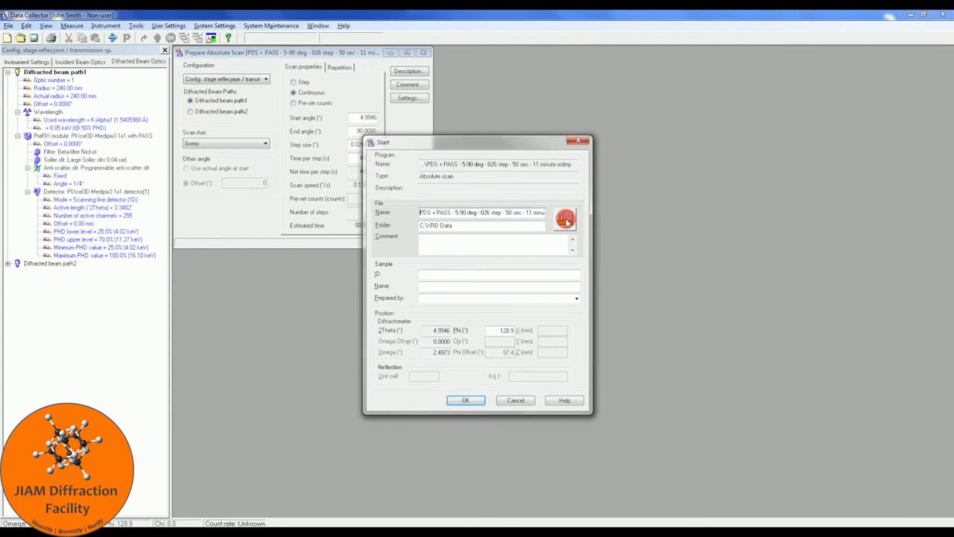
Save the measurement data as 'YouTube Example - Silicon' in the Data folder and start the scan
click(565, 217)
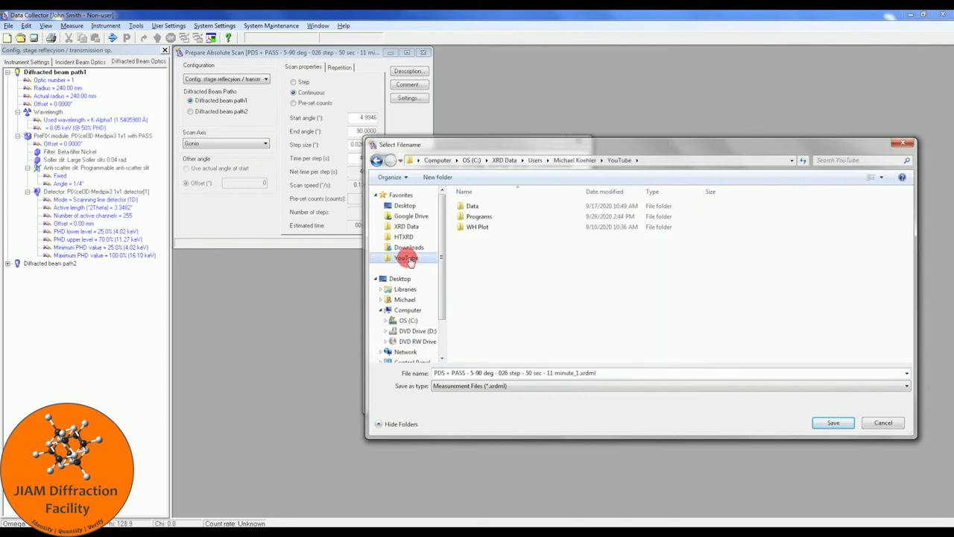
double_click(472, 206)
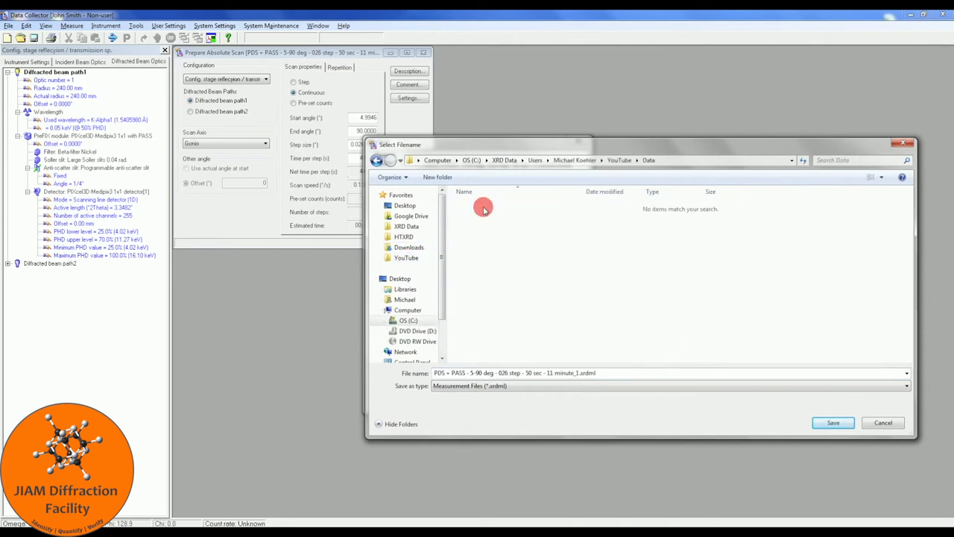
mouse_move(581, 367)
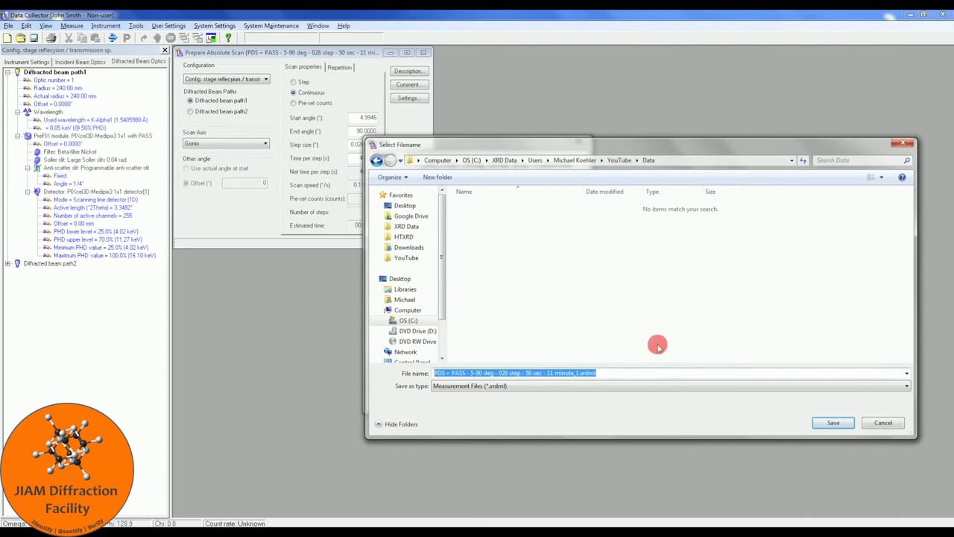
text(YouTube Example - Silicon)
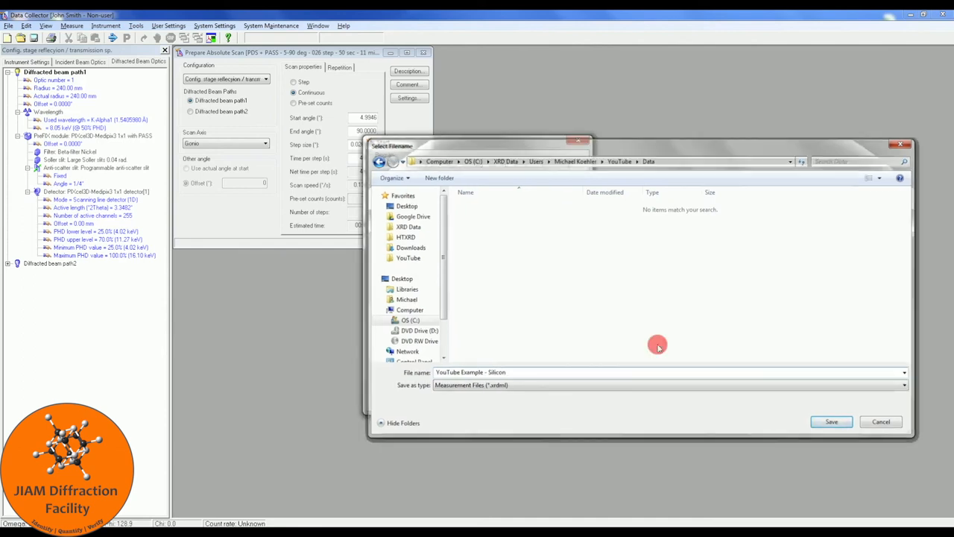
click(832, 420)
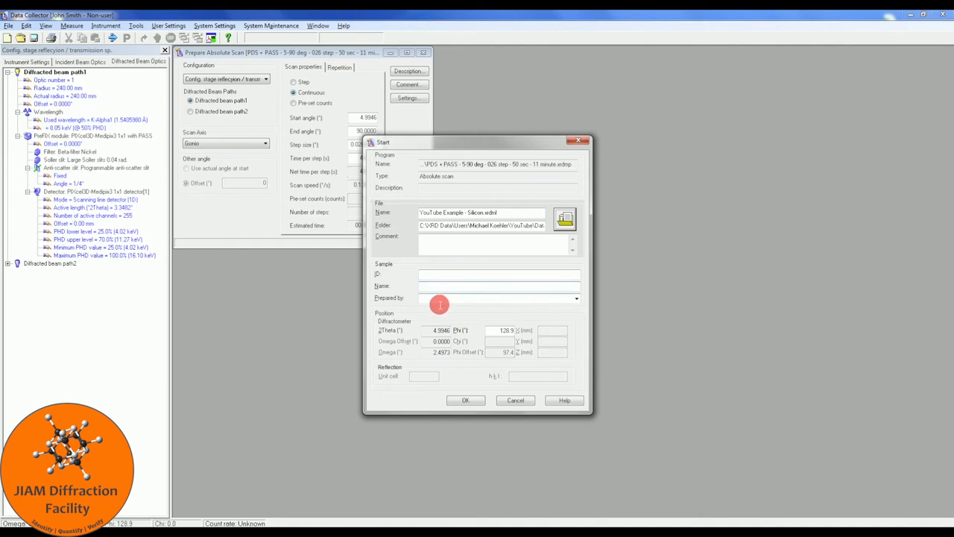
mouse_move(466, 369)
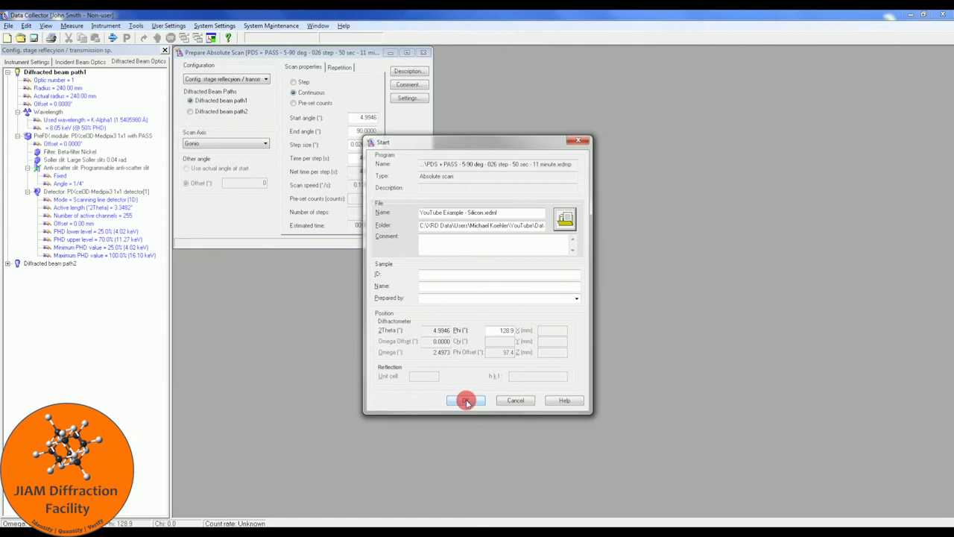
click(465, 400)
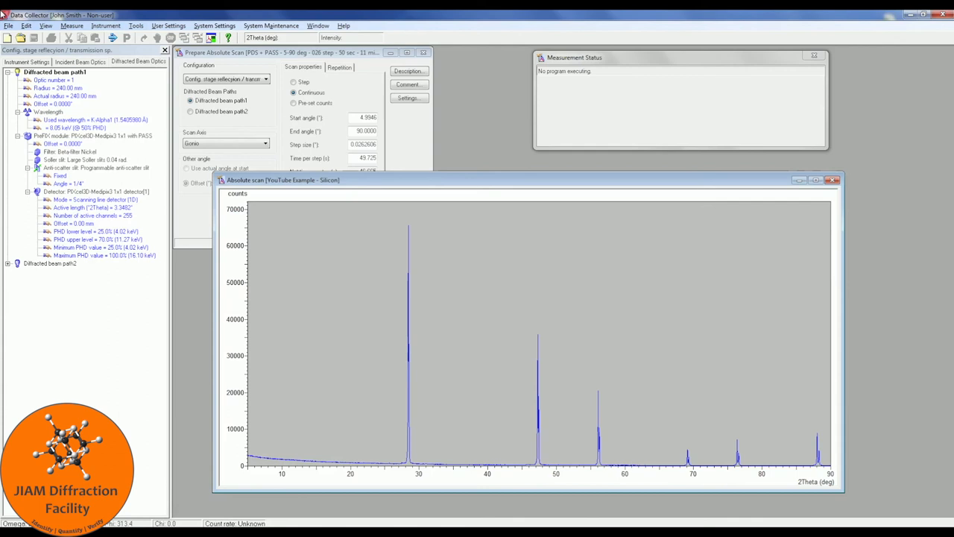
mouse_move(340, 238)
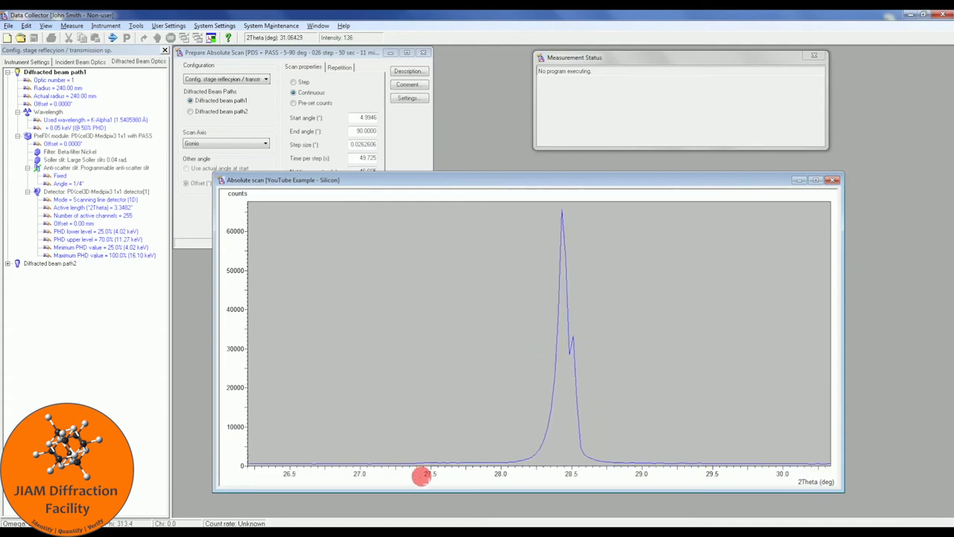
mouse_move(453, 206)
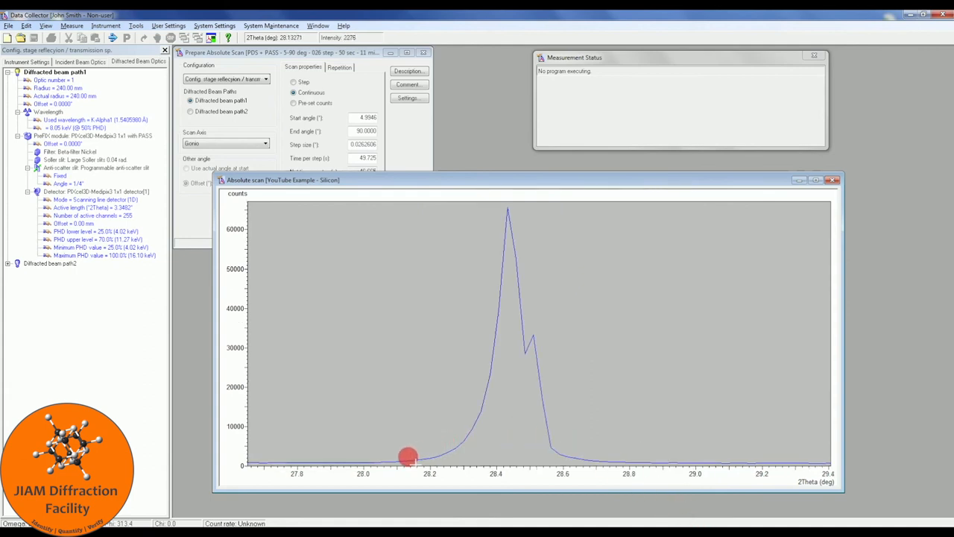
mouse_move(509, 310)
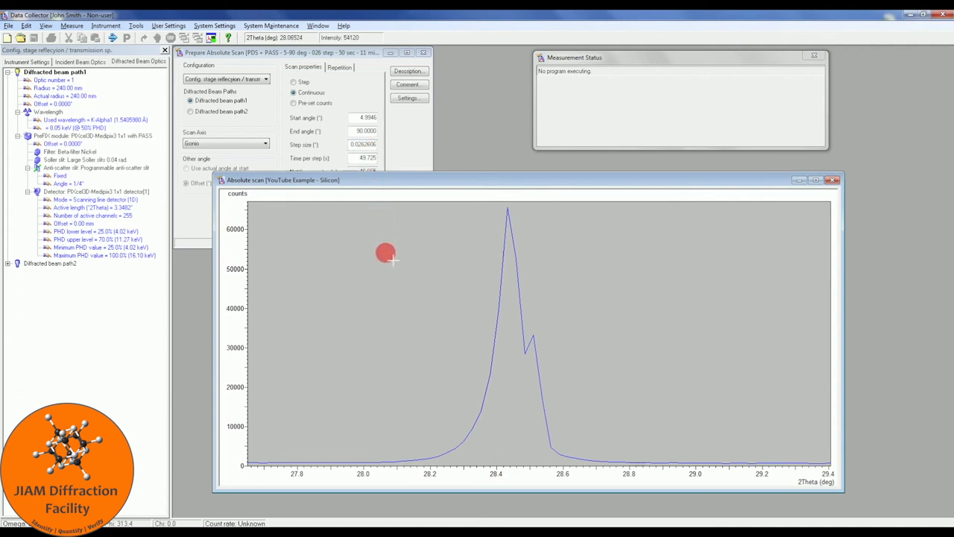
Show markers on the data points through the graph's axis settings
right_click(385, 252)
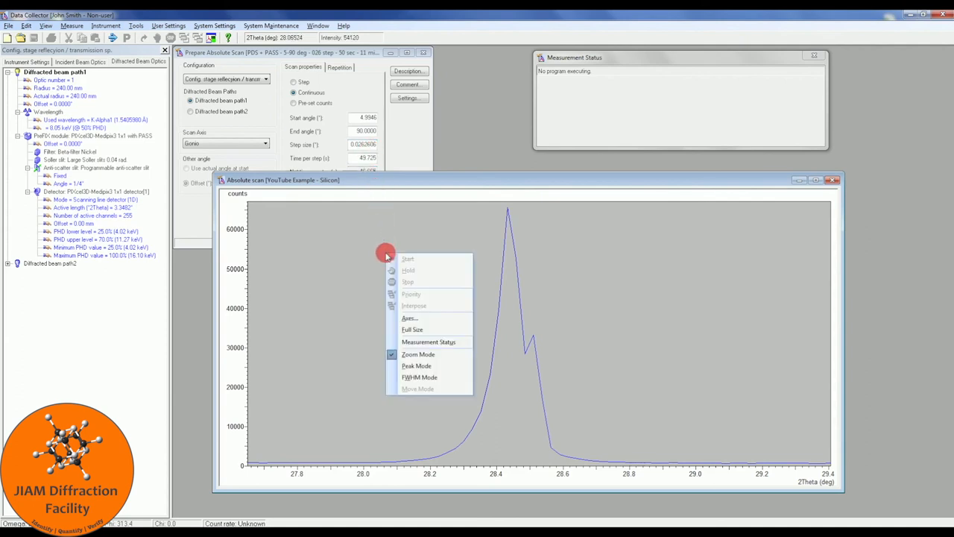
click(408, 319)
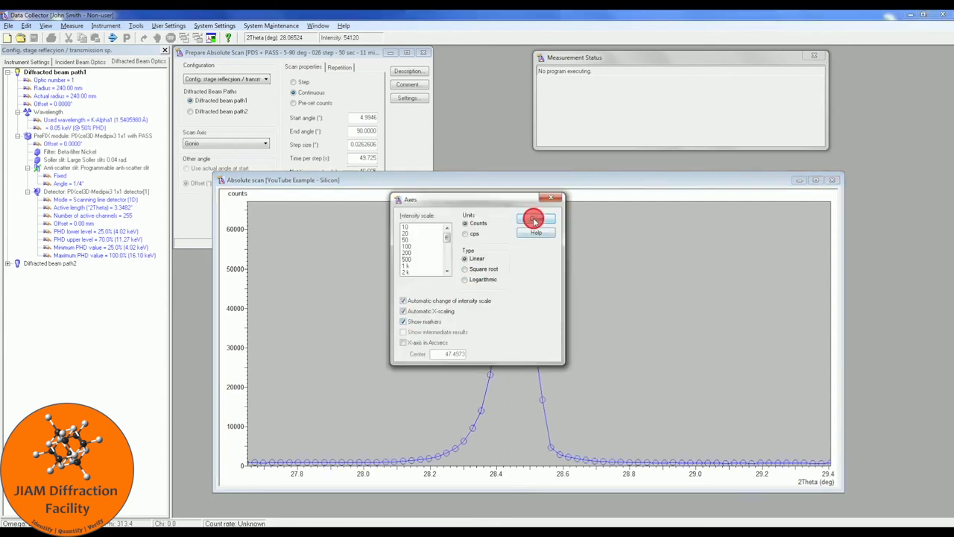
click(535, 218)
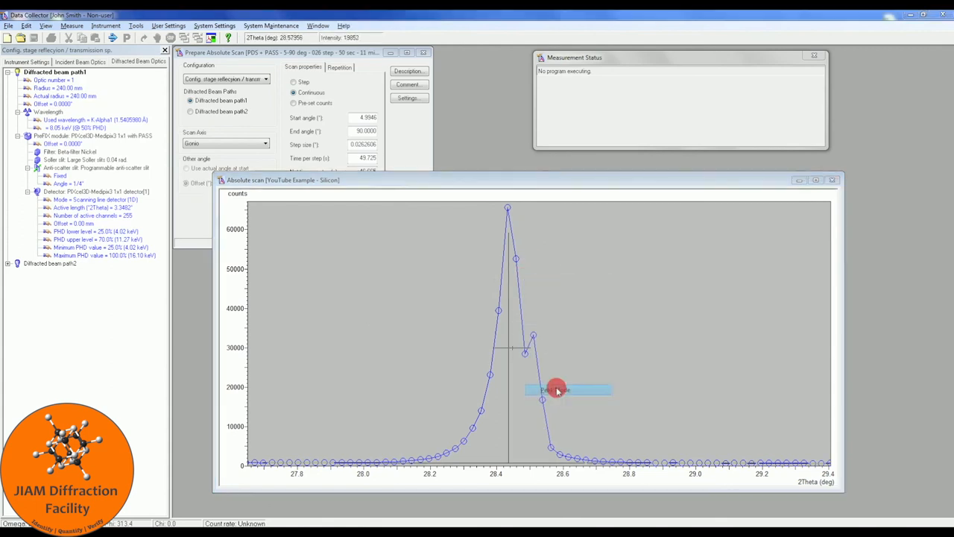
click(558, 390)
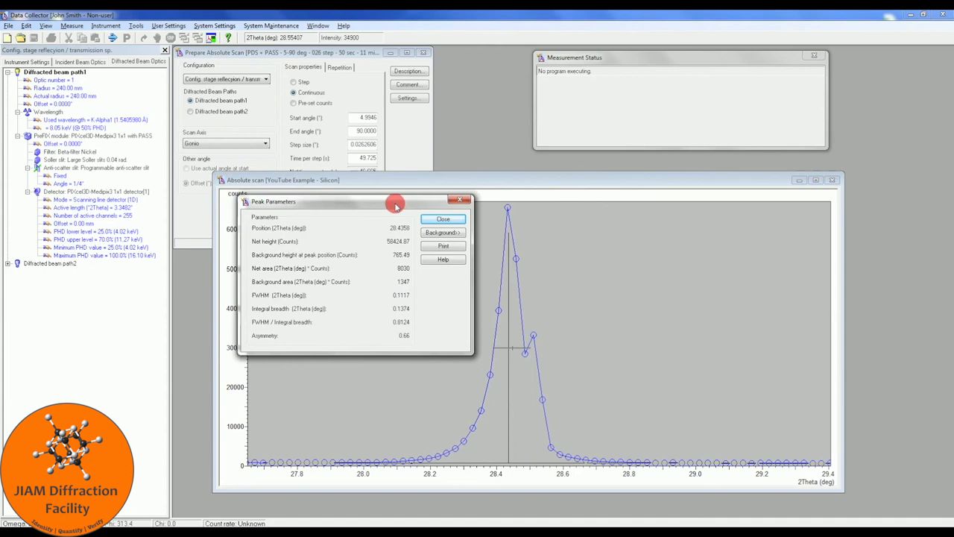
Move the Peak Parameters readout aside to read the 28.426° position and 0.112° FWHM, then close it
drag(395, 201, 187, 207)
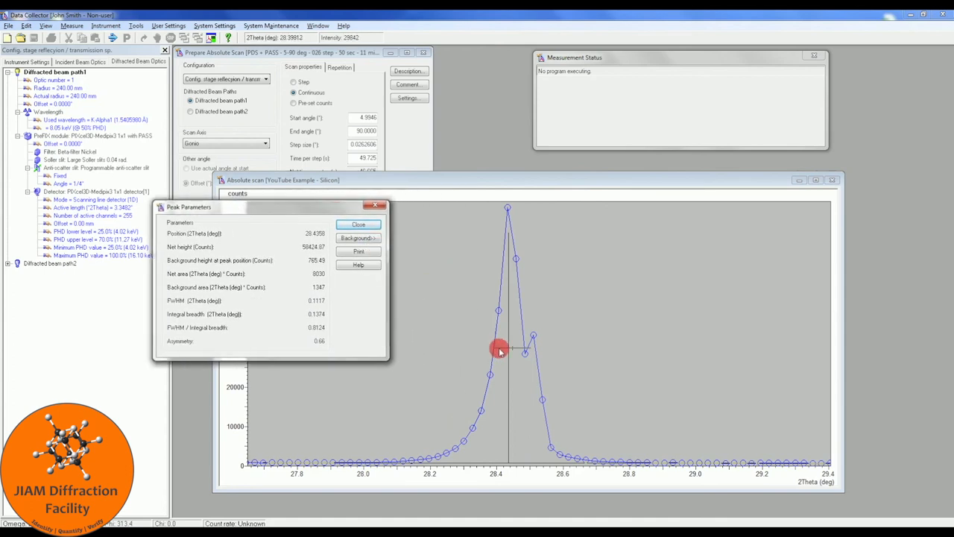
mouse_move(537, 349)
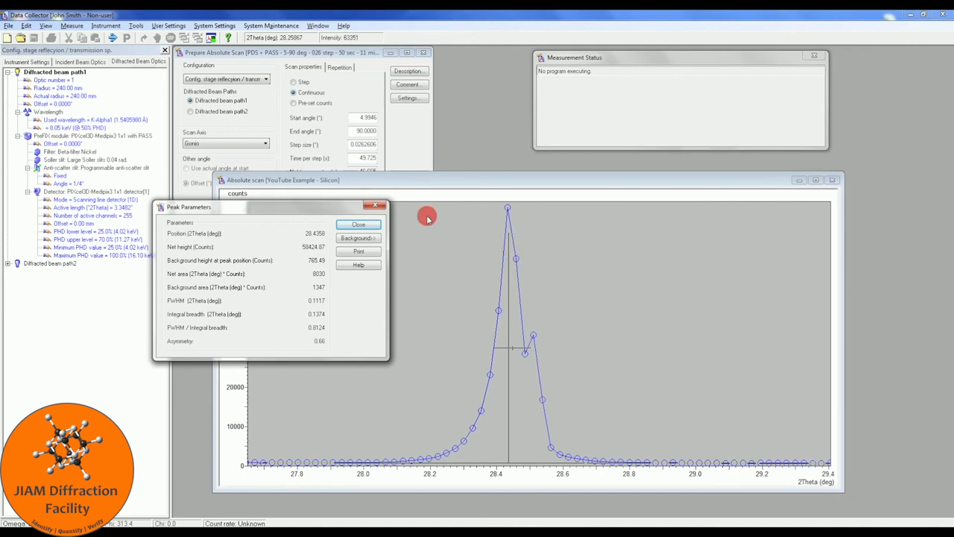
click(358, 224)
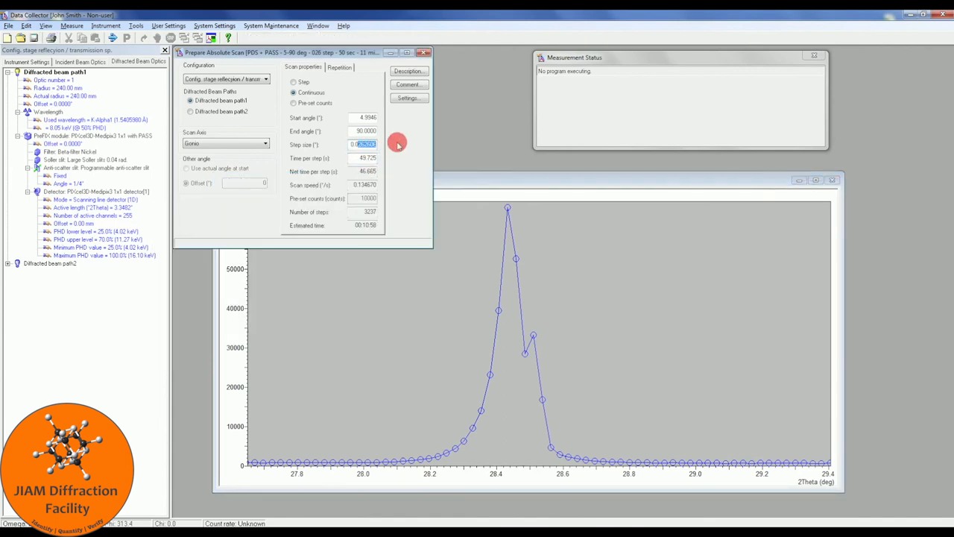
Enter a 0.006 step size and apply it, giving about 12,948 steps and a 22-minute scan
text(0.006565)
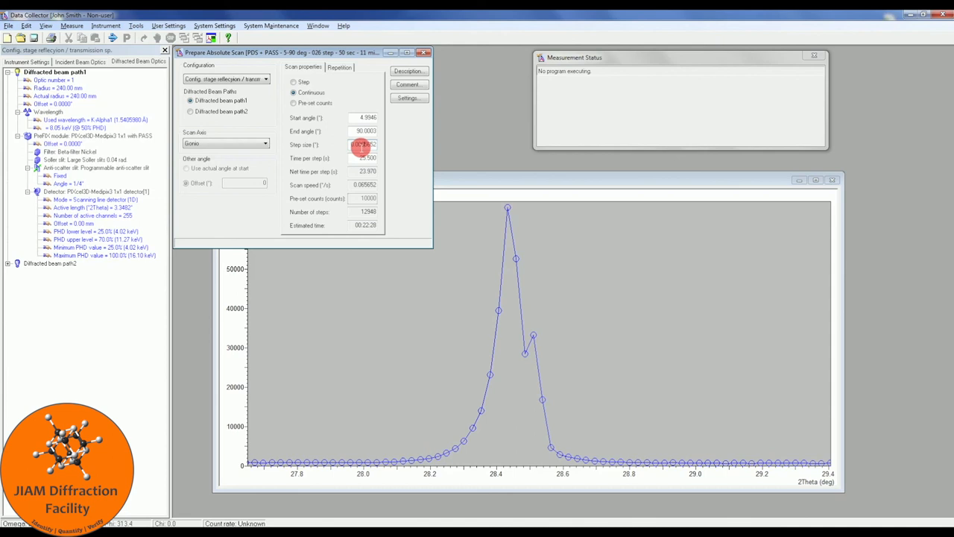
click(27, 62)
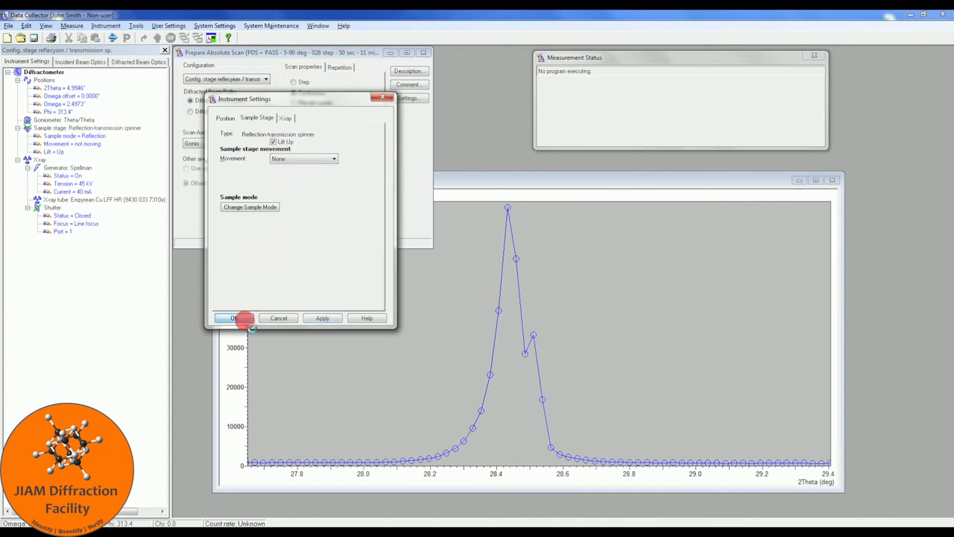
Accept the instrument settings and browse the Programs folder for the scan program to run
click(235, 317)
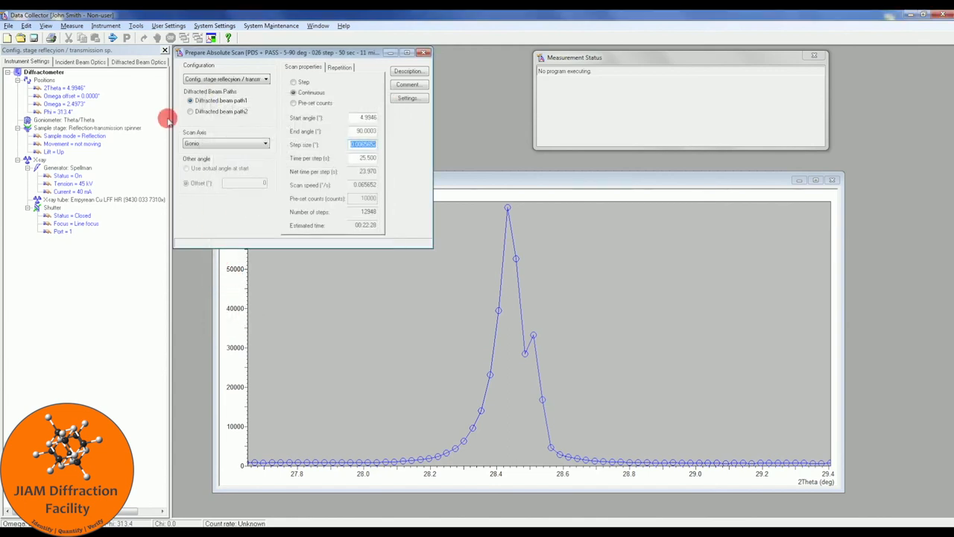
click(72, 24)
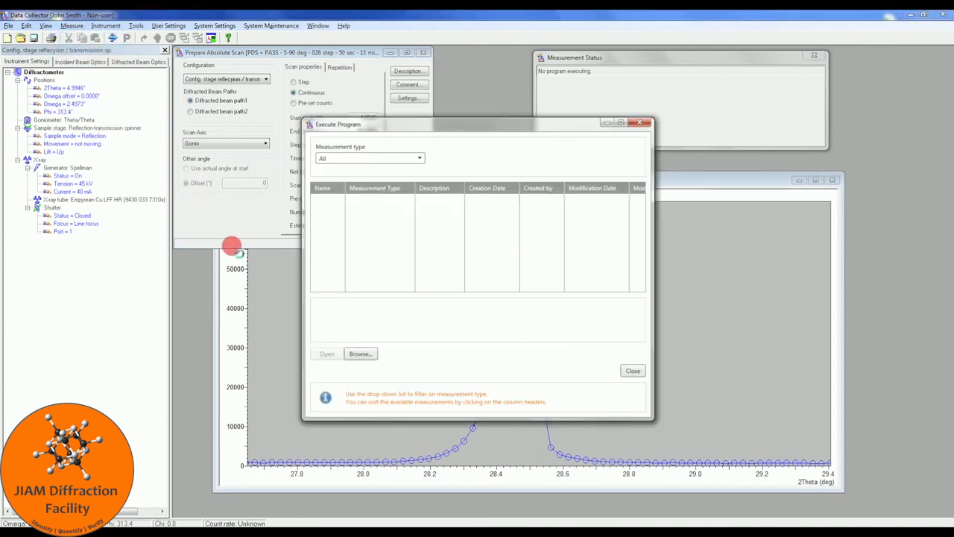
click(361, 353)
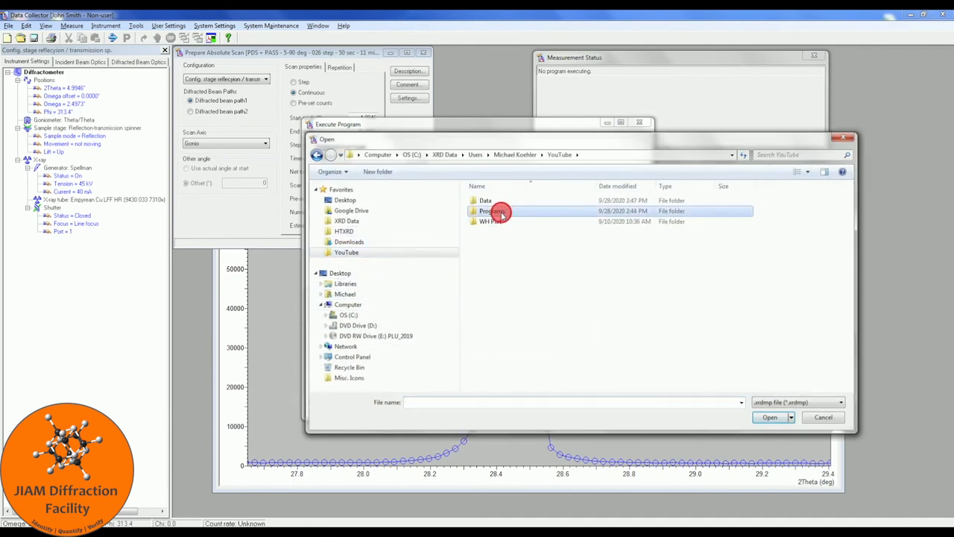
double_click(490, 212)
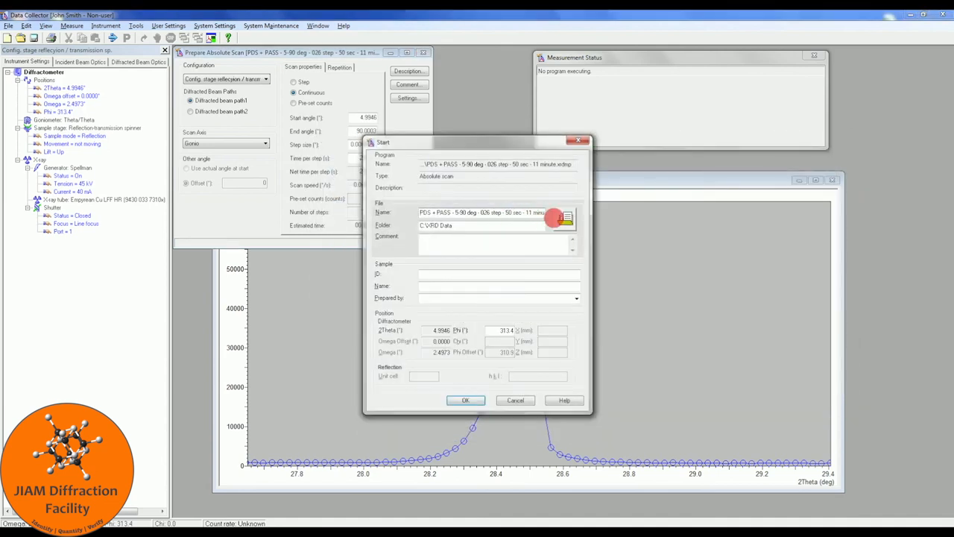
Point the data file at a folder under YouTube, then cancel starting the measurement
click(564, 218)
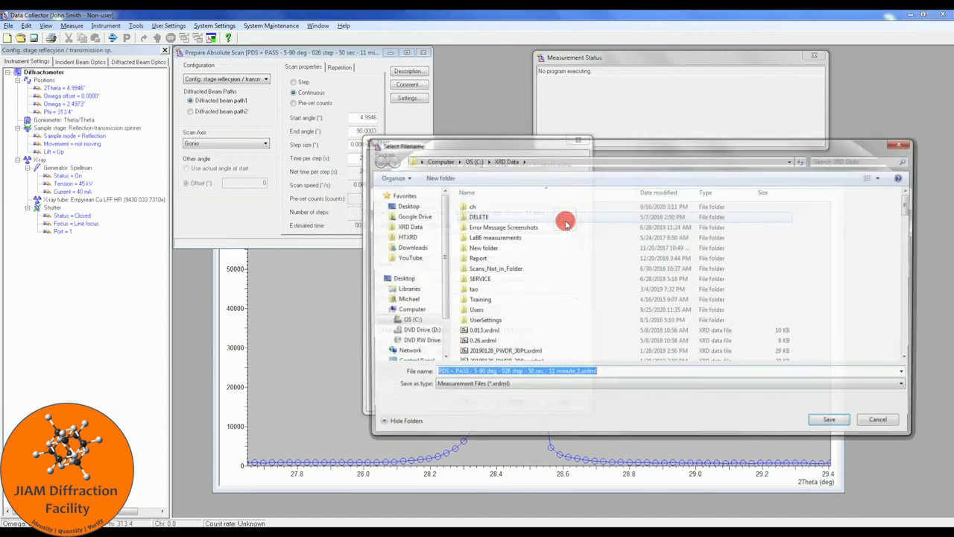
click(410, 257)
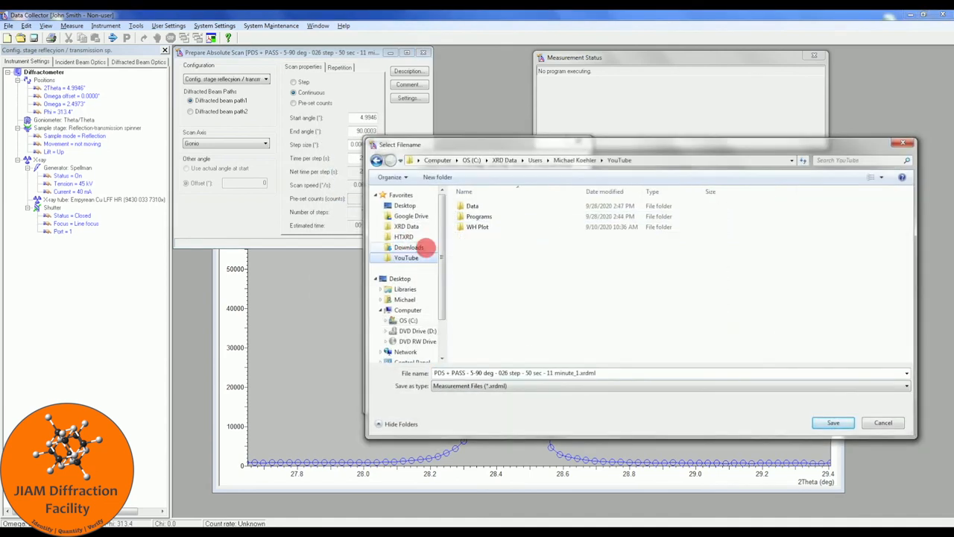
double_click(471, 206)
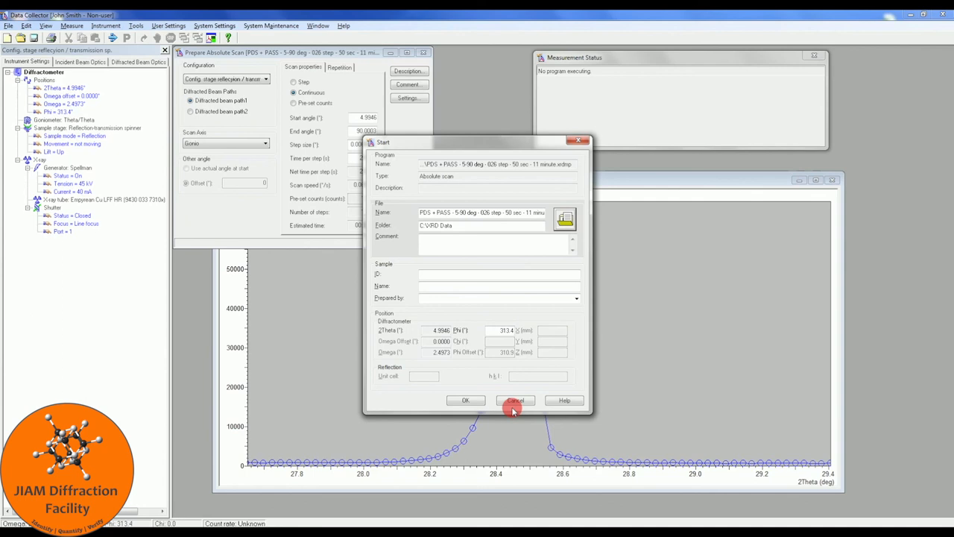
mouse_move(515, 400)
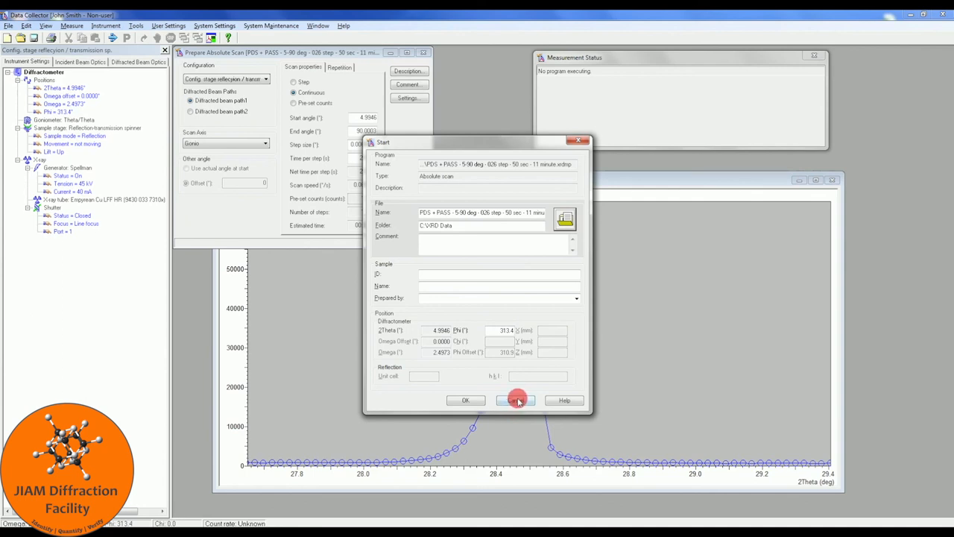
click(516, 400)
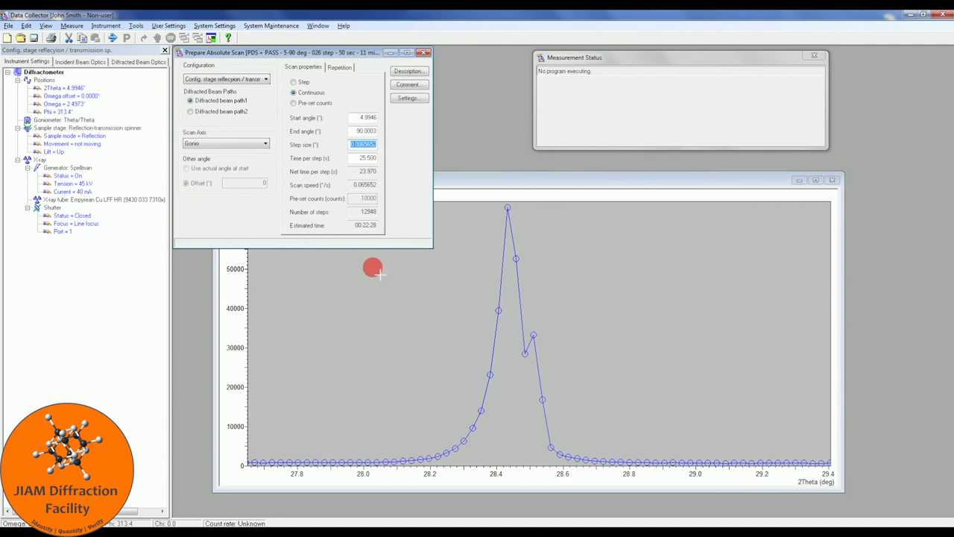
mouse_move(118, 173)
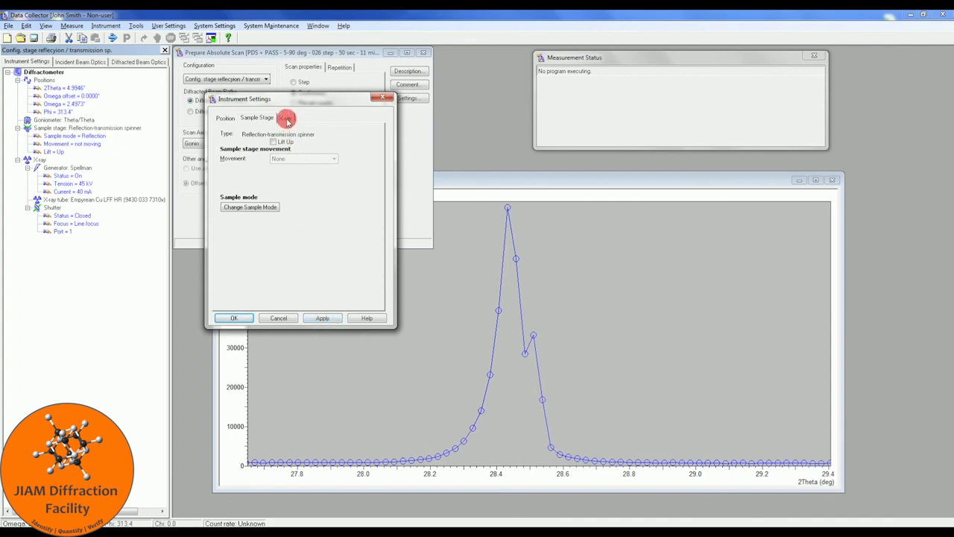
Lower the X-ray generator settings, then close instrument control and go offline
click(286, 117)
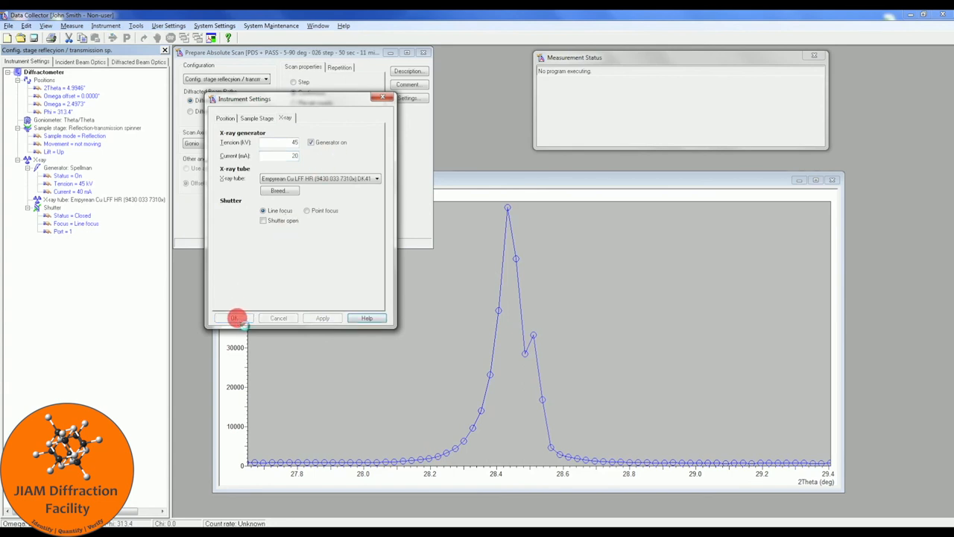
click(236, 317)
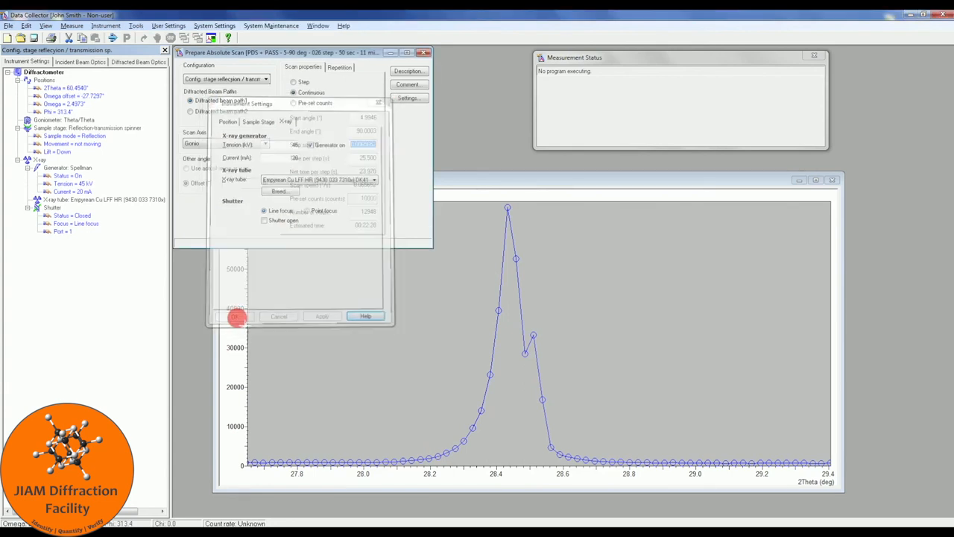
click(237, 316)
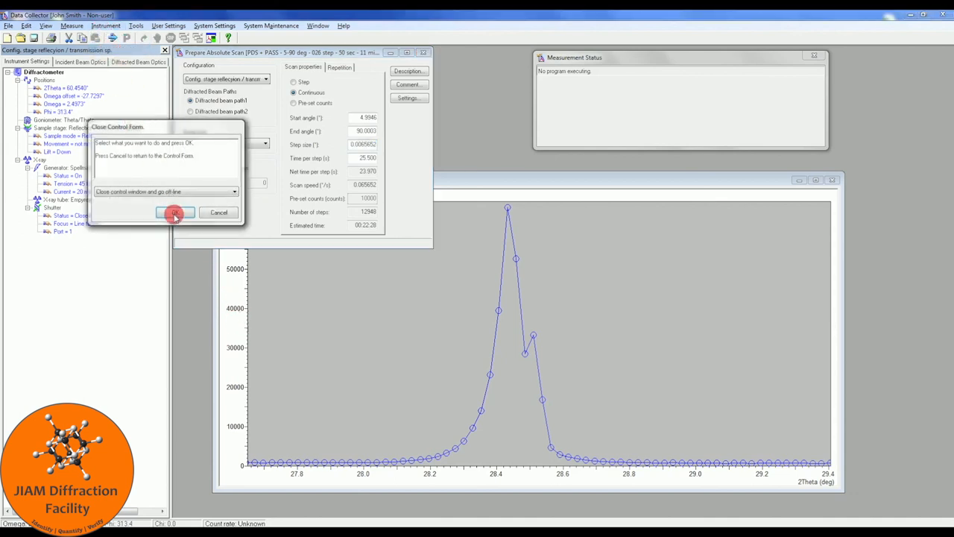
click(175, 212)
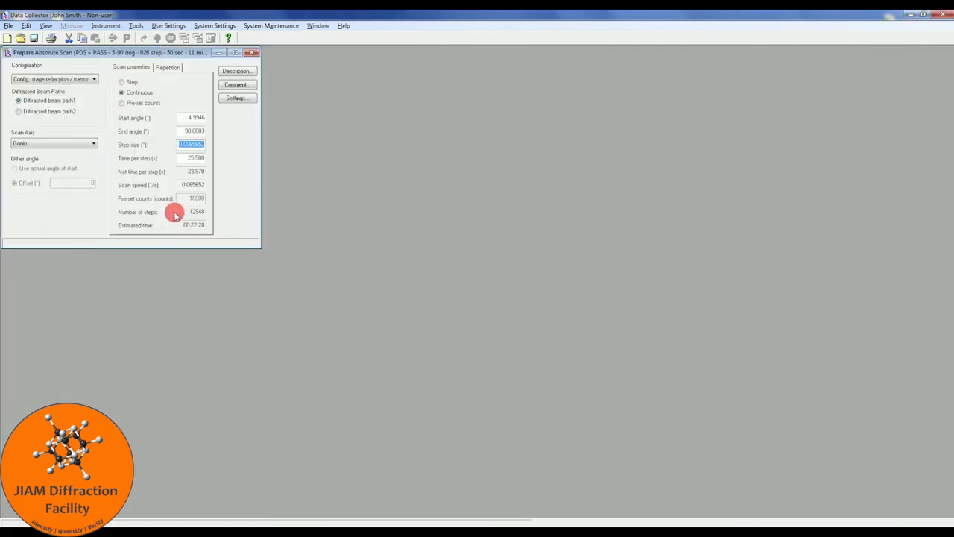
mouse_move(871, 46)
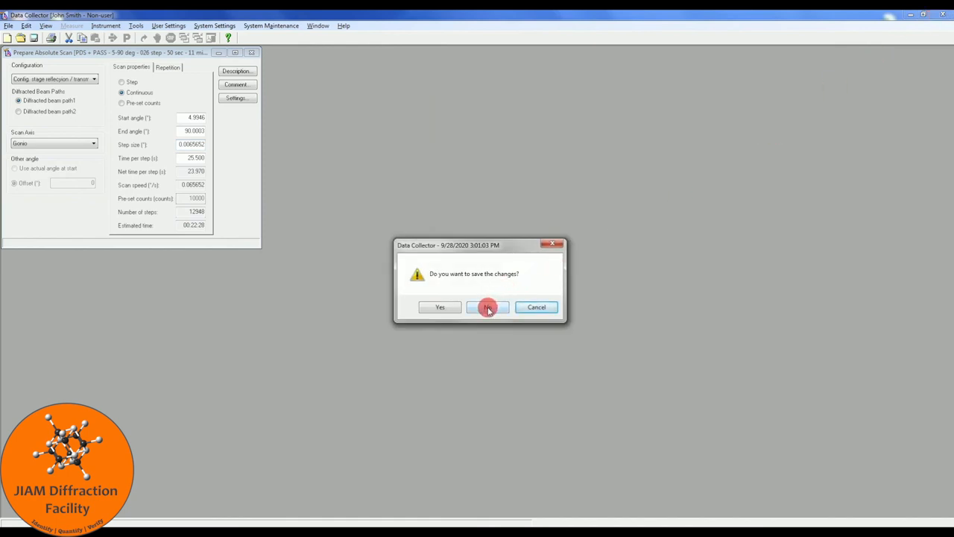
Exit Data Collector, declining to save the program changes
click(488, 307)
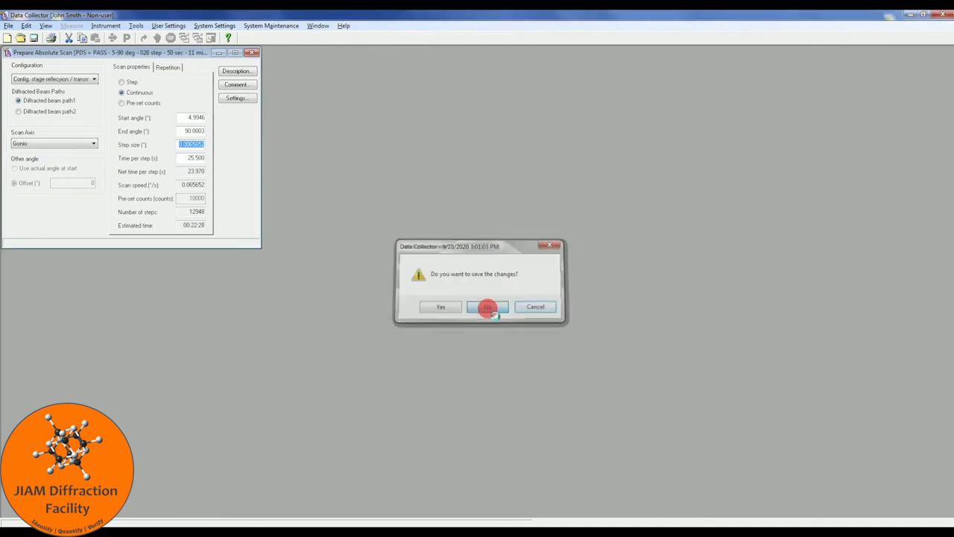
click(488, 308)
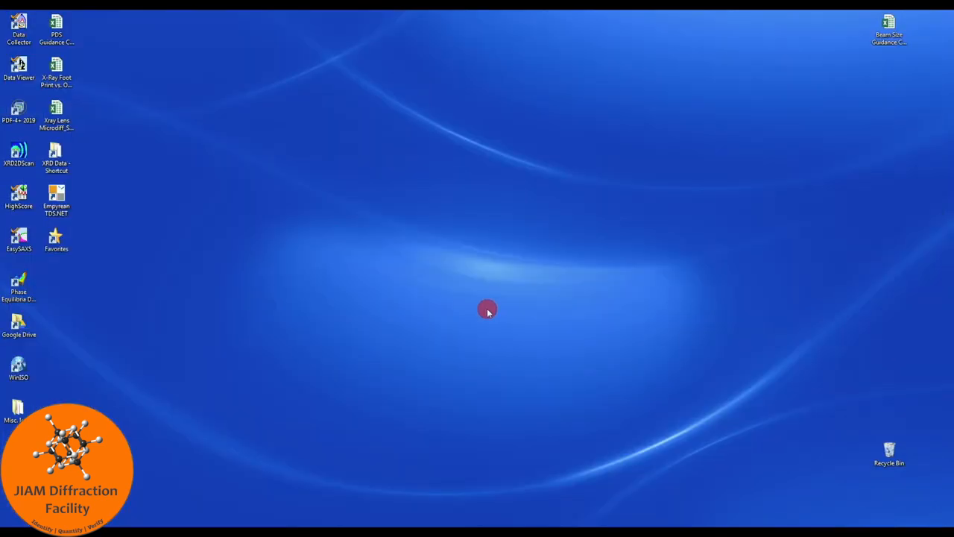